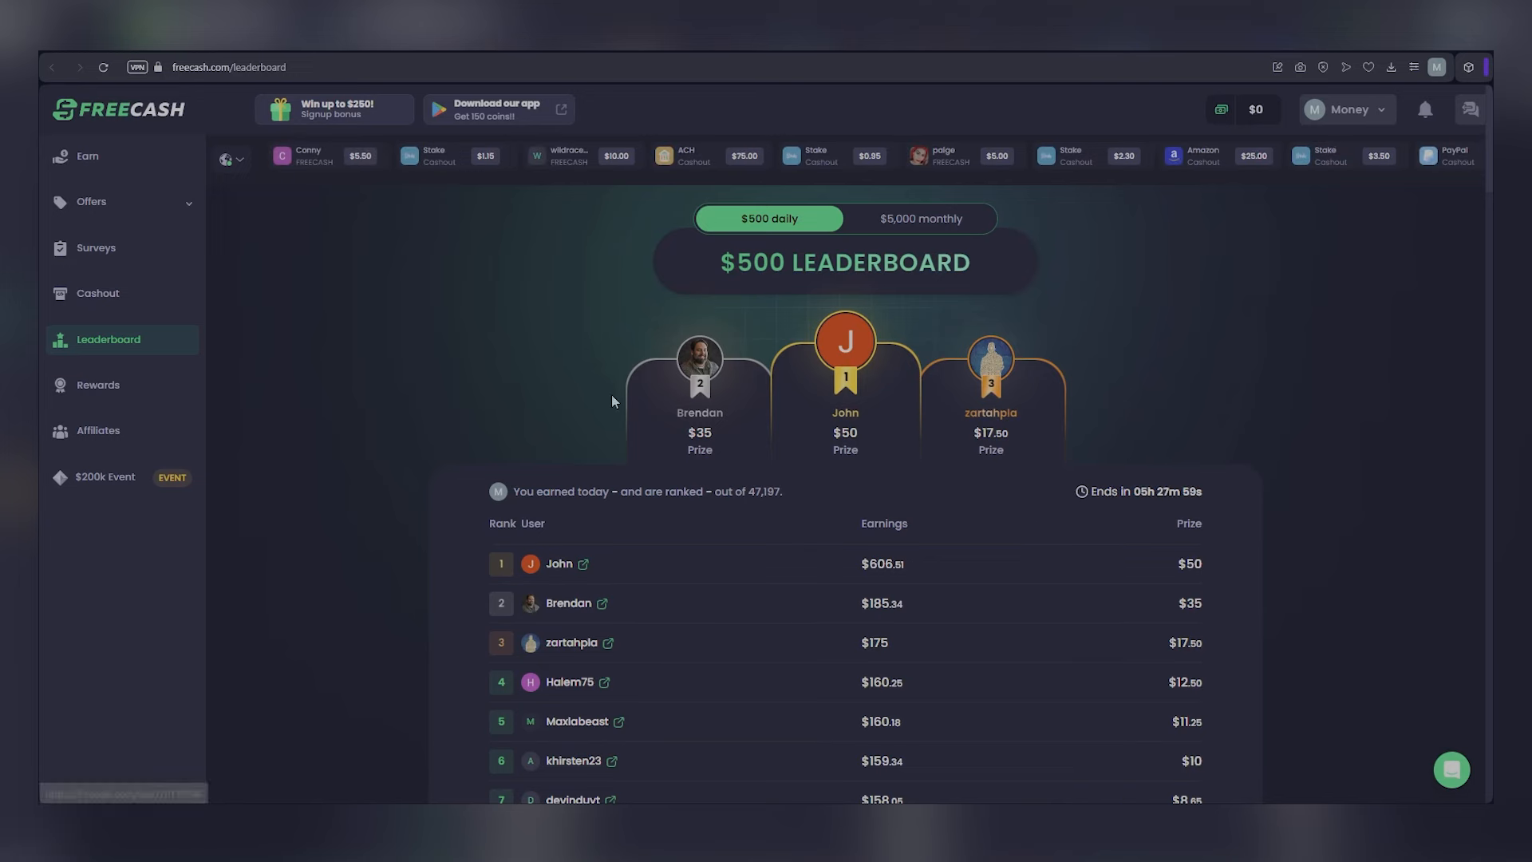
# Scroll through the signed-out freecash.com landing page and its leaderboard rankings
pyautogui.scroll(-3)
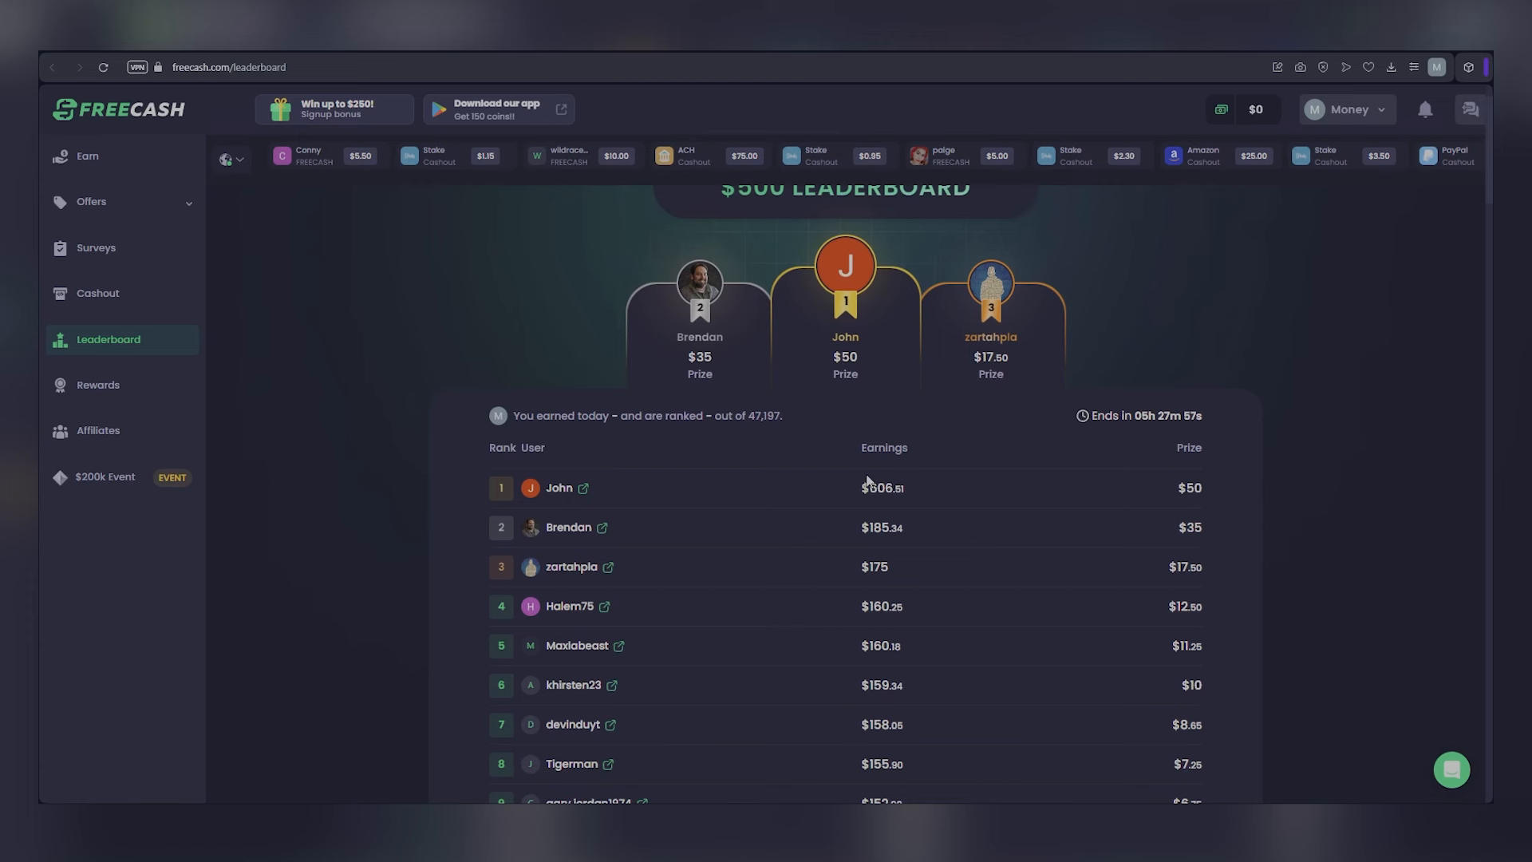
pyautogui.scroll(-3)
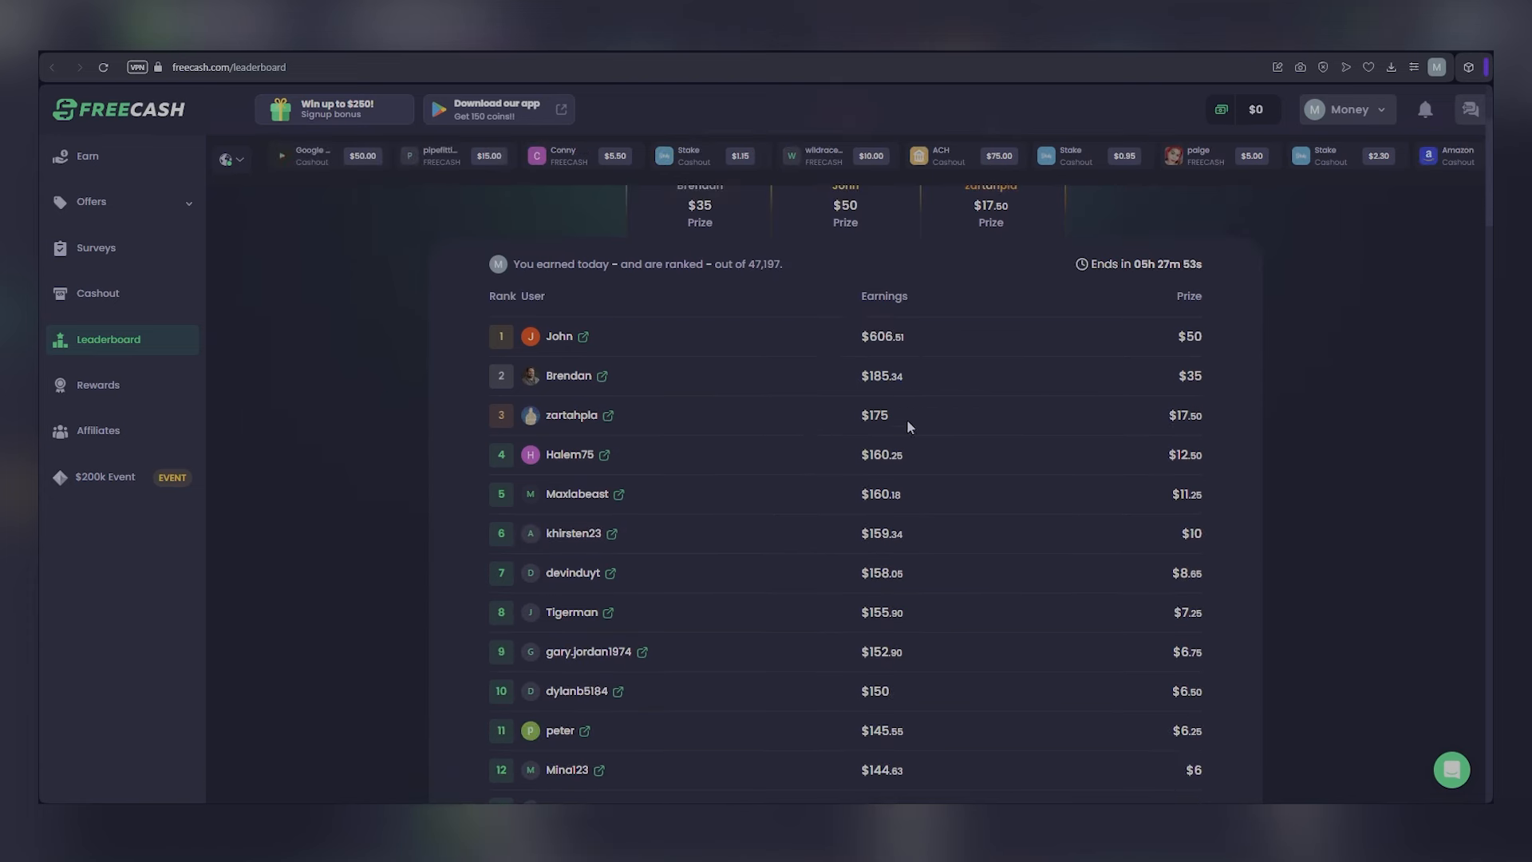
pyautogui.scroll(-3)
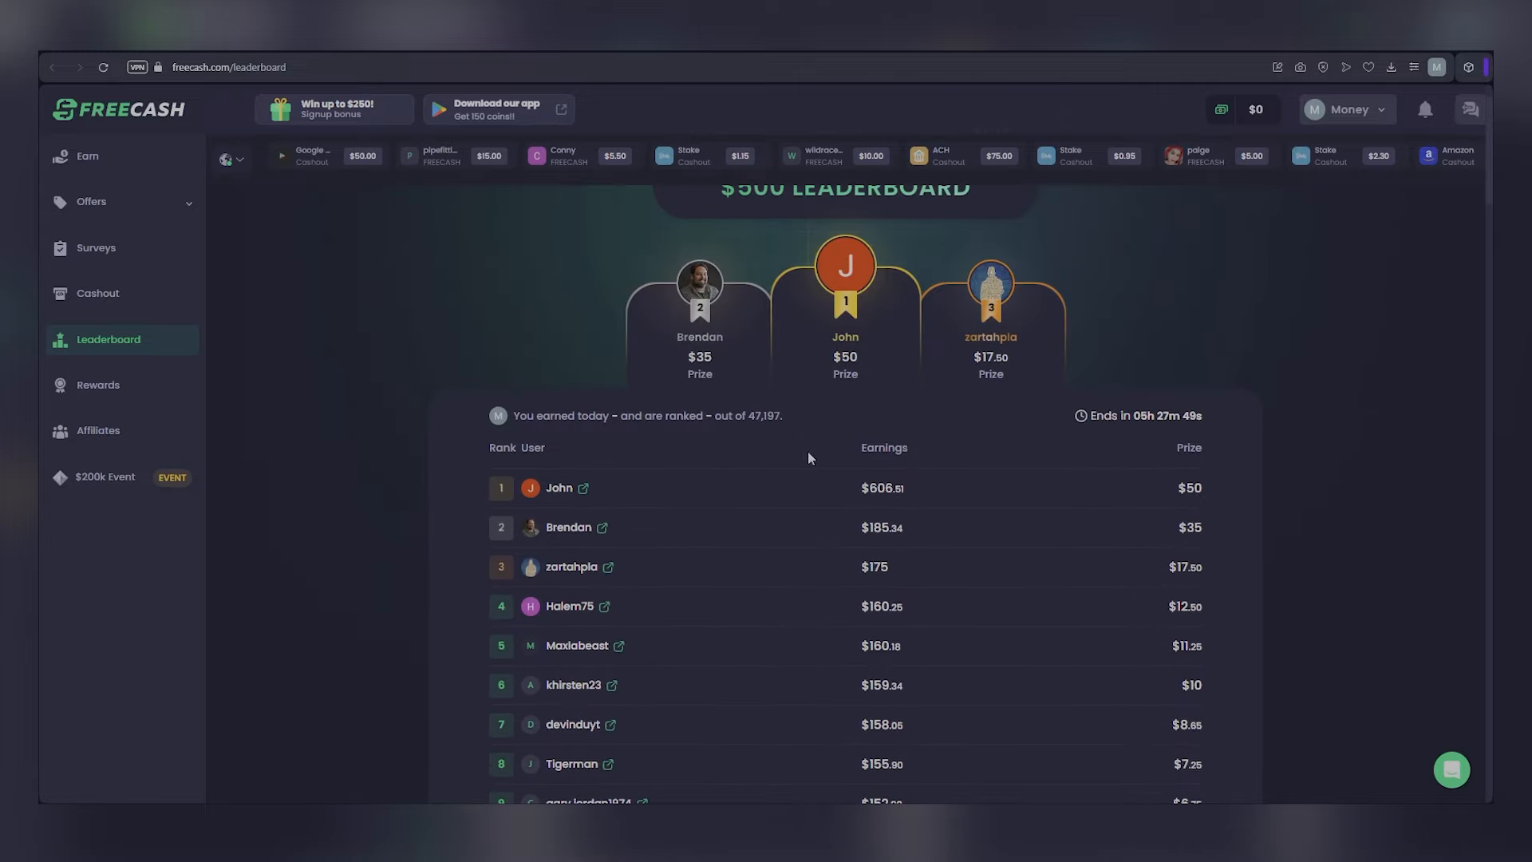
pyautogui.scroll(-3)
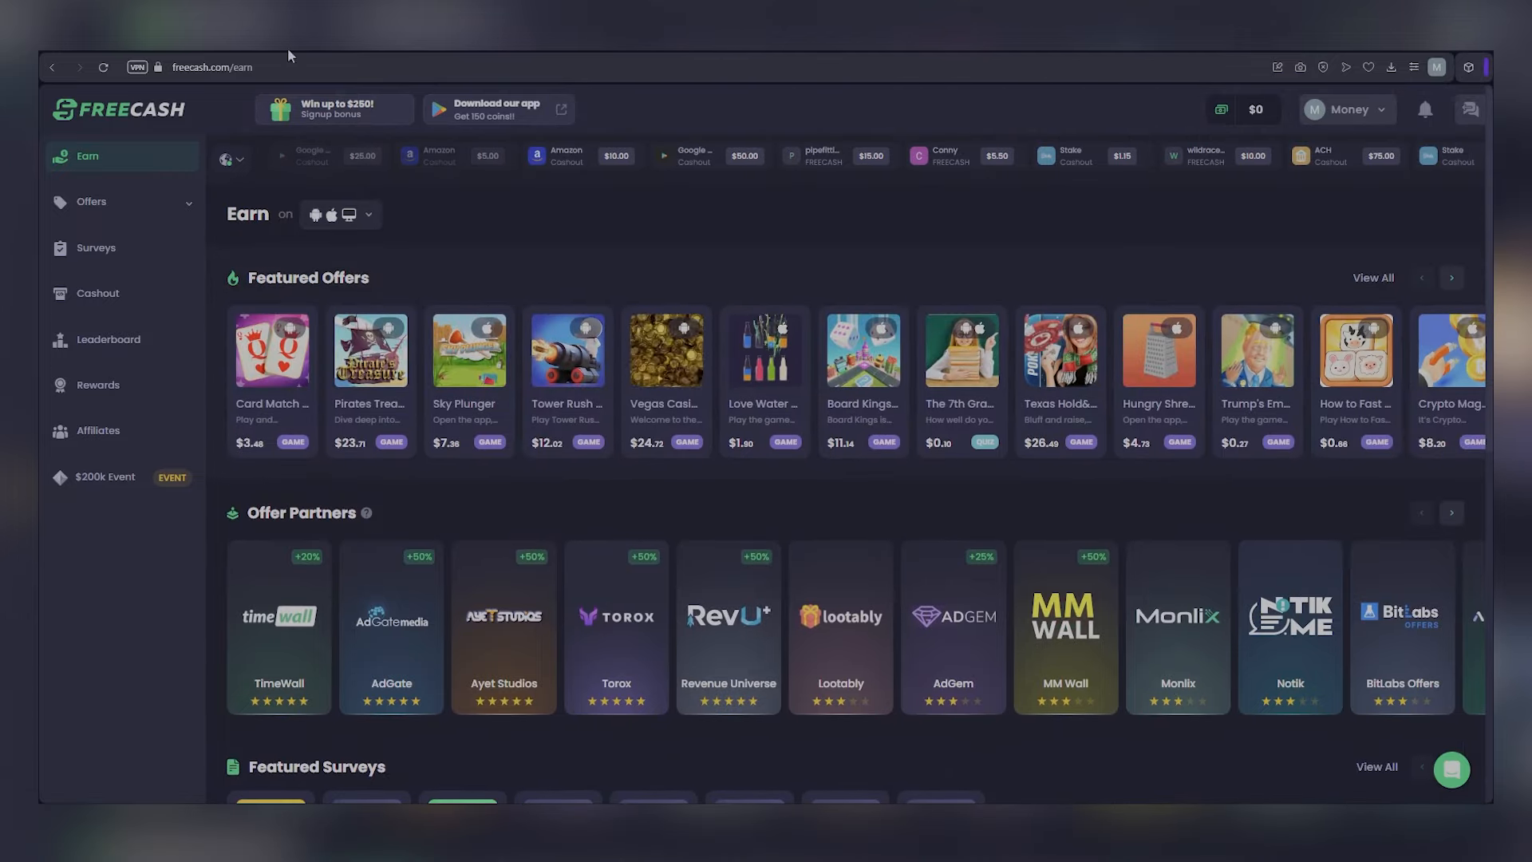
pyautogui.click(109, 339)
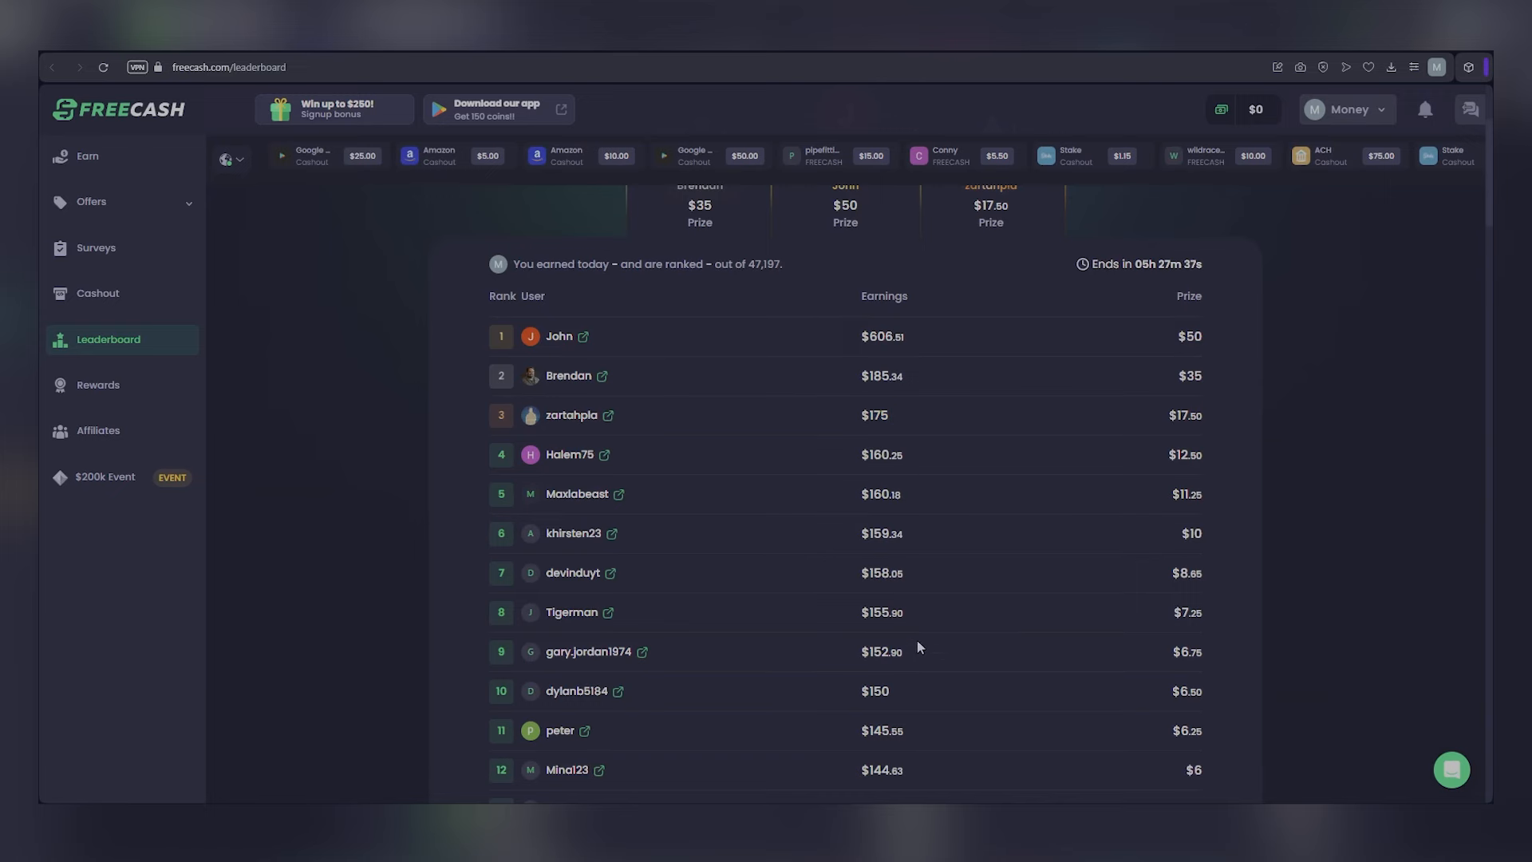
pyautogui.scroll(-3)
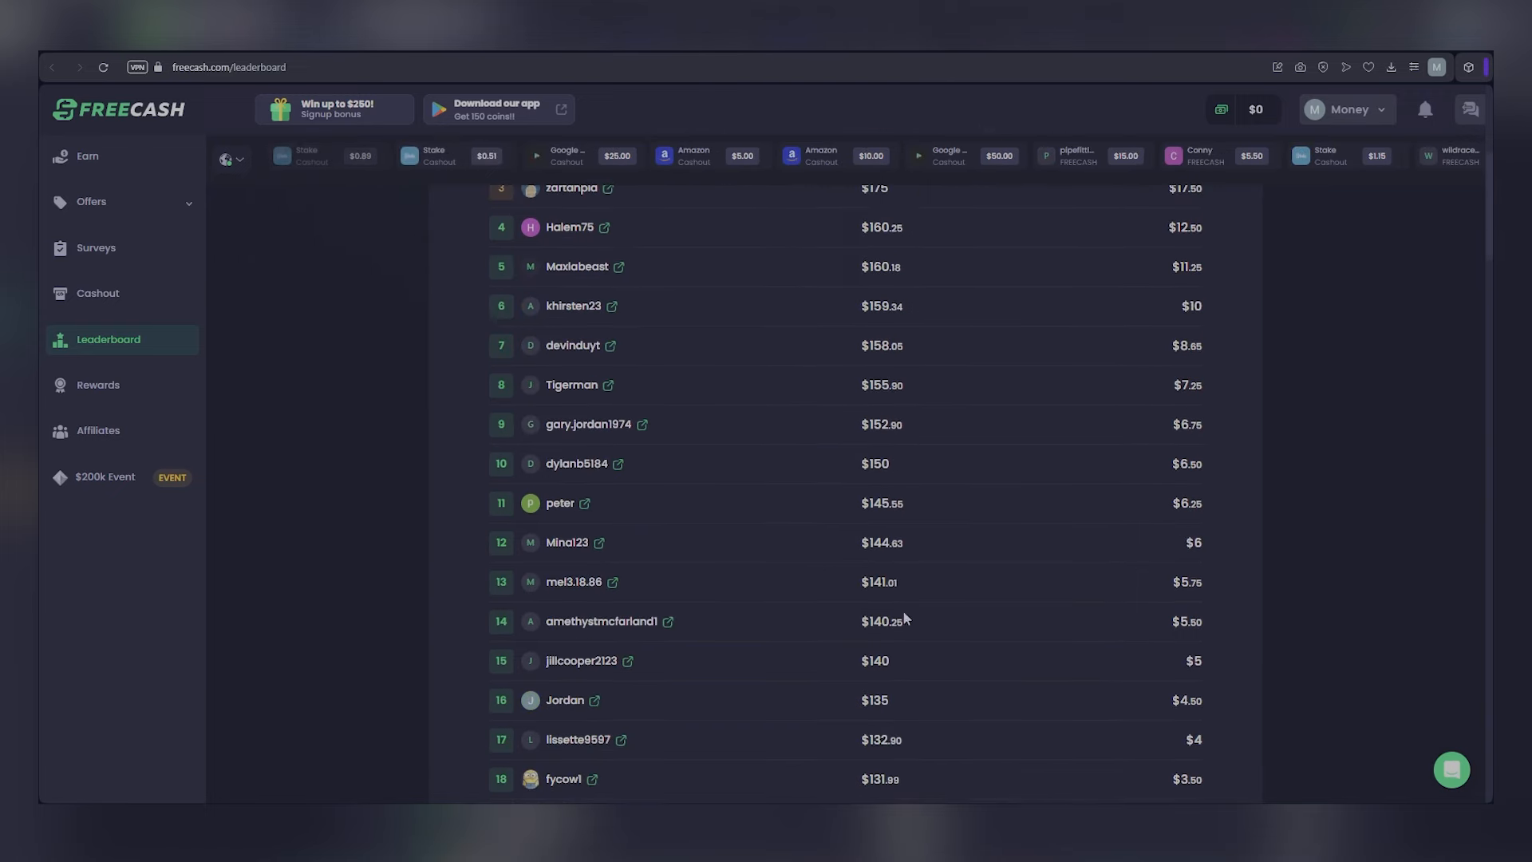
pyautogui.scroll(3)
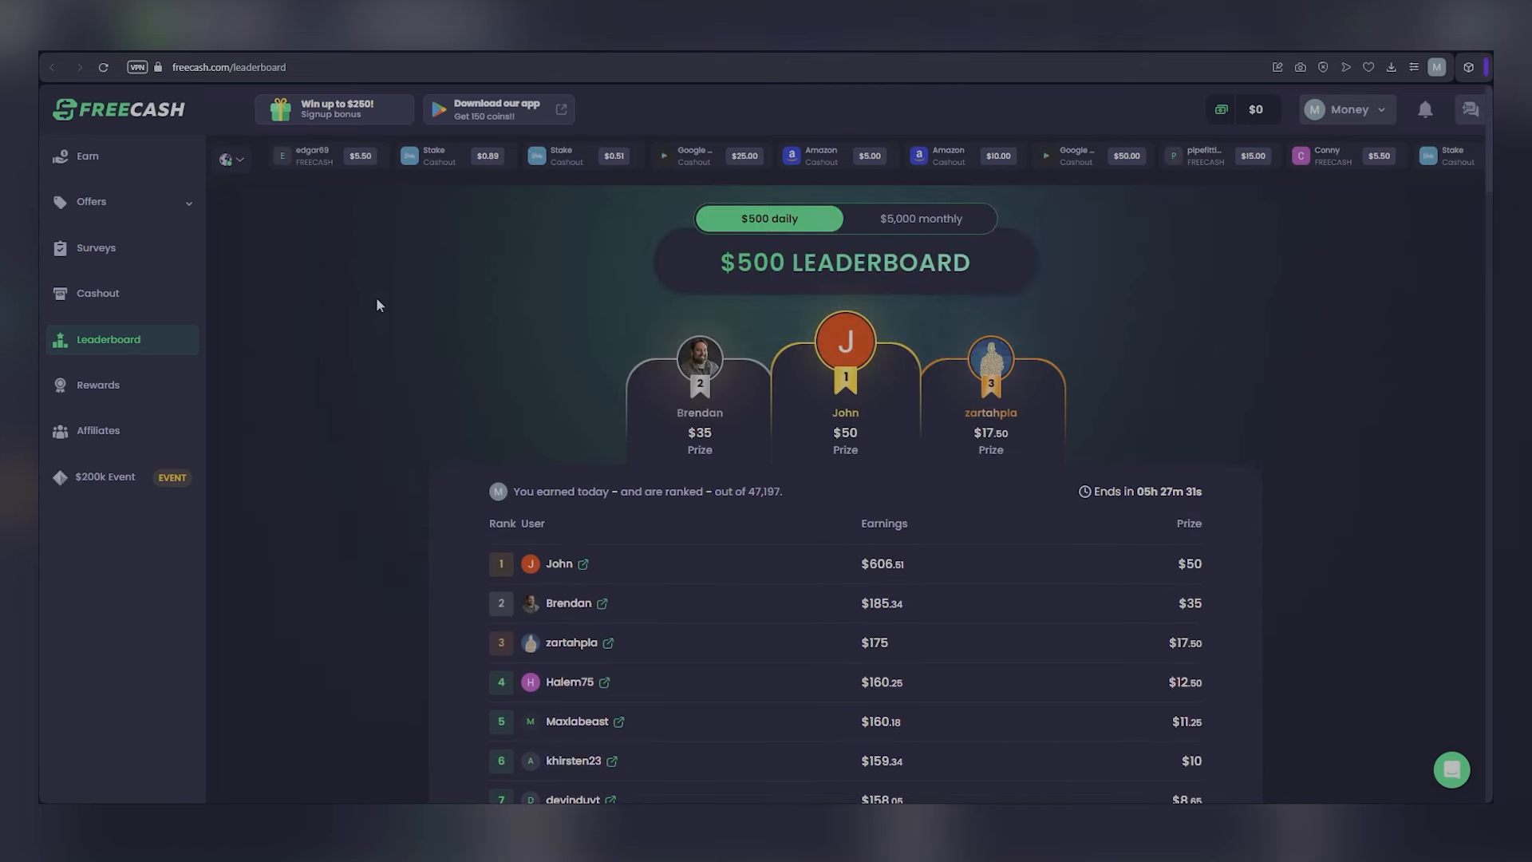
pyautogui.moveTo(652, 491)
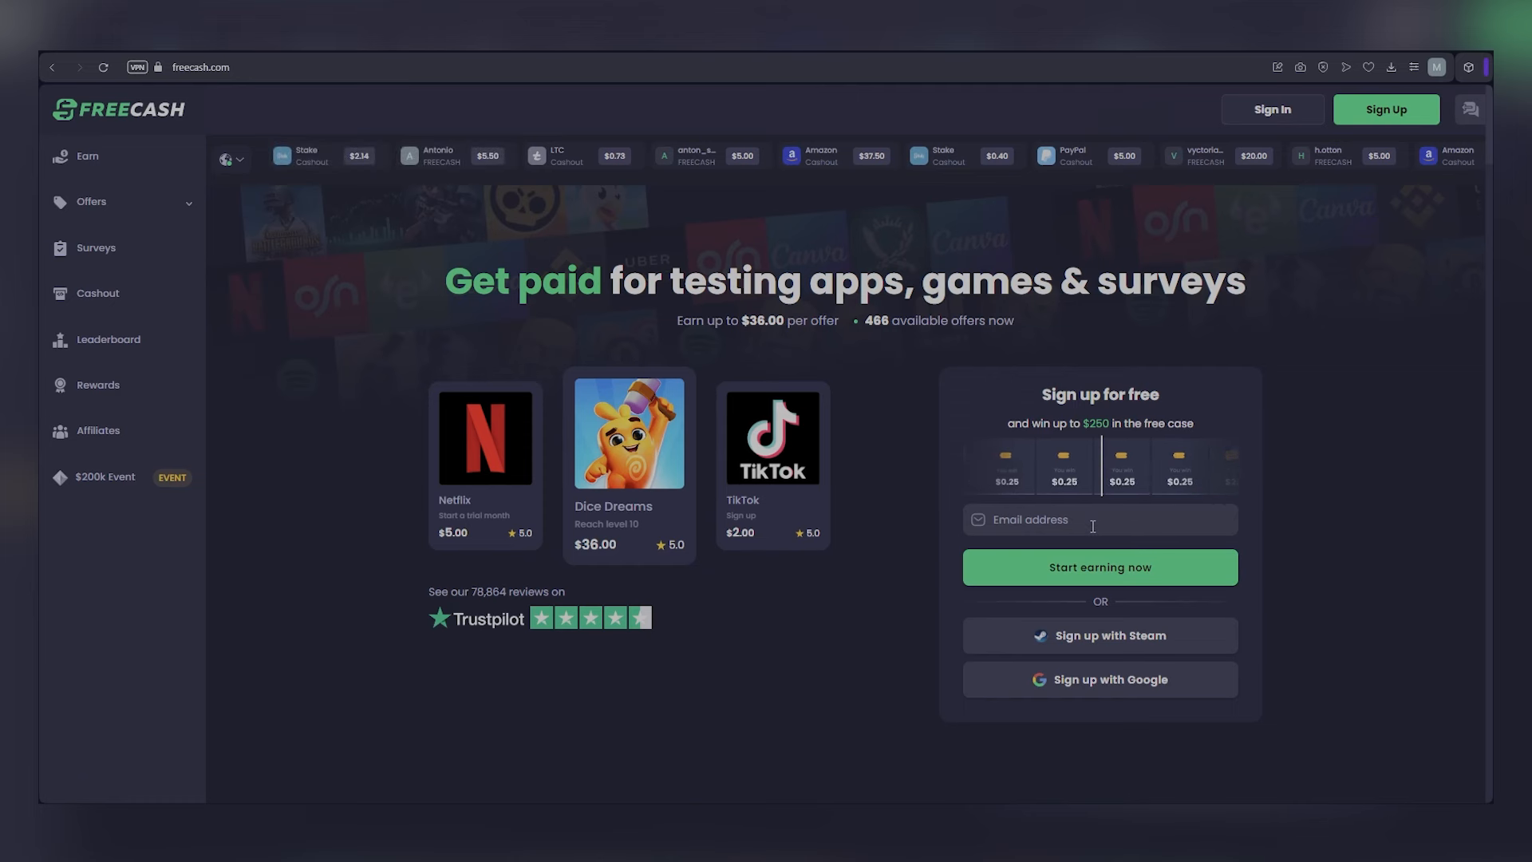
pyautogui.moveTo(819, 447)
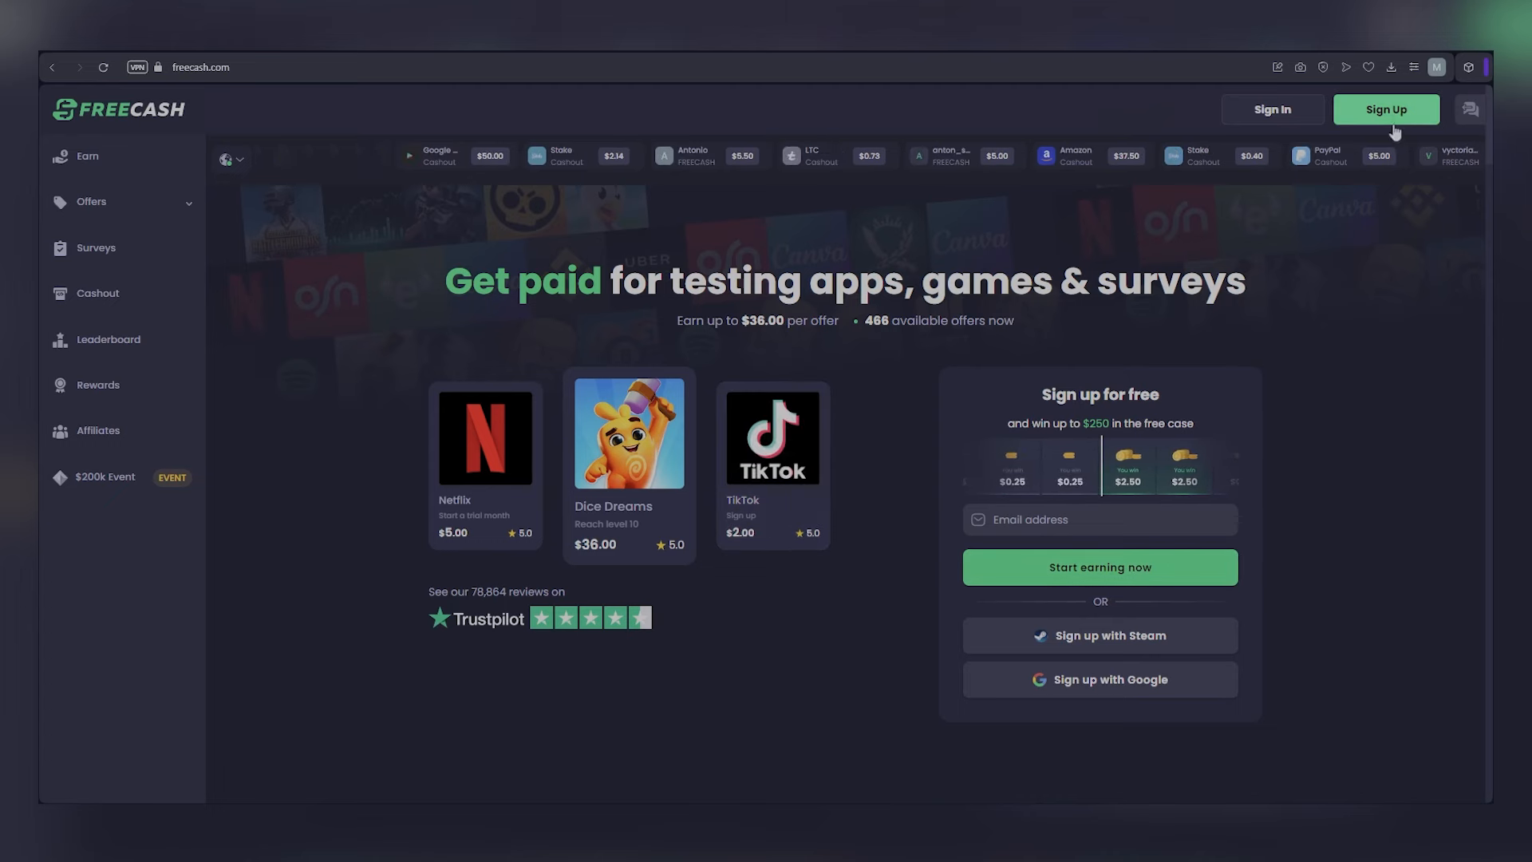
# Open the Sign Up form and start entering an email address
pyautogui.click(1386, 109)
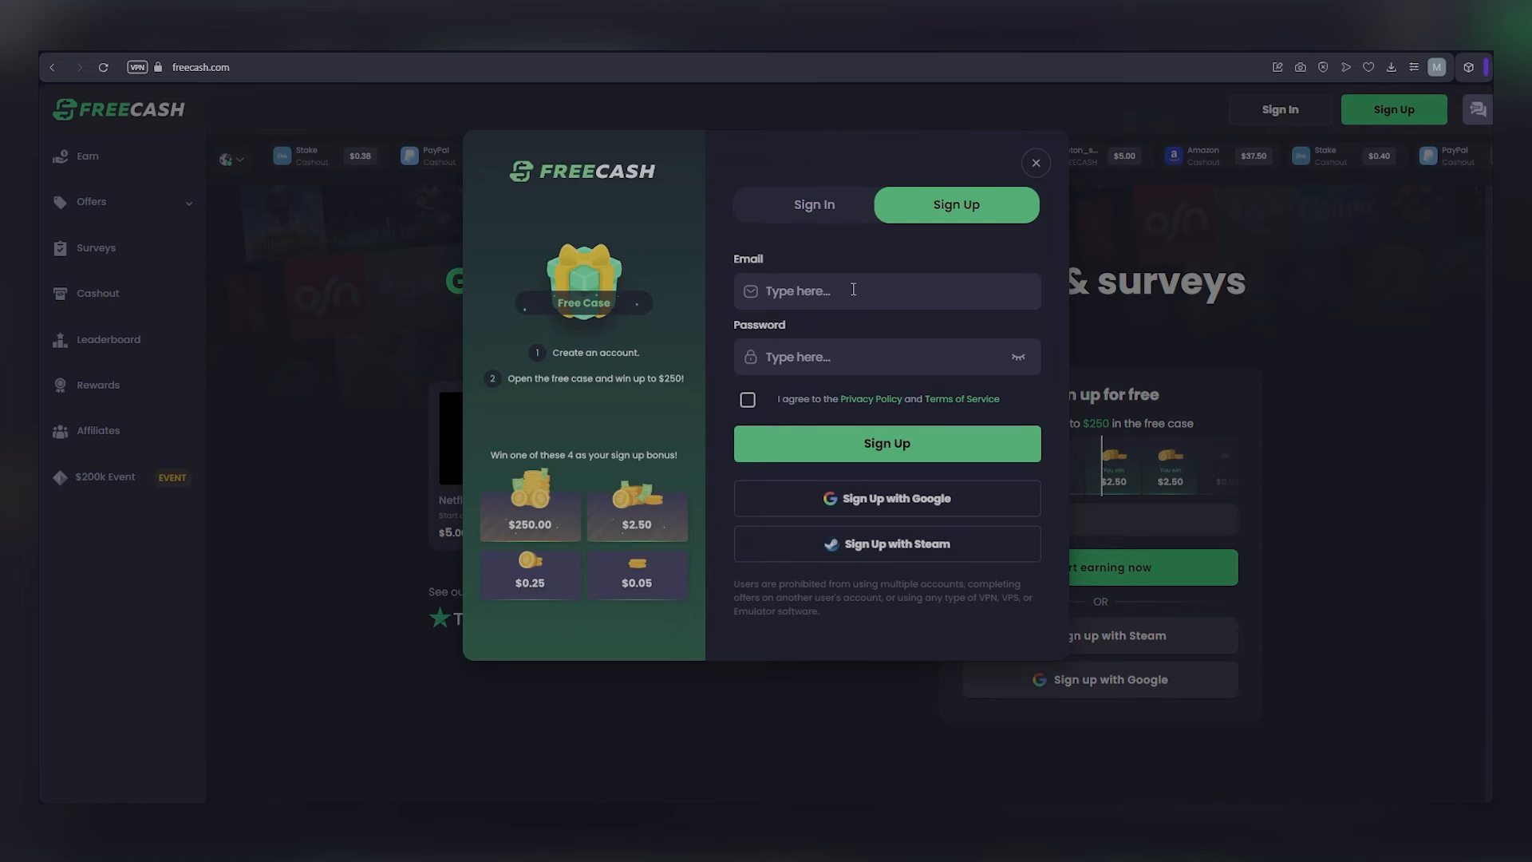
pyautogui.click(747, 399)
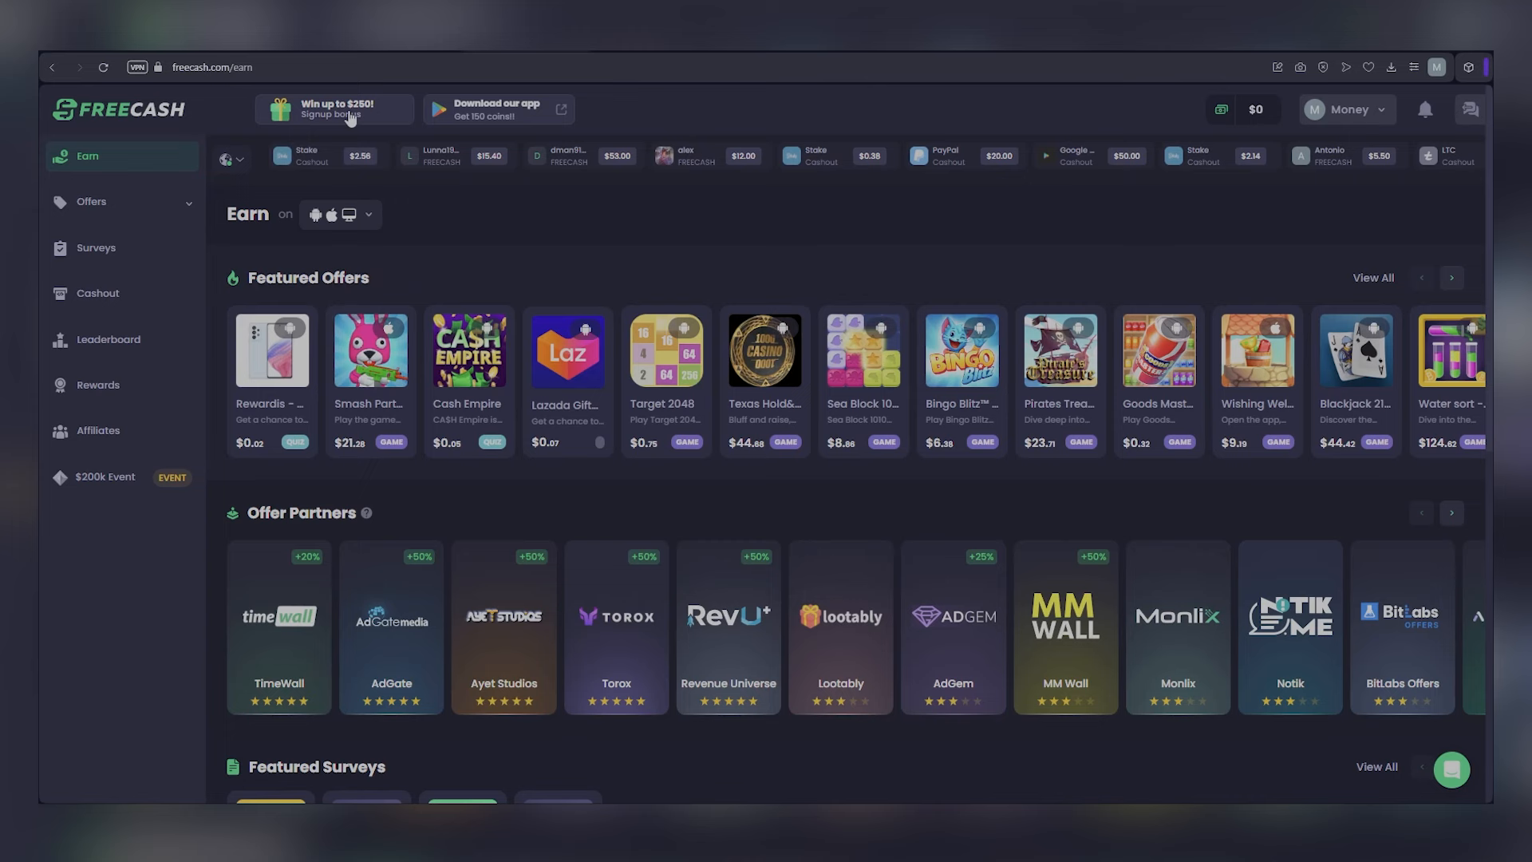
# Try opening the 'Win up to $250!' case with code moneymentor77, then dismiss the rejection
pyautogui.click(336, 109)
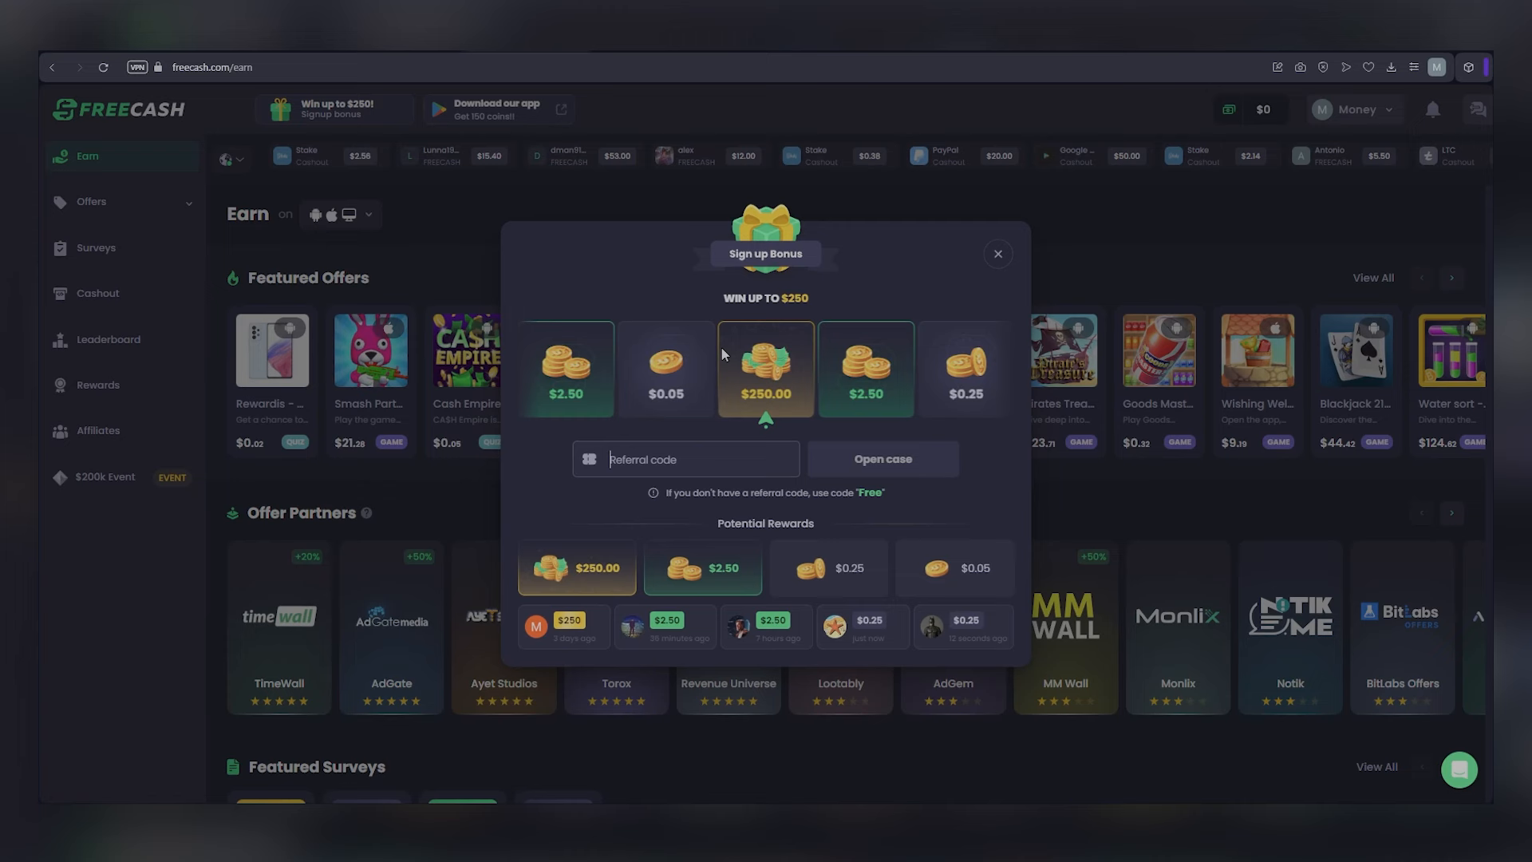
pyautogui.write('moneymentor77')
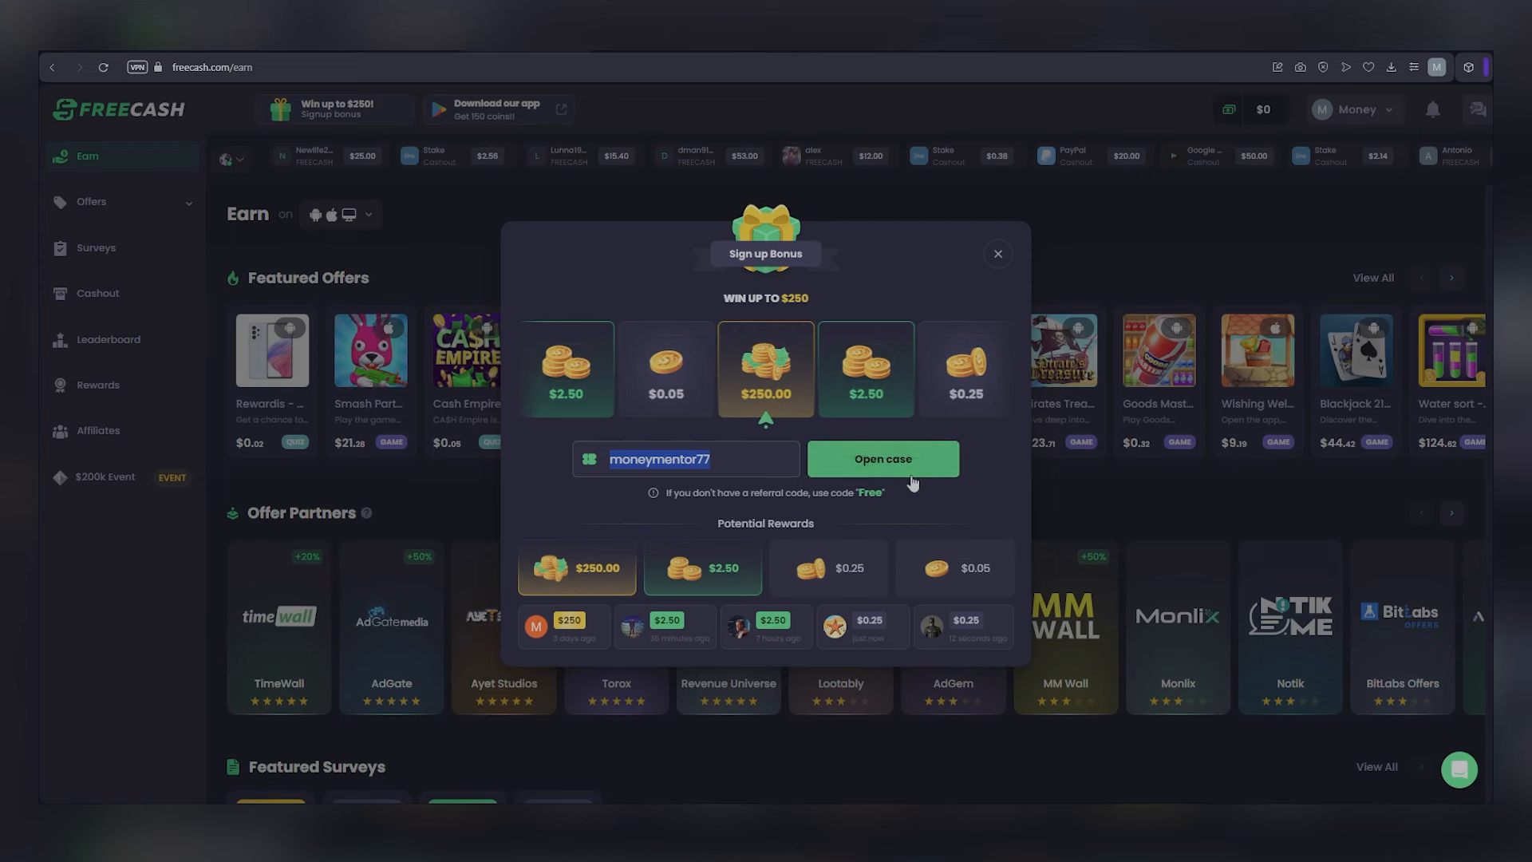
pyautogui.click(883, 459)
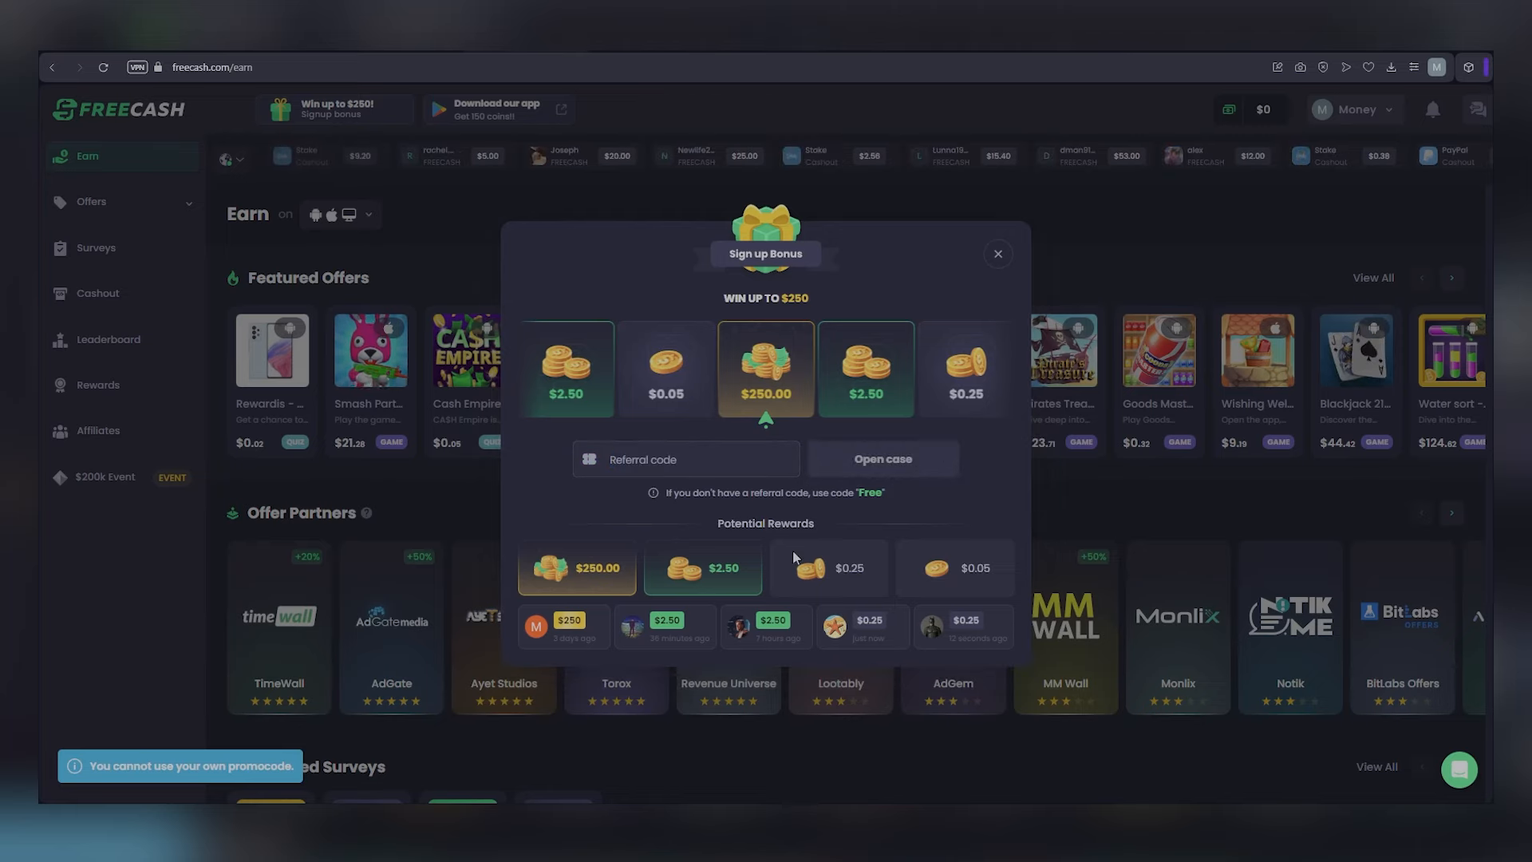
pyautogui.click(997, 254)
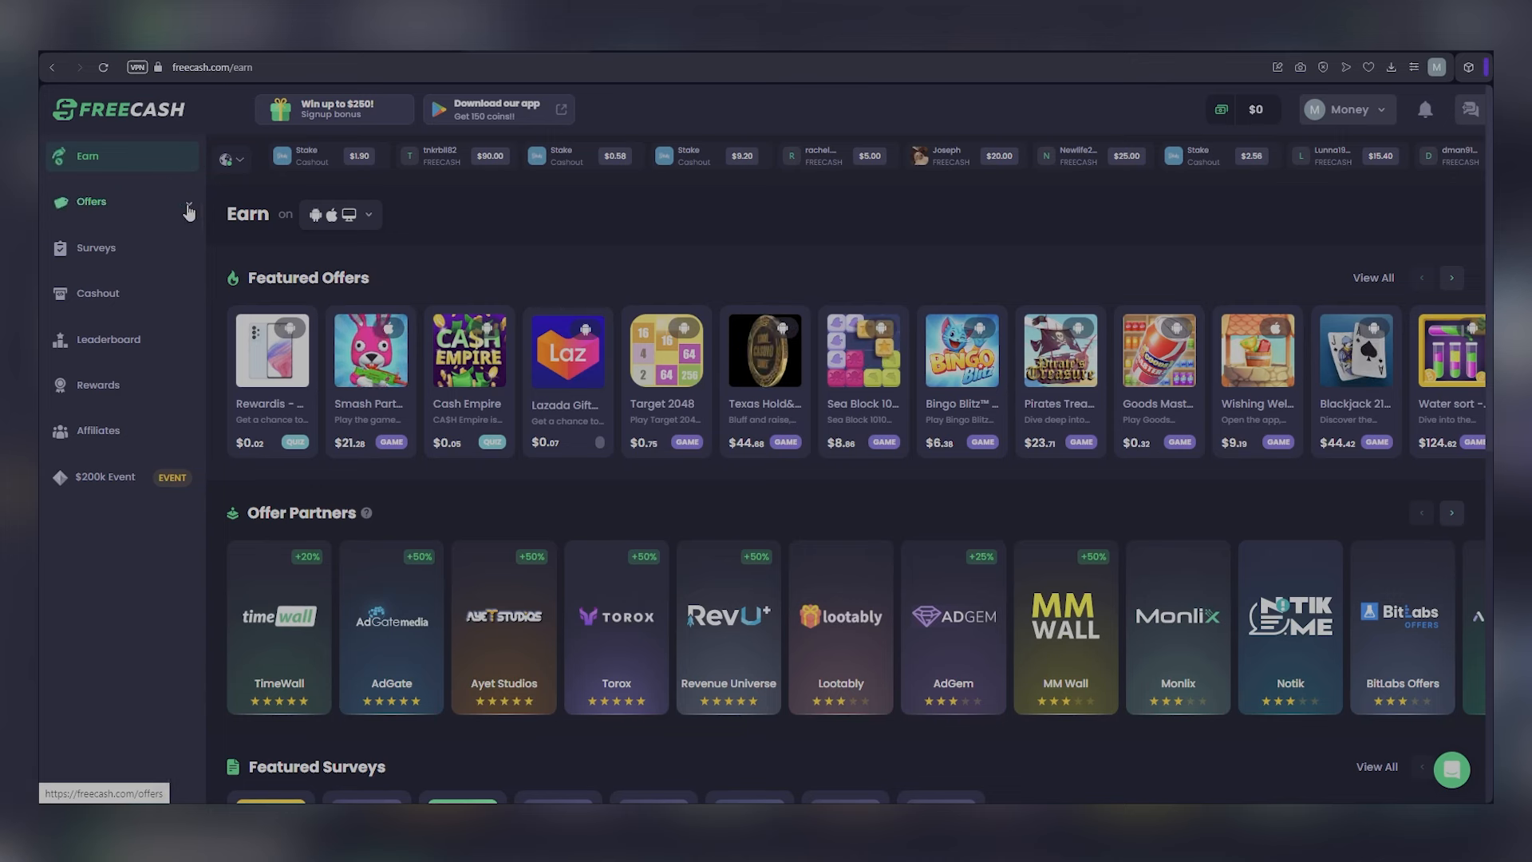
# Show All Offers (212) and scroll through the game, app, quiz and casino offers
pyautogui.click(92, 201)
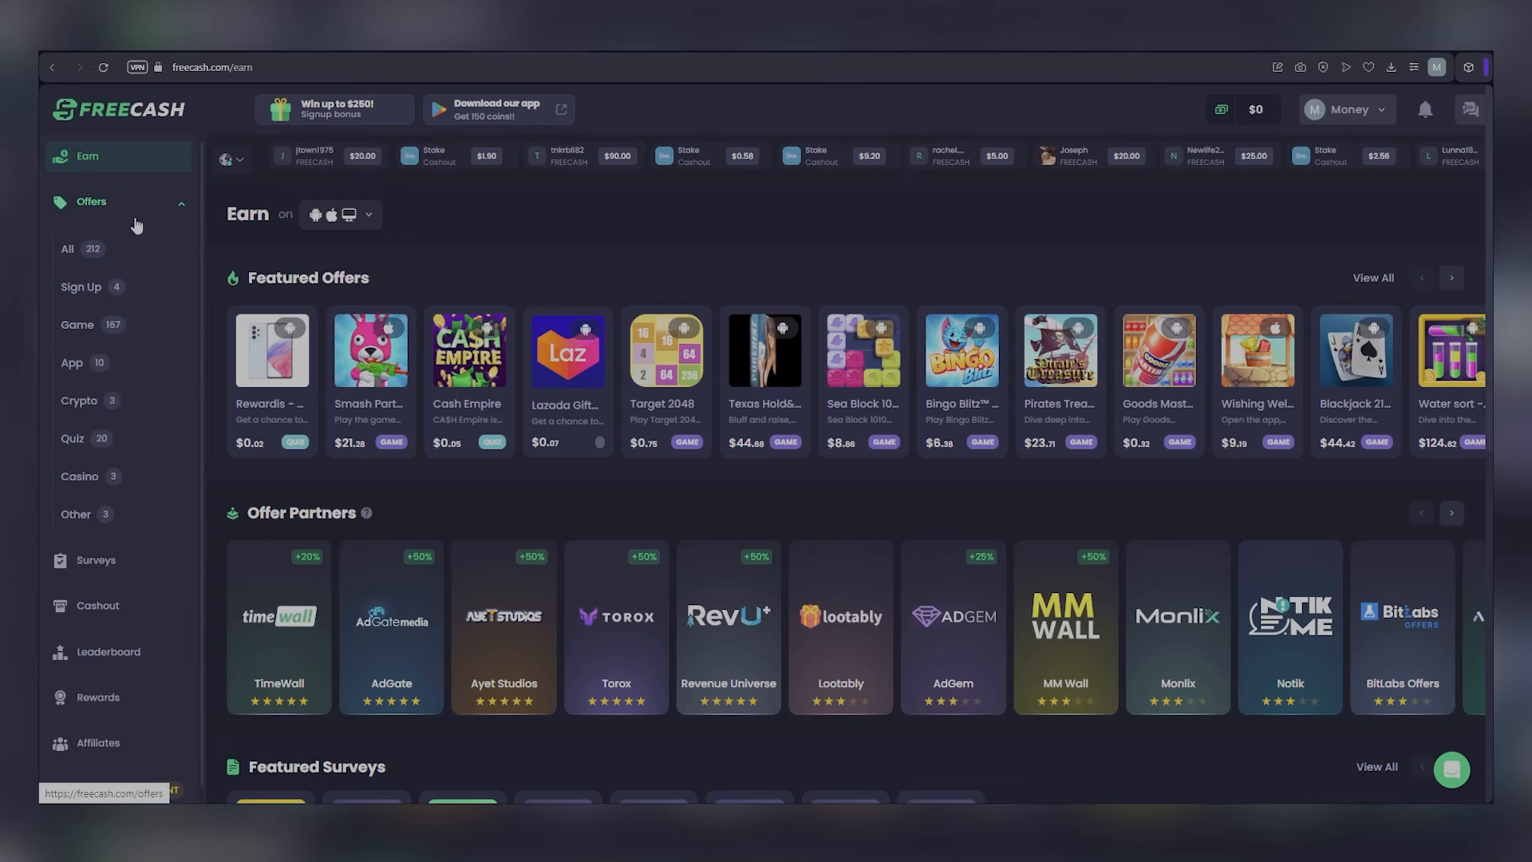
pyautogui.click(67, 248)
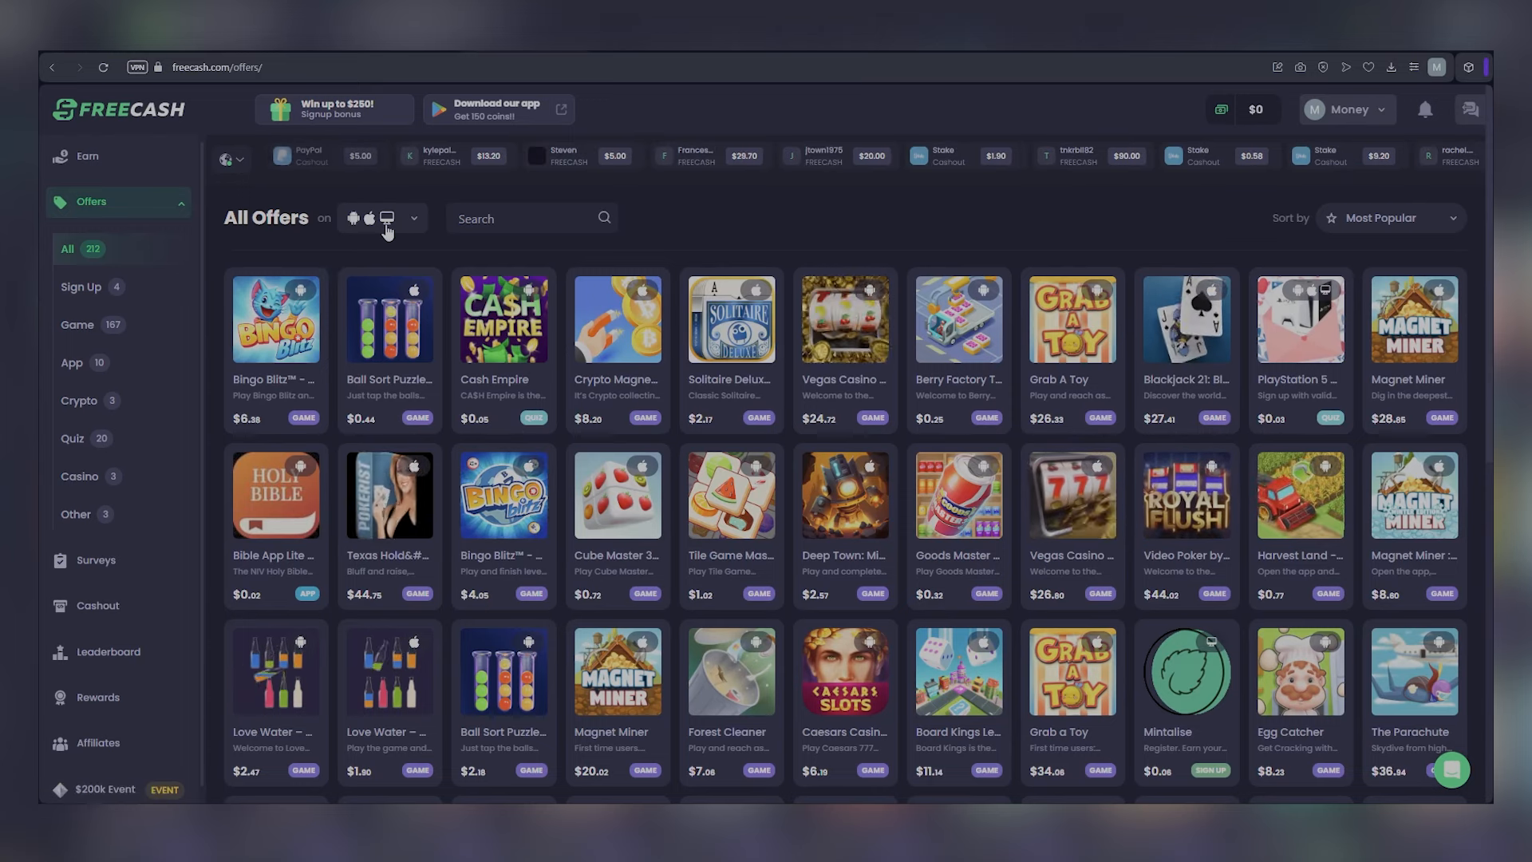
pyautogui.click(414, 218)
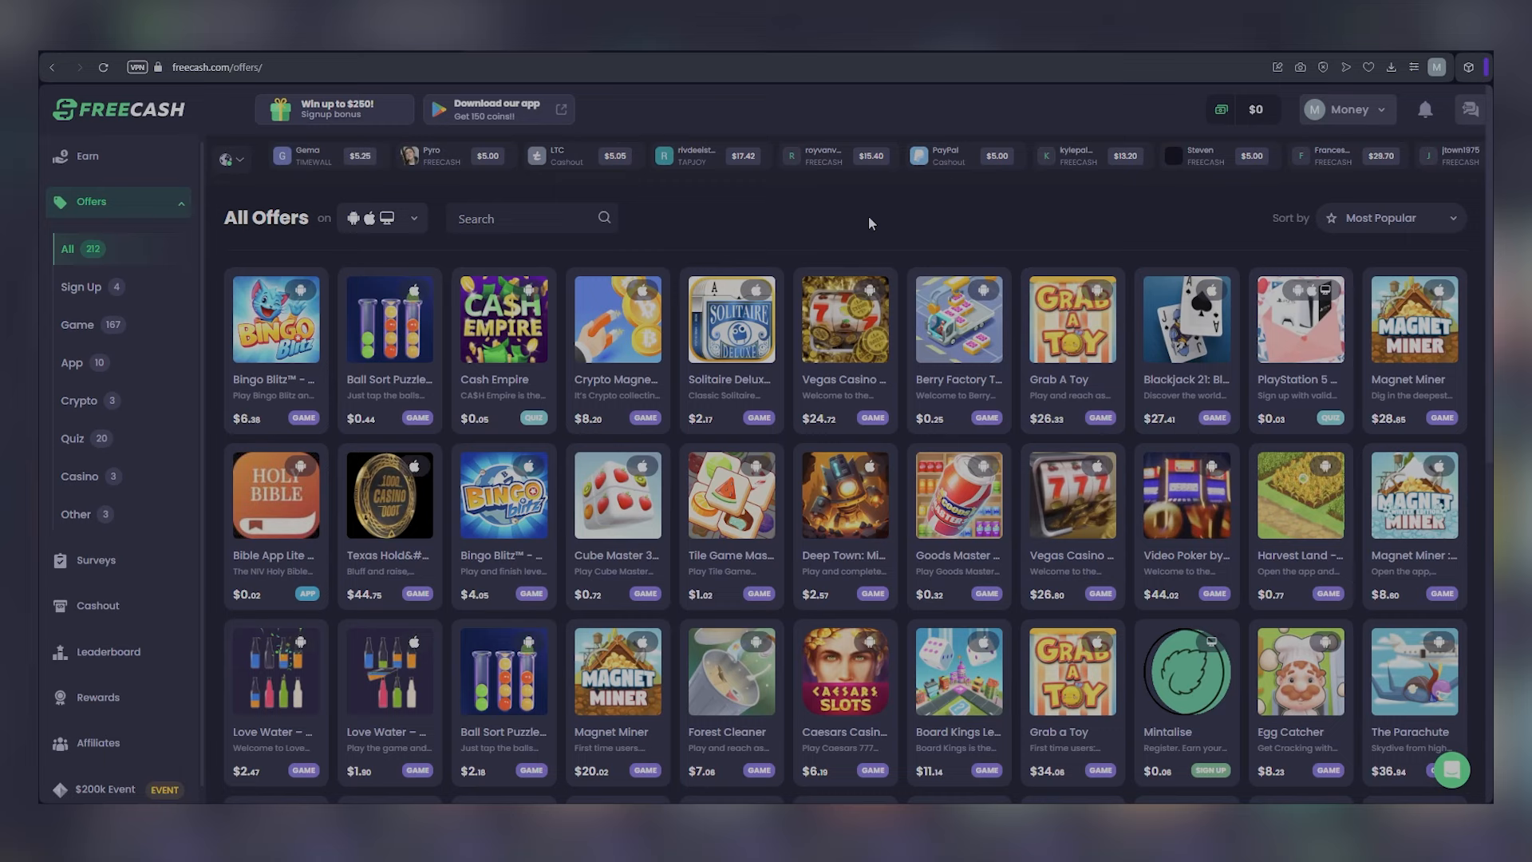
pyautogui.scroll(-3)
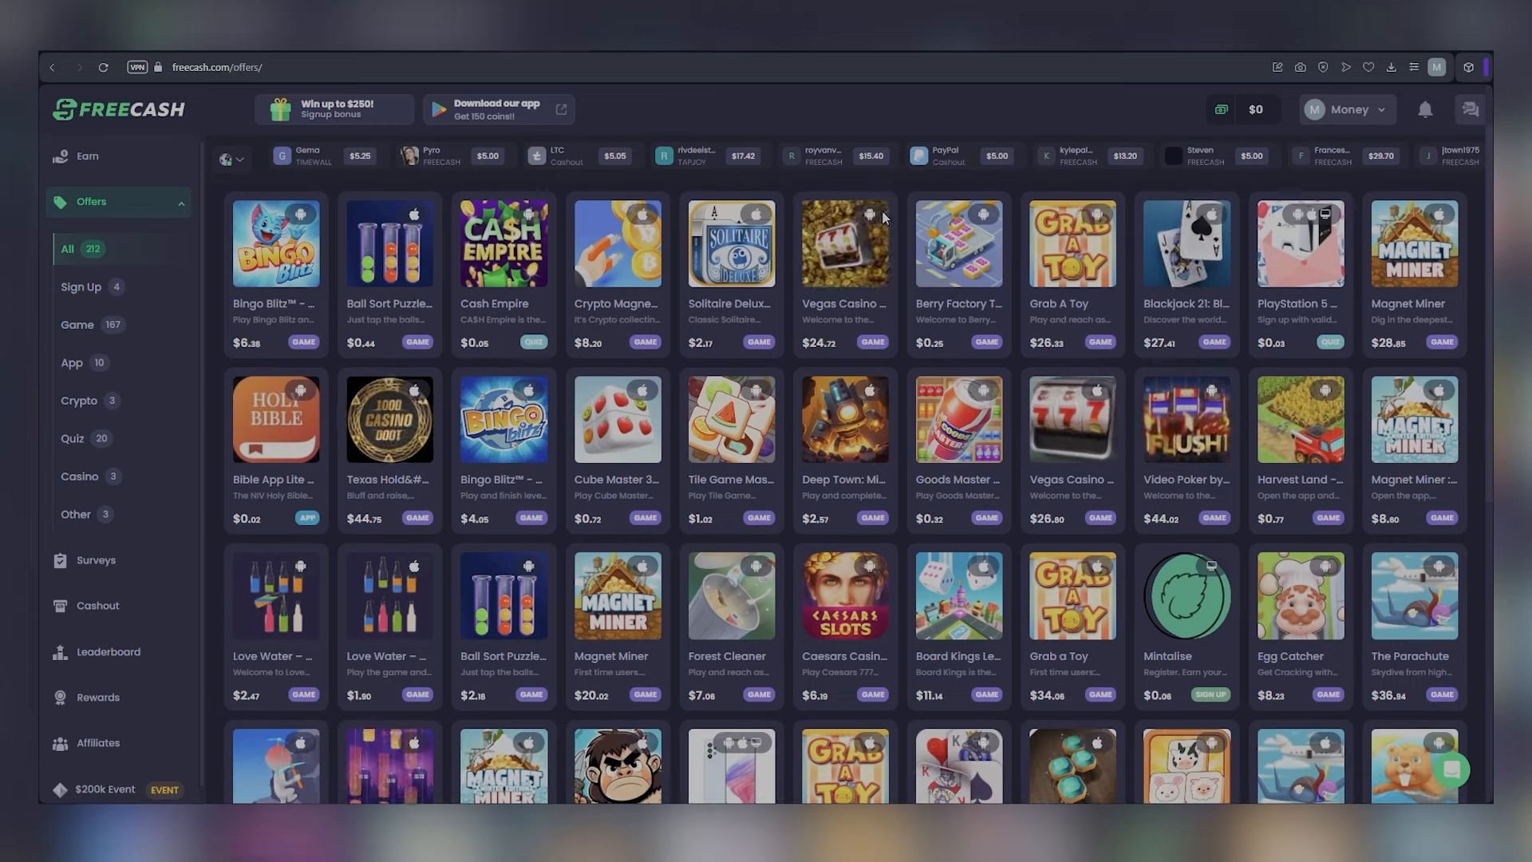
pyautogui.scroll(-3)
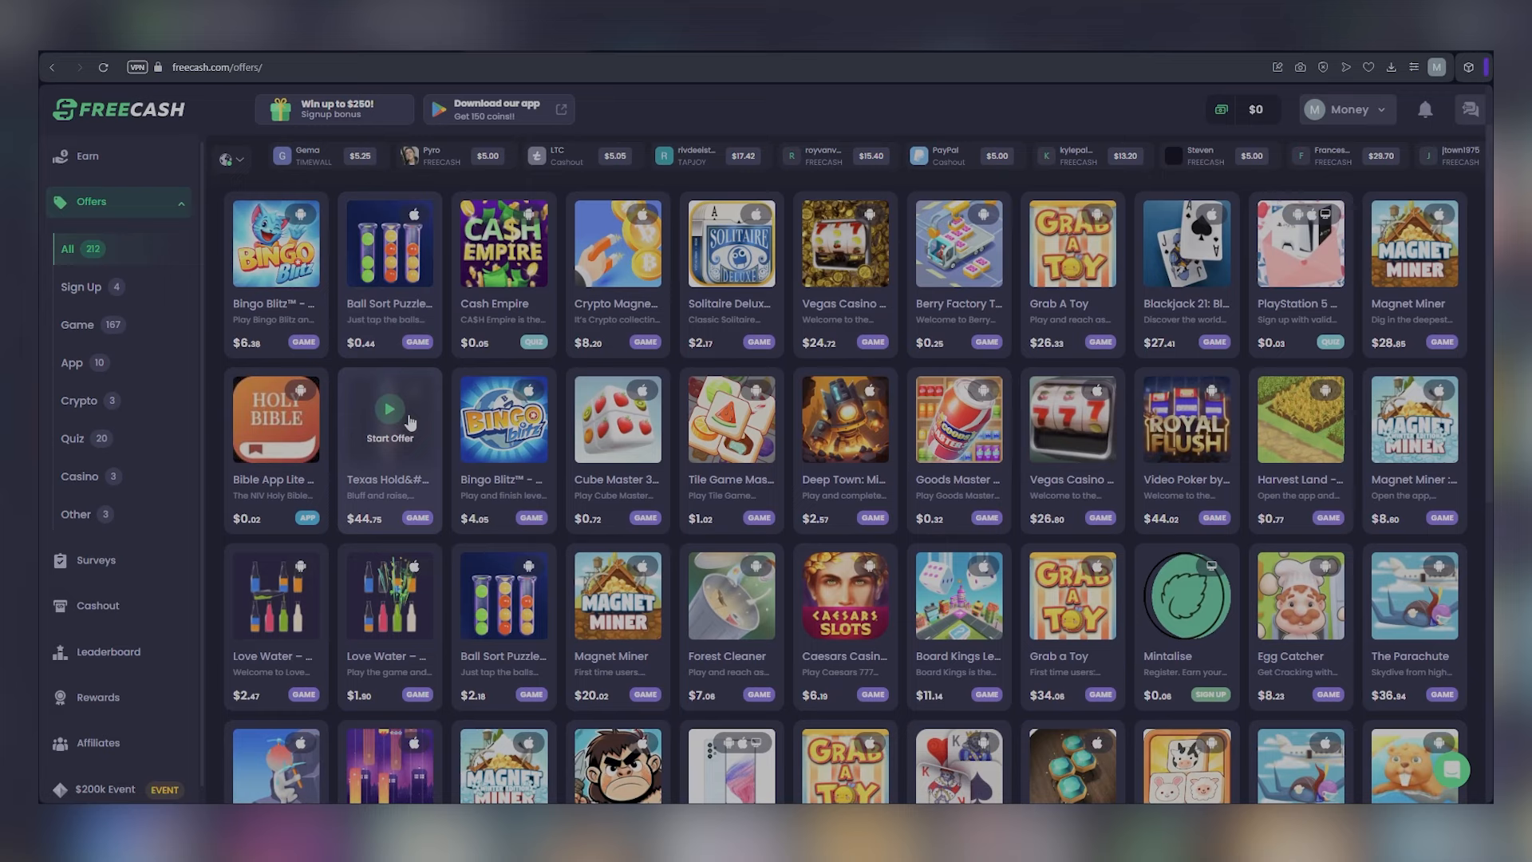
pyautogui.scroll(-3)
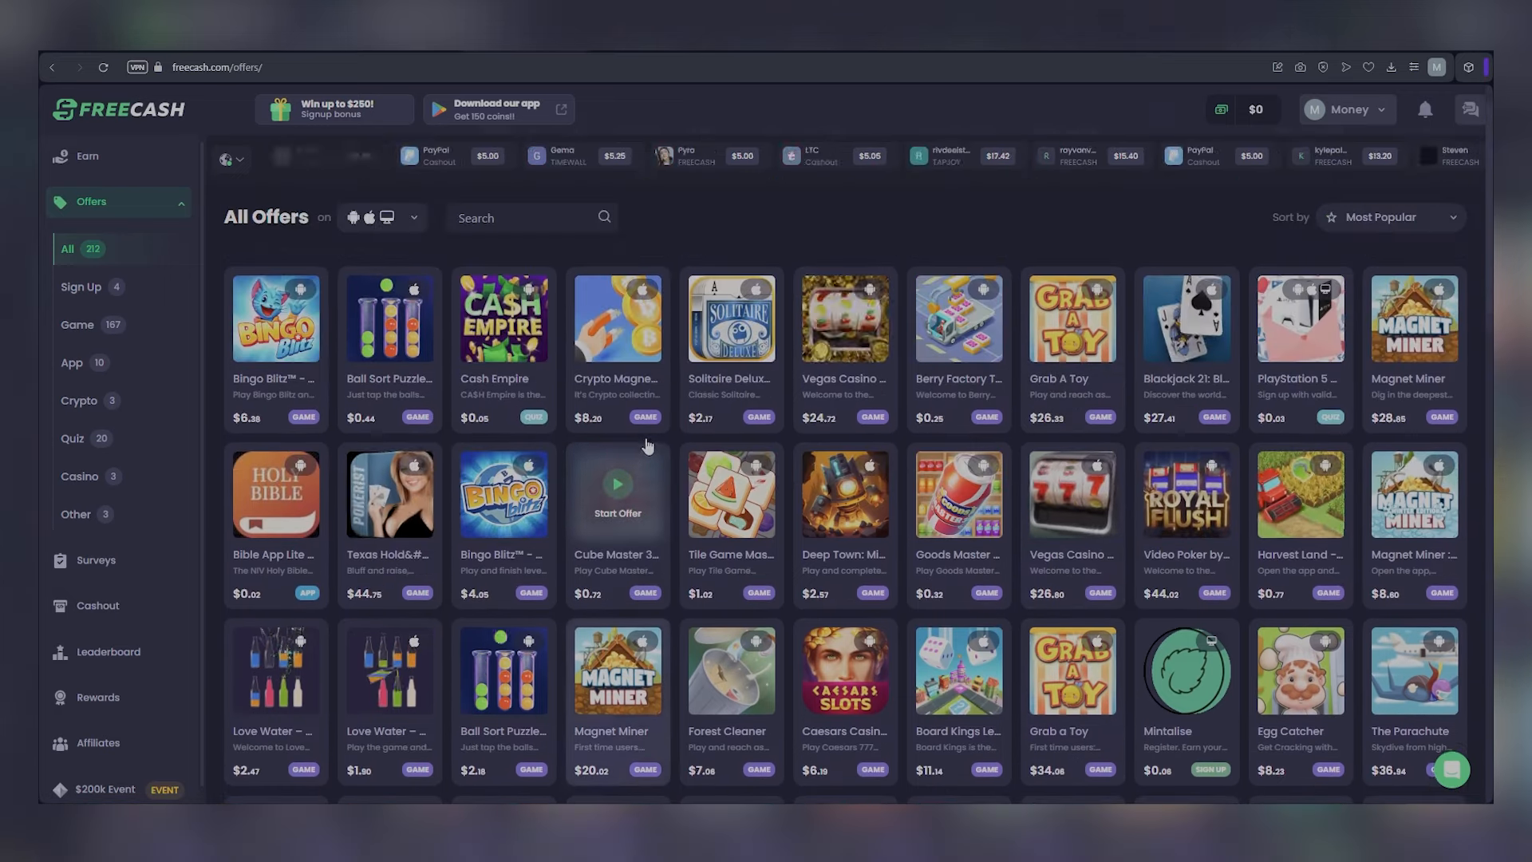
pyautogui.scroll(-3)
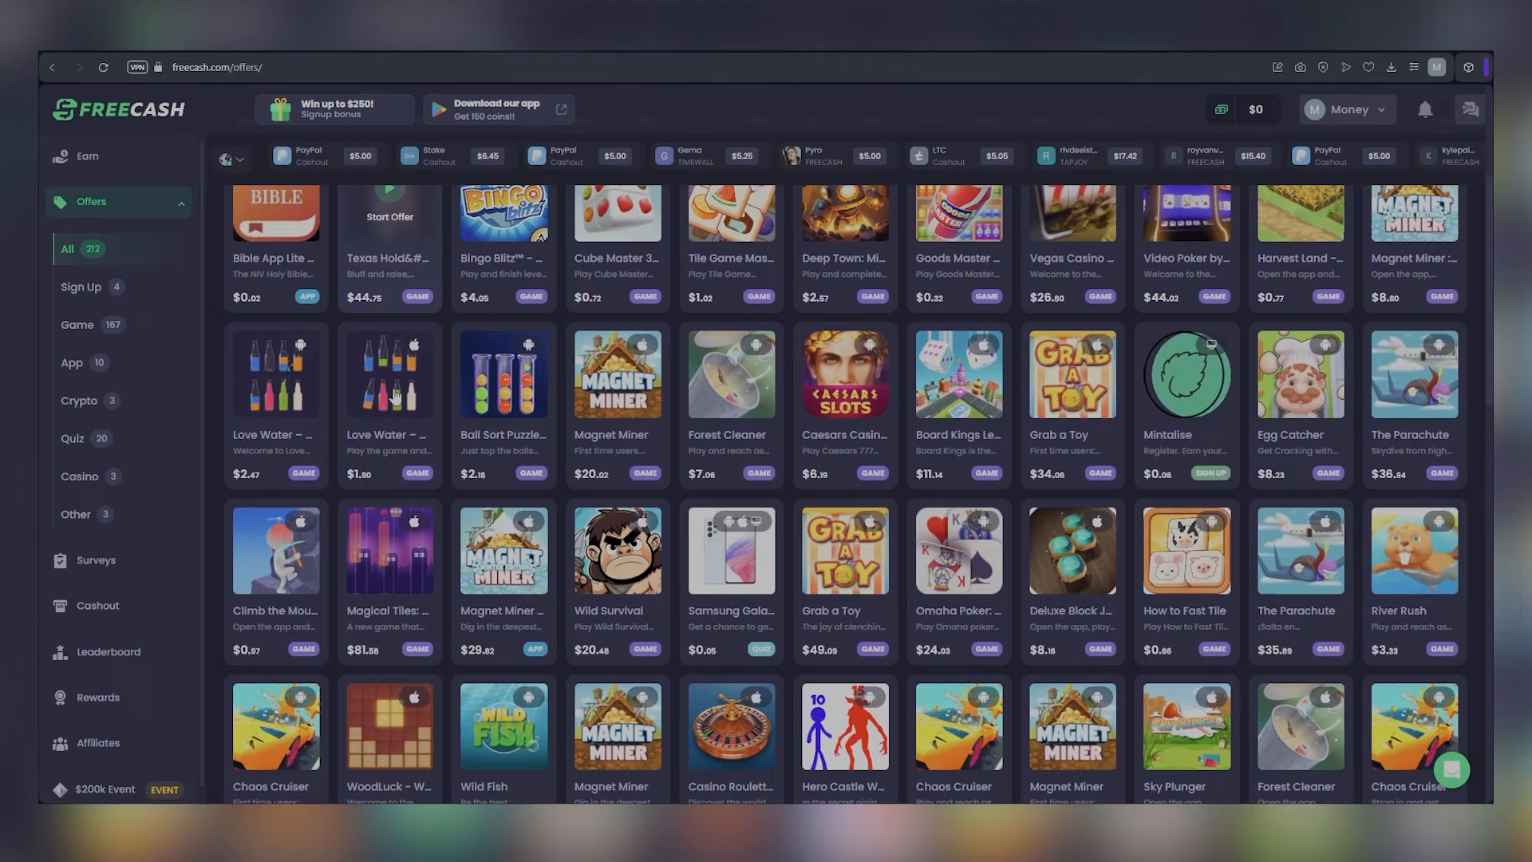
pyautogui.scroll(-3)
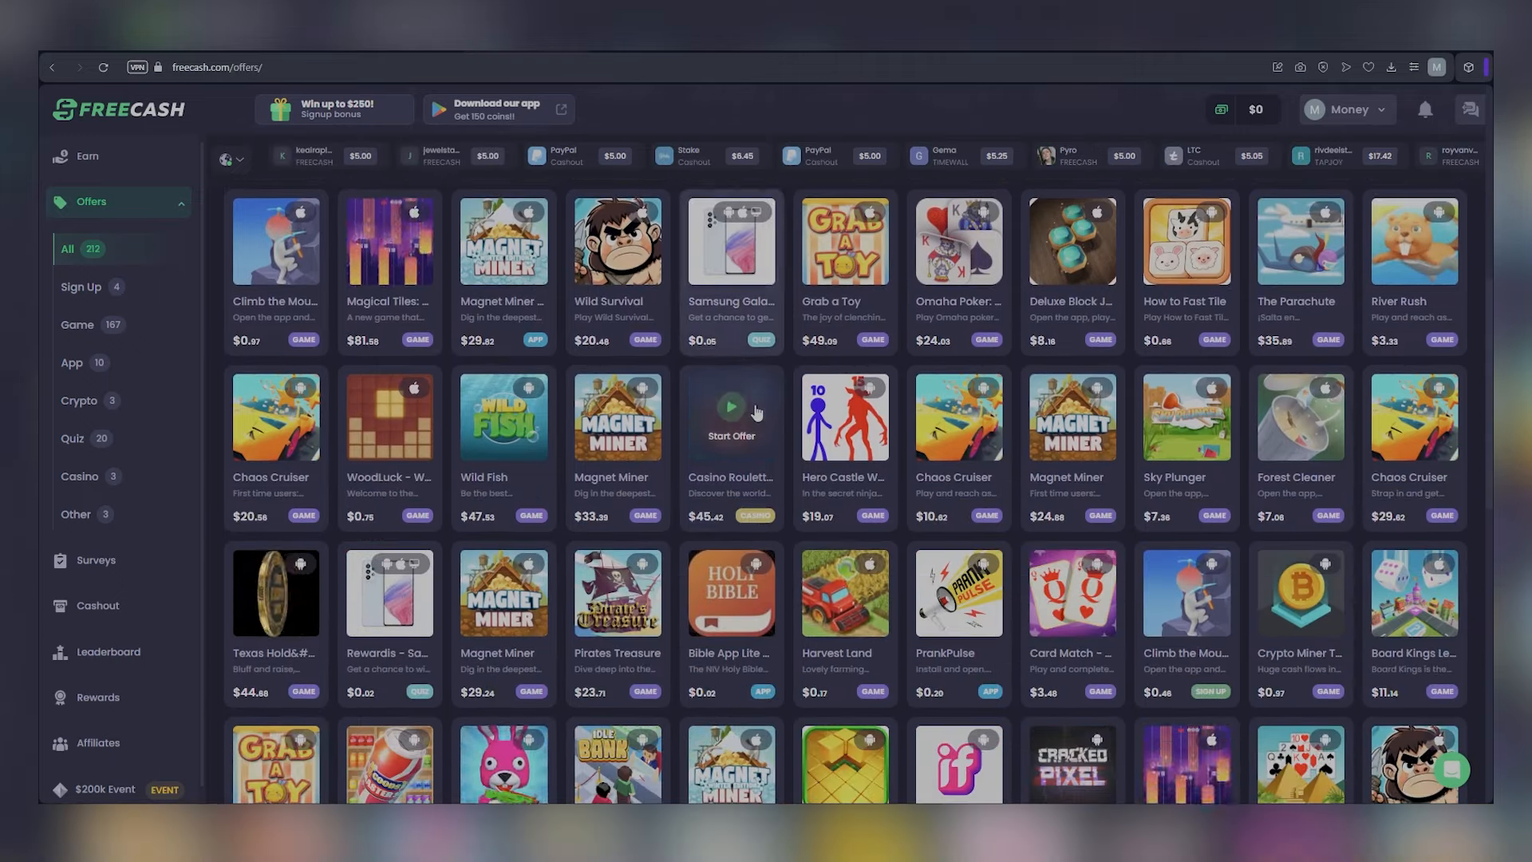
pyautogui.scroll(-3)
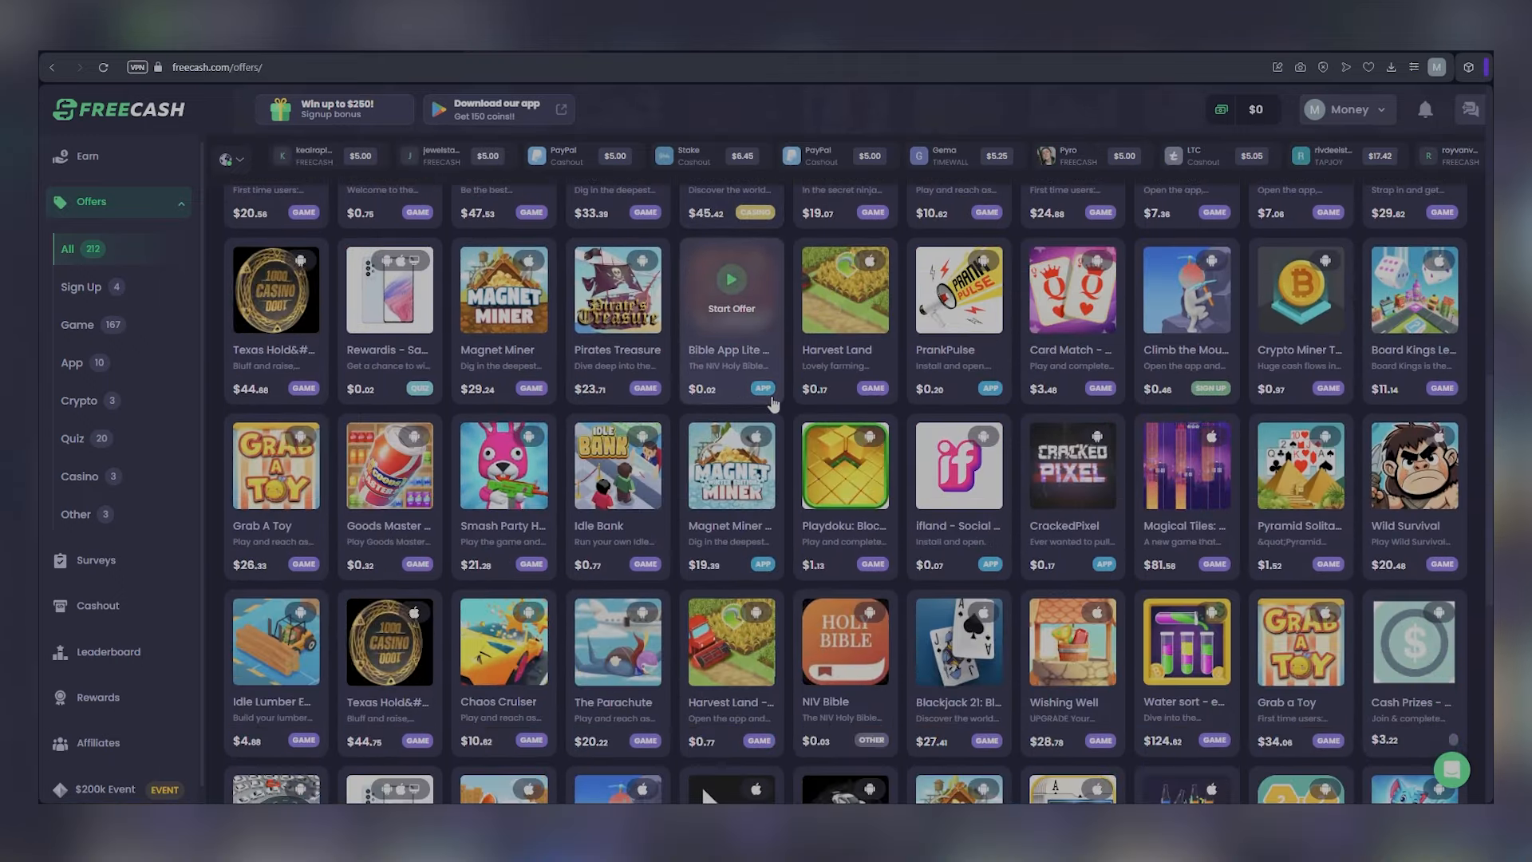
pyautogui.scroll(-3)
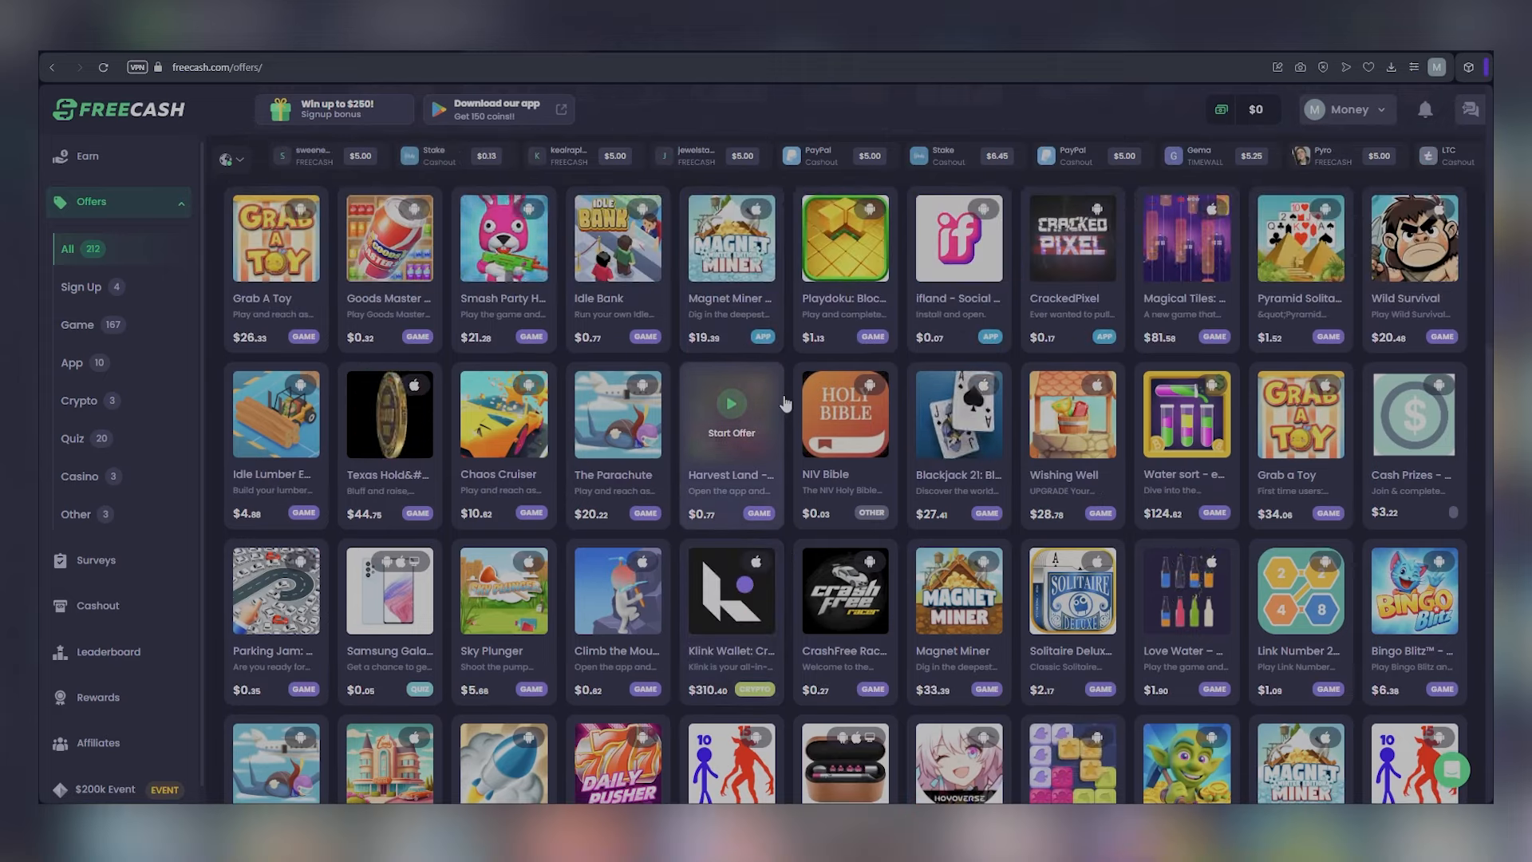
pyautogui.scroll(-3)
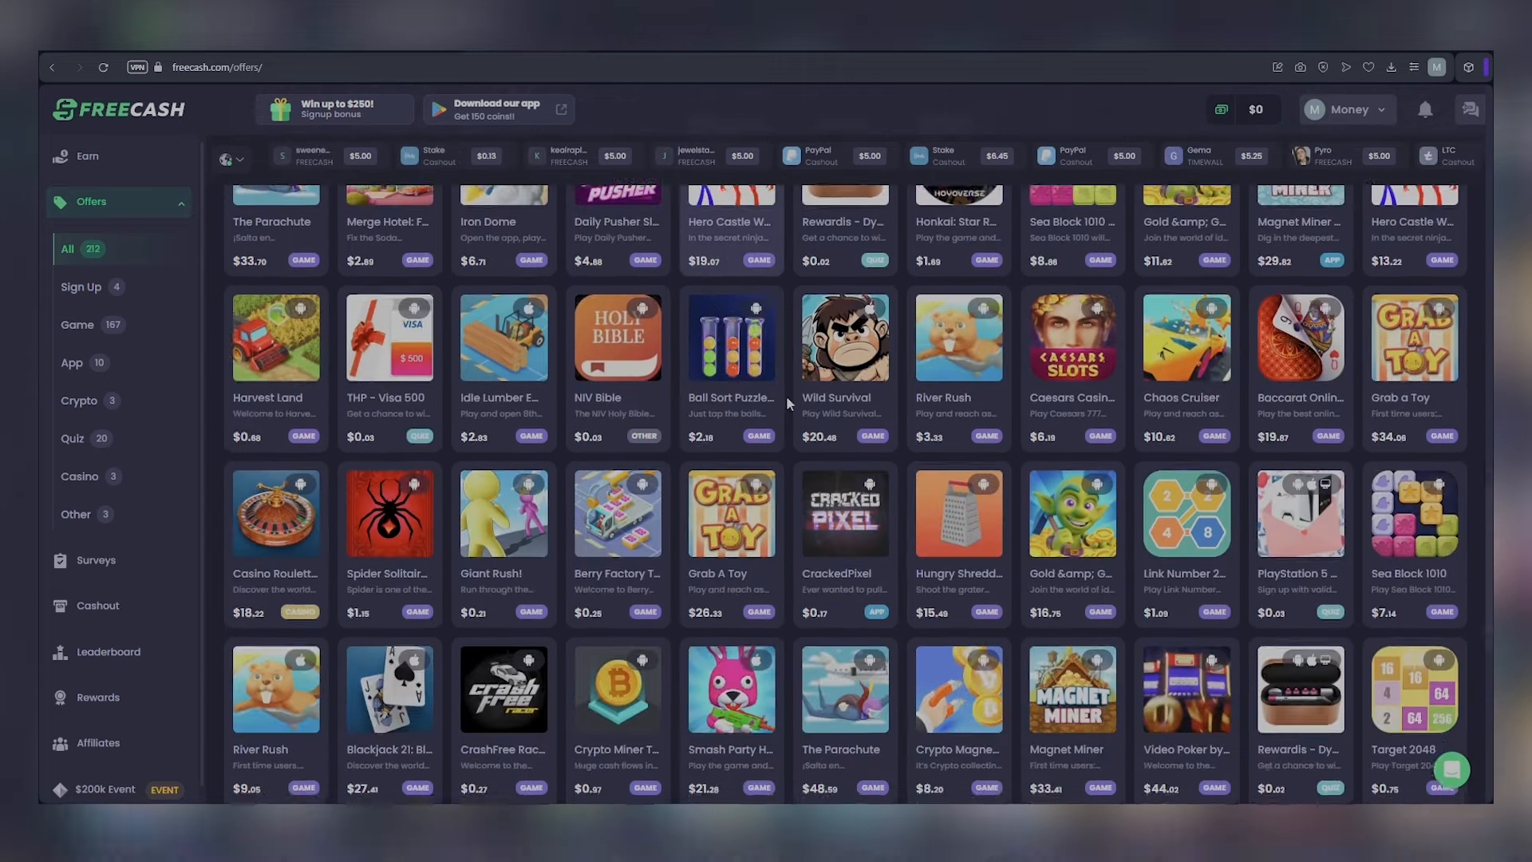
pyautogui.scroll(-3)
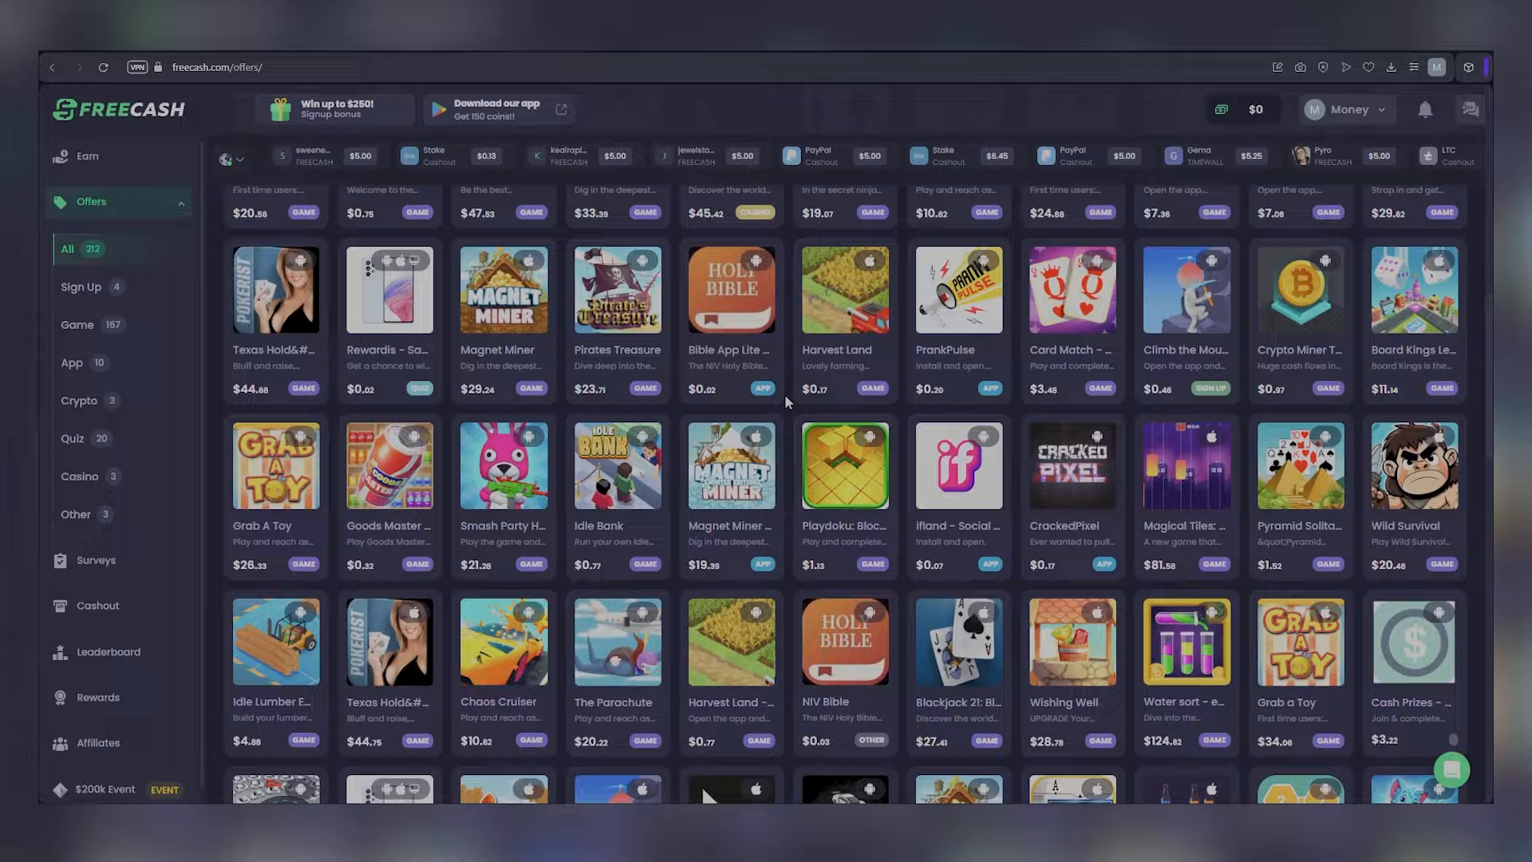
pyautogui.scroll(-3)
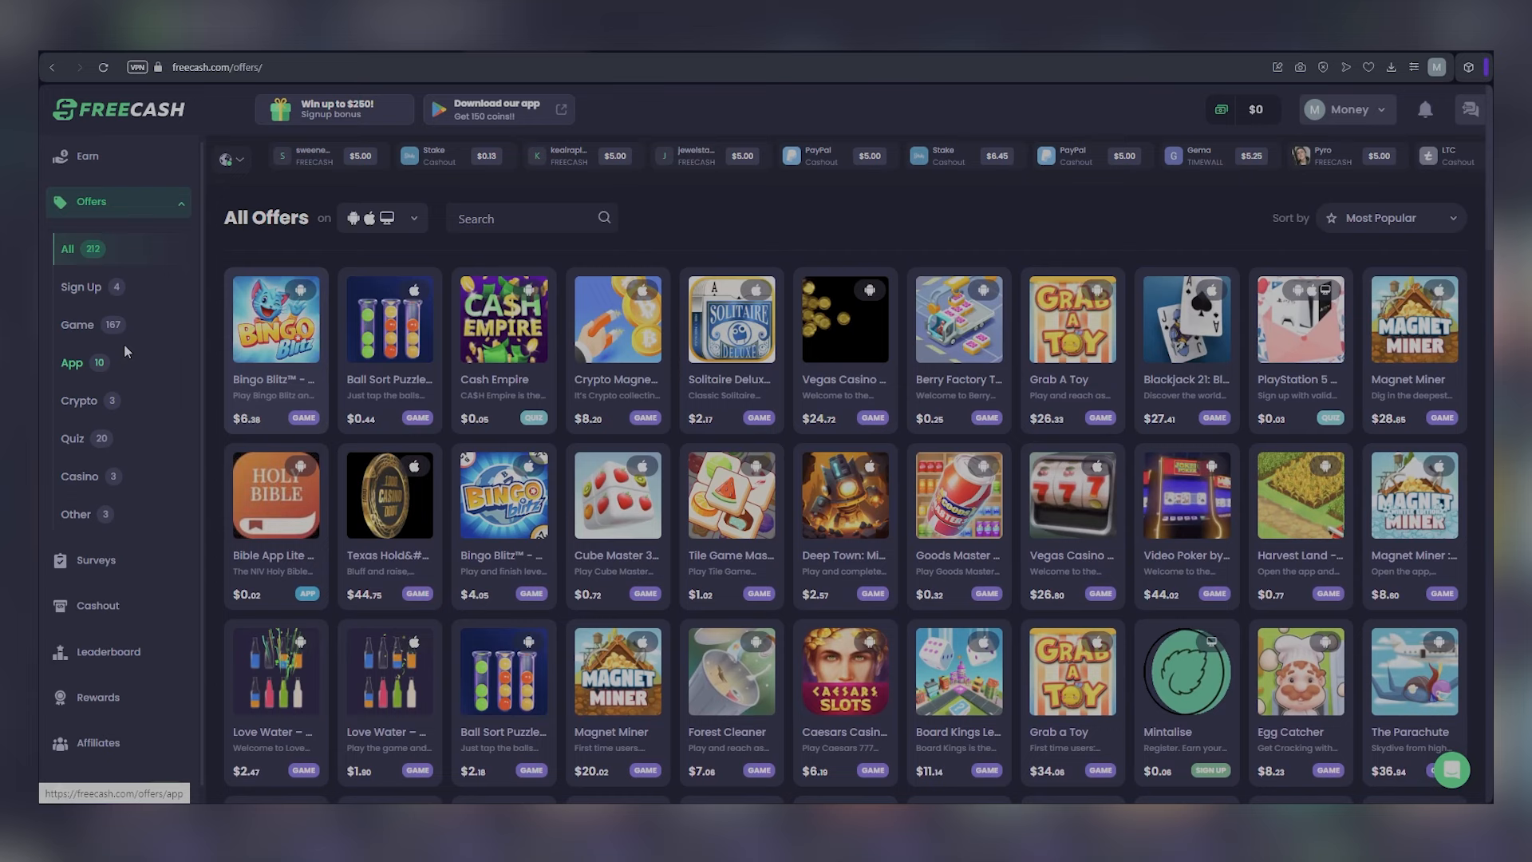
# Filter to App offers and close the Magnet Miner offer details
pyautogui.click(72, 362)
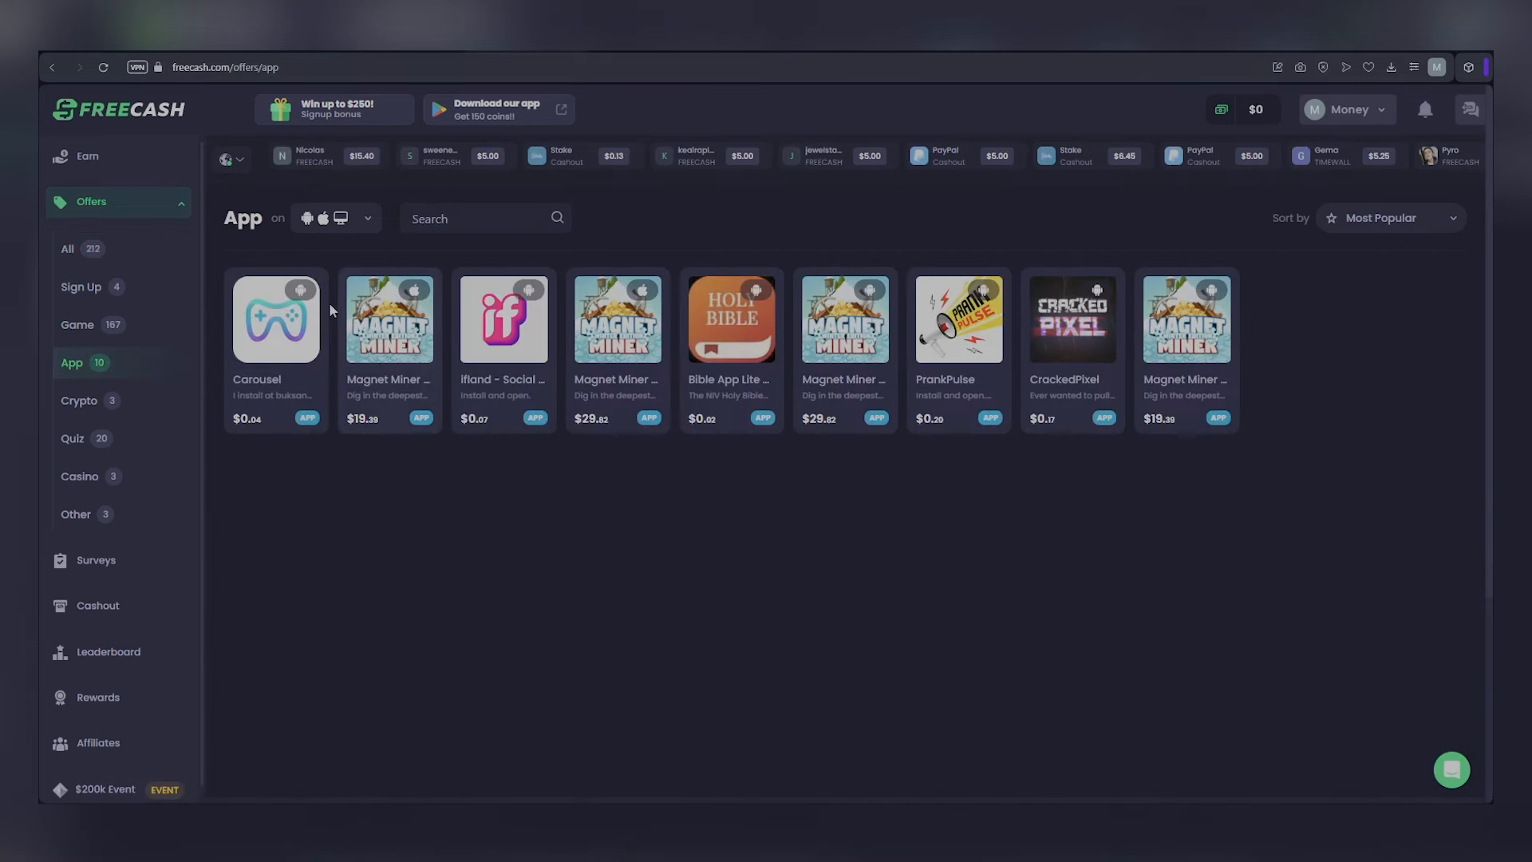
pyautogui.moveTo(1166, 388)
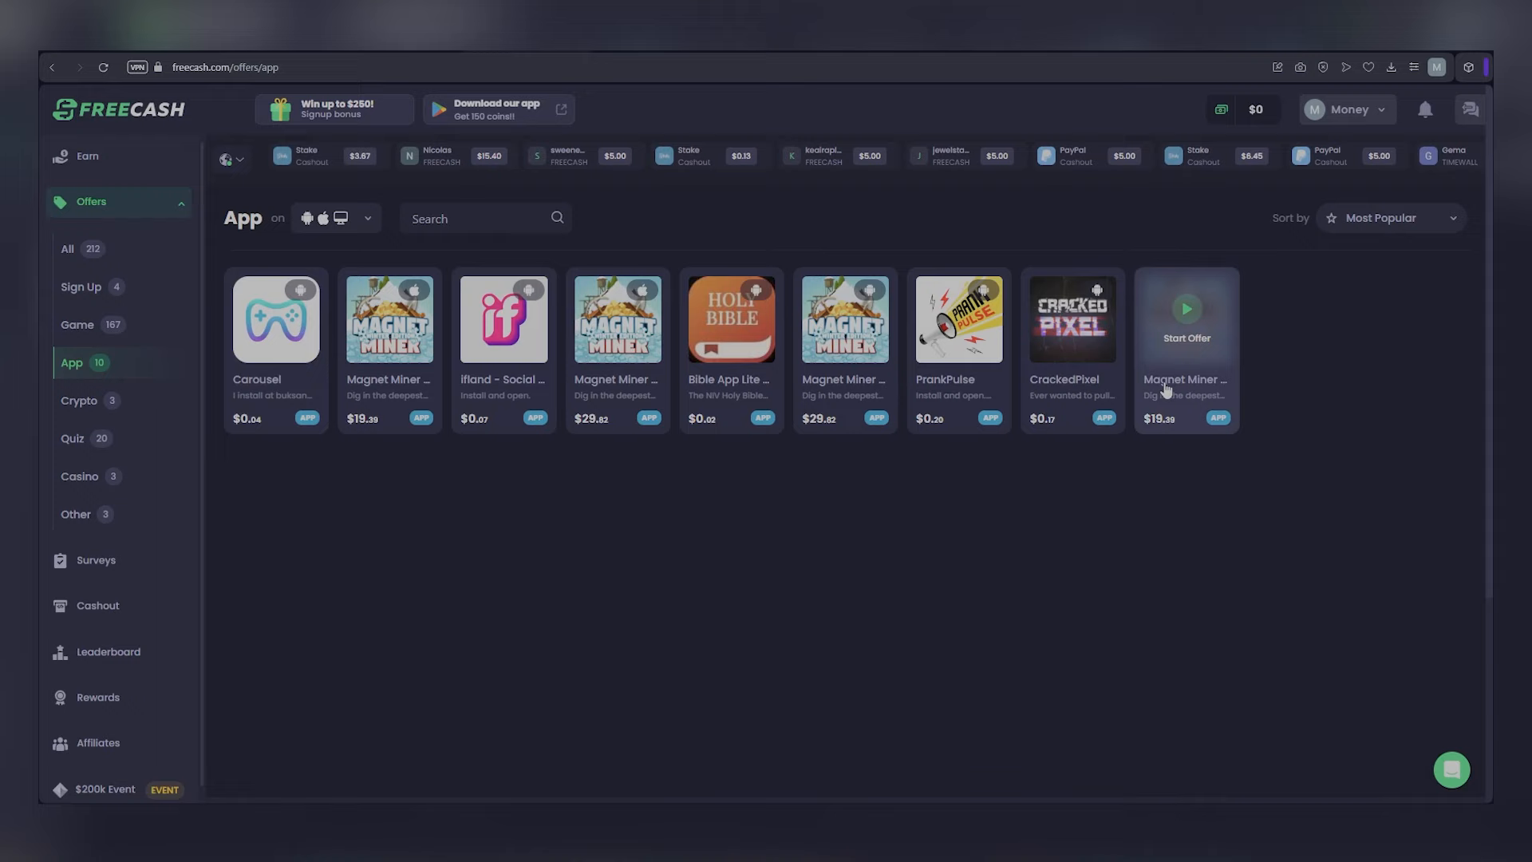
pyautogui.click(1186, 318)
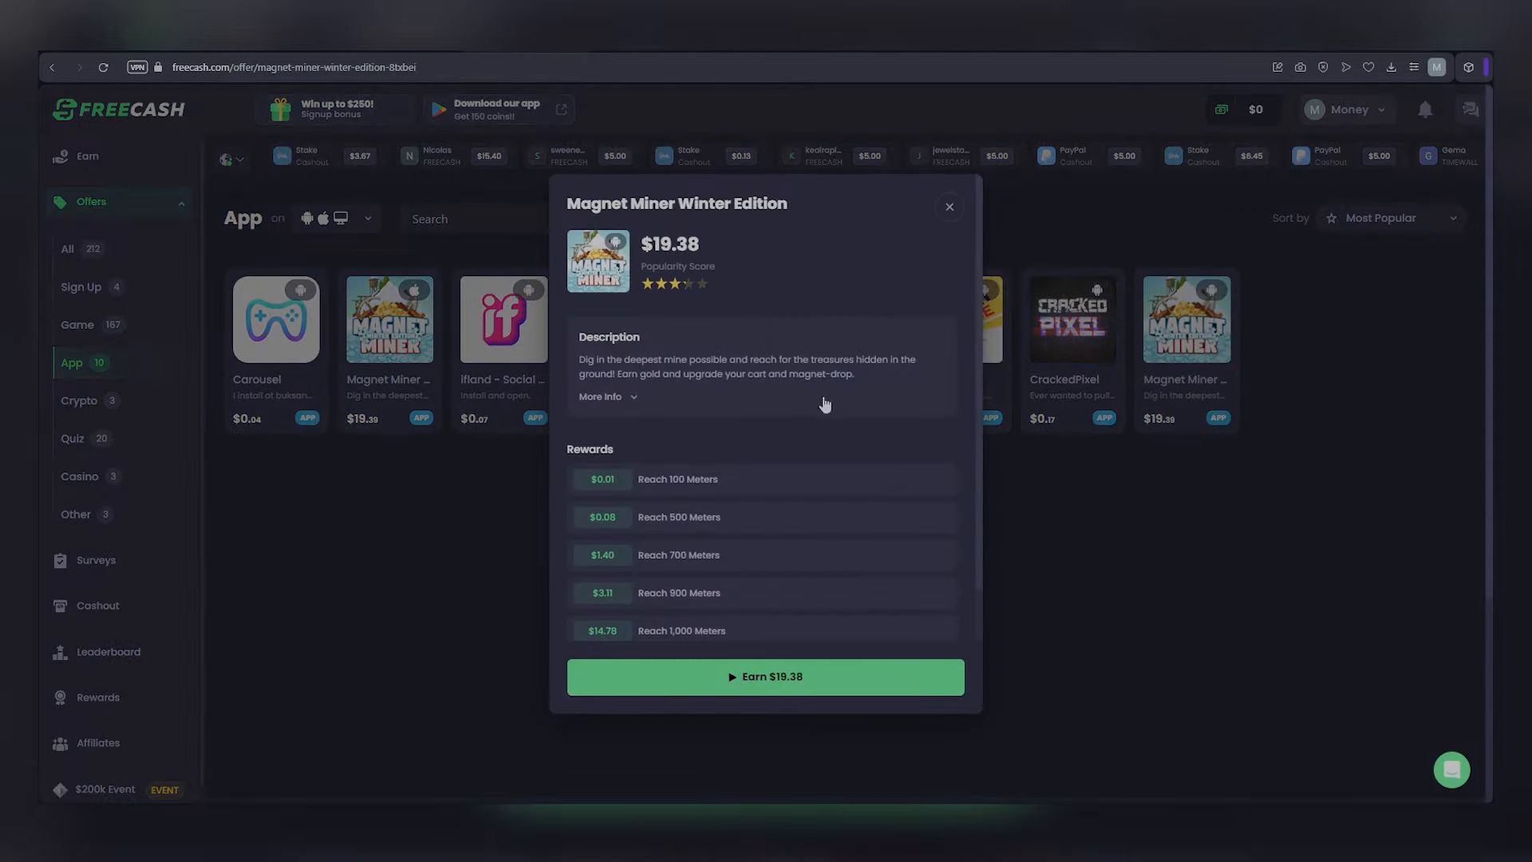
pyautogui.click(949, 207)
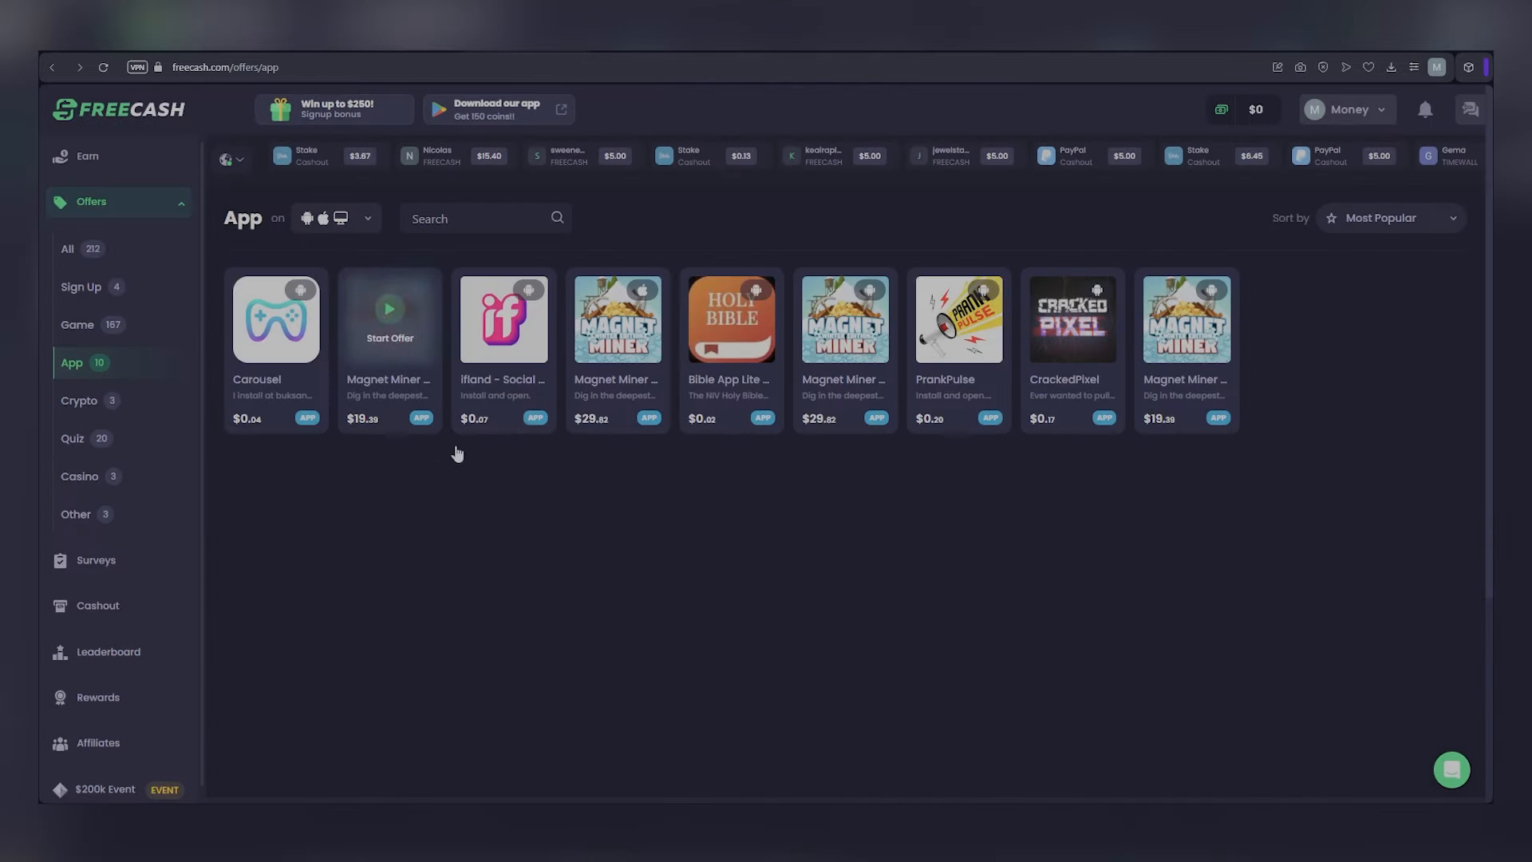
# Browse all offers, then filter to Crypto offers like Klink Wallet and Cryptomania
pyautogui.click(67, 248)
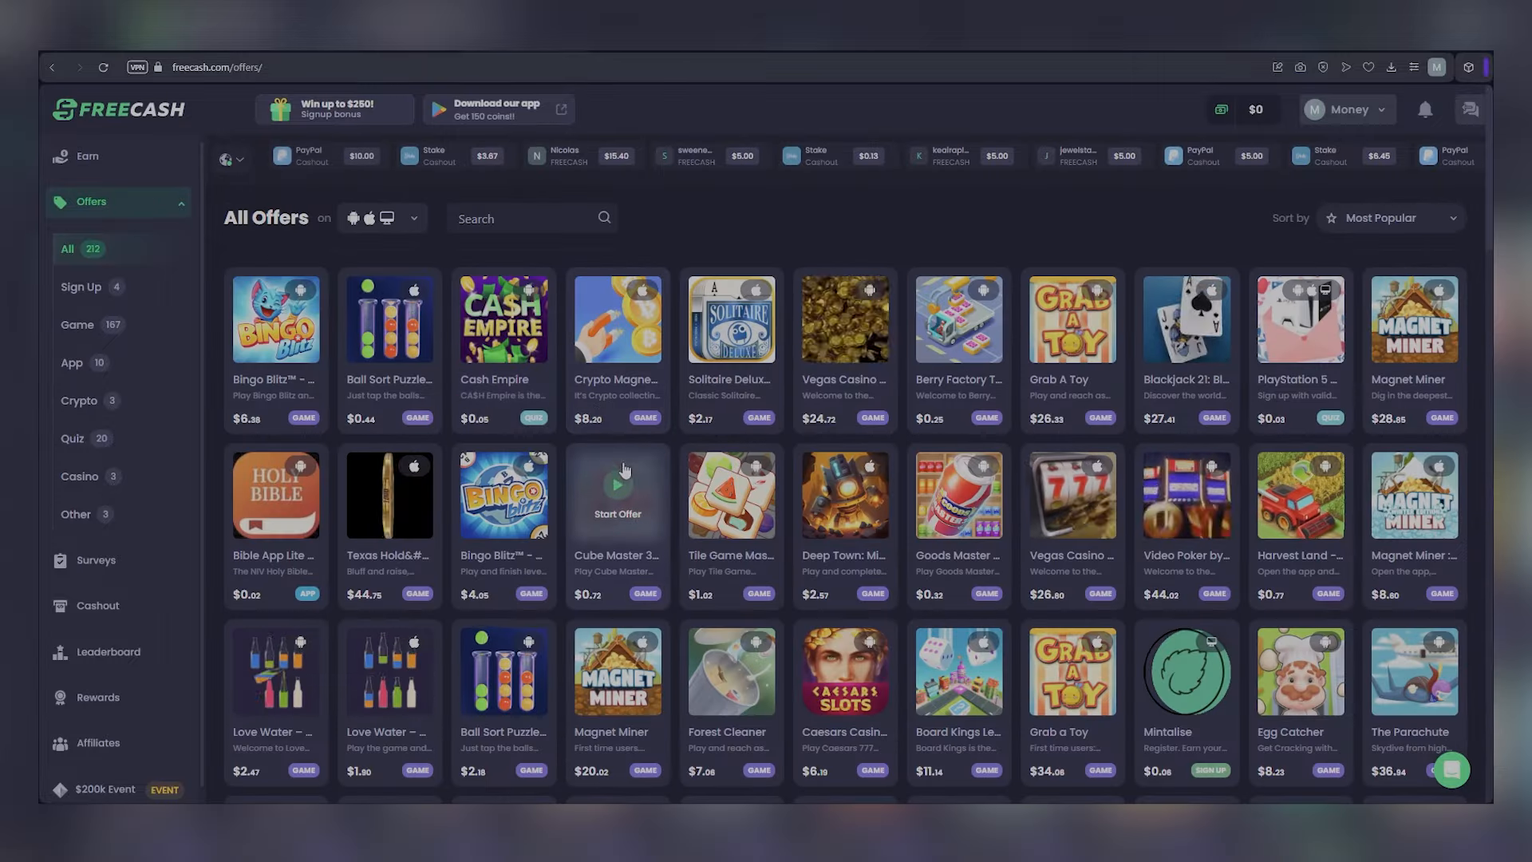
pyautogui.scroll(-3)
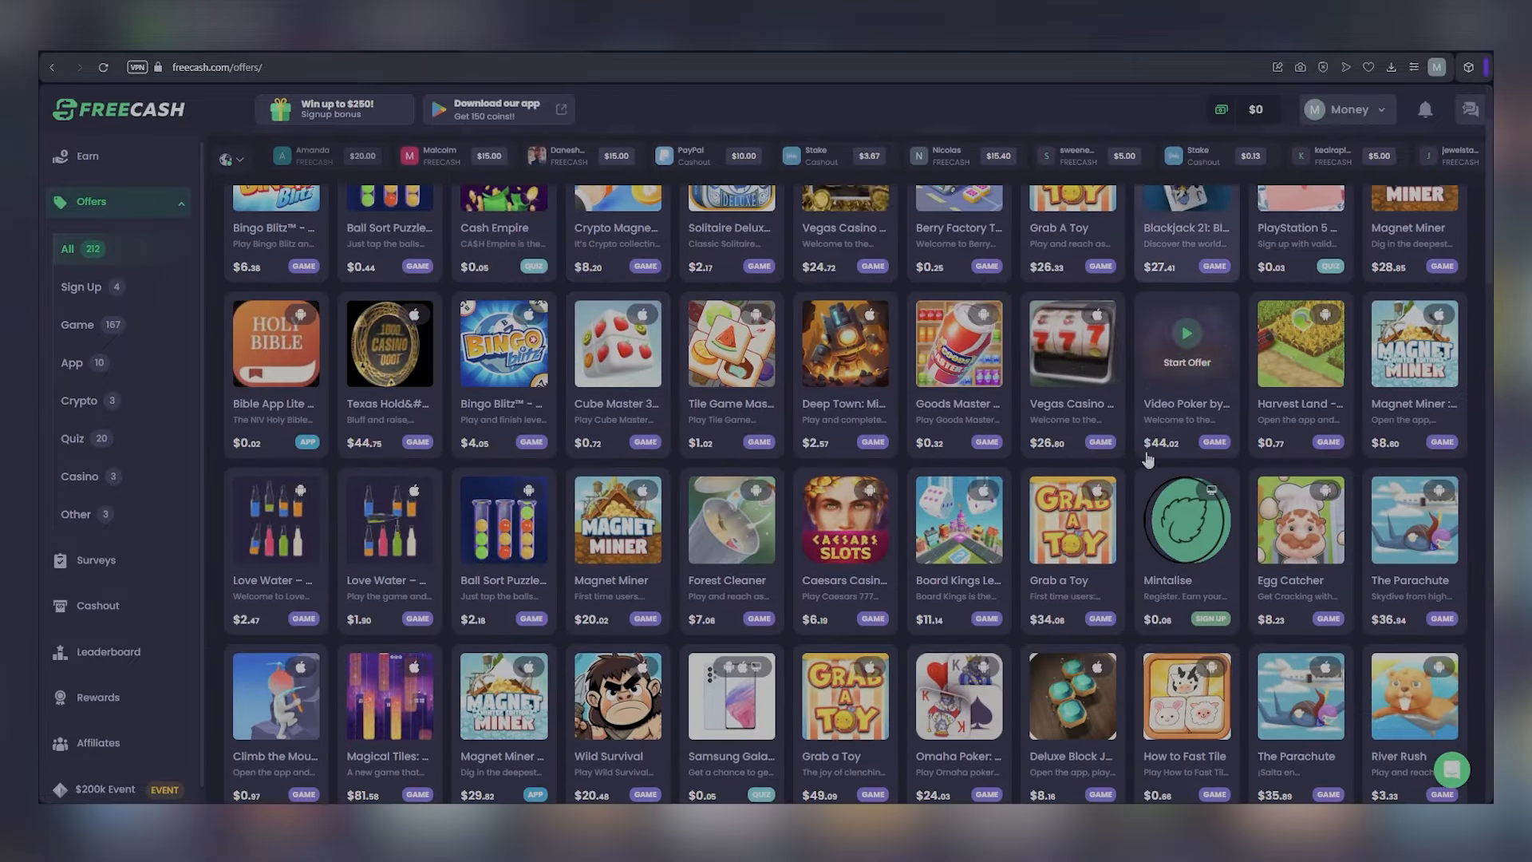
pyautogui.scroll(-3)
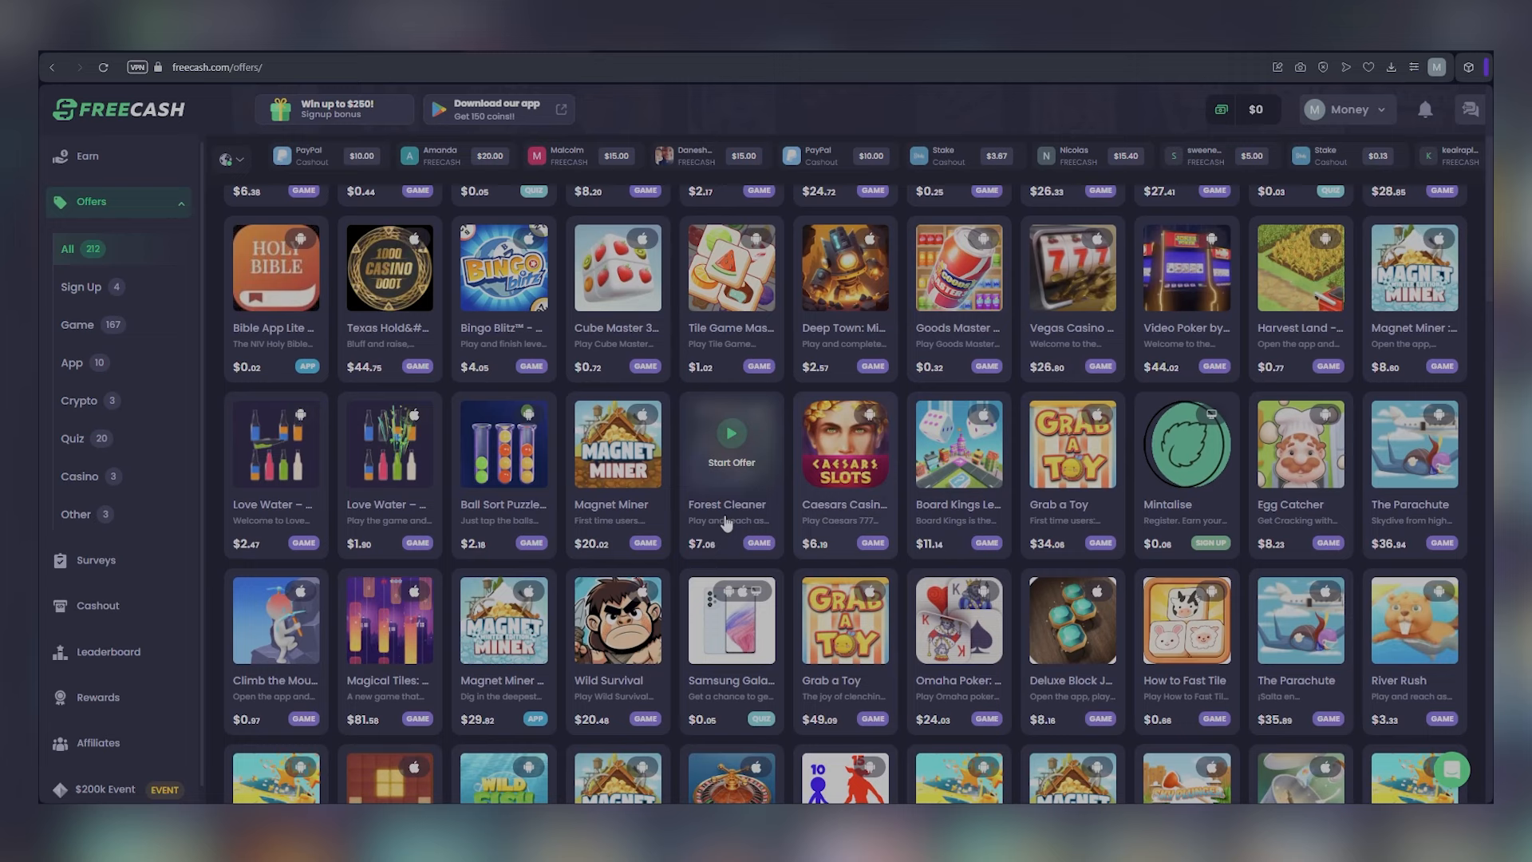
pyautogui.scroll(-3)
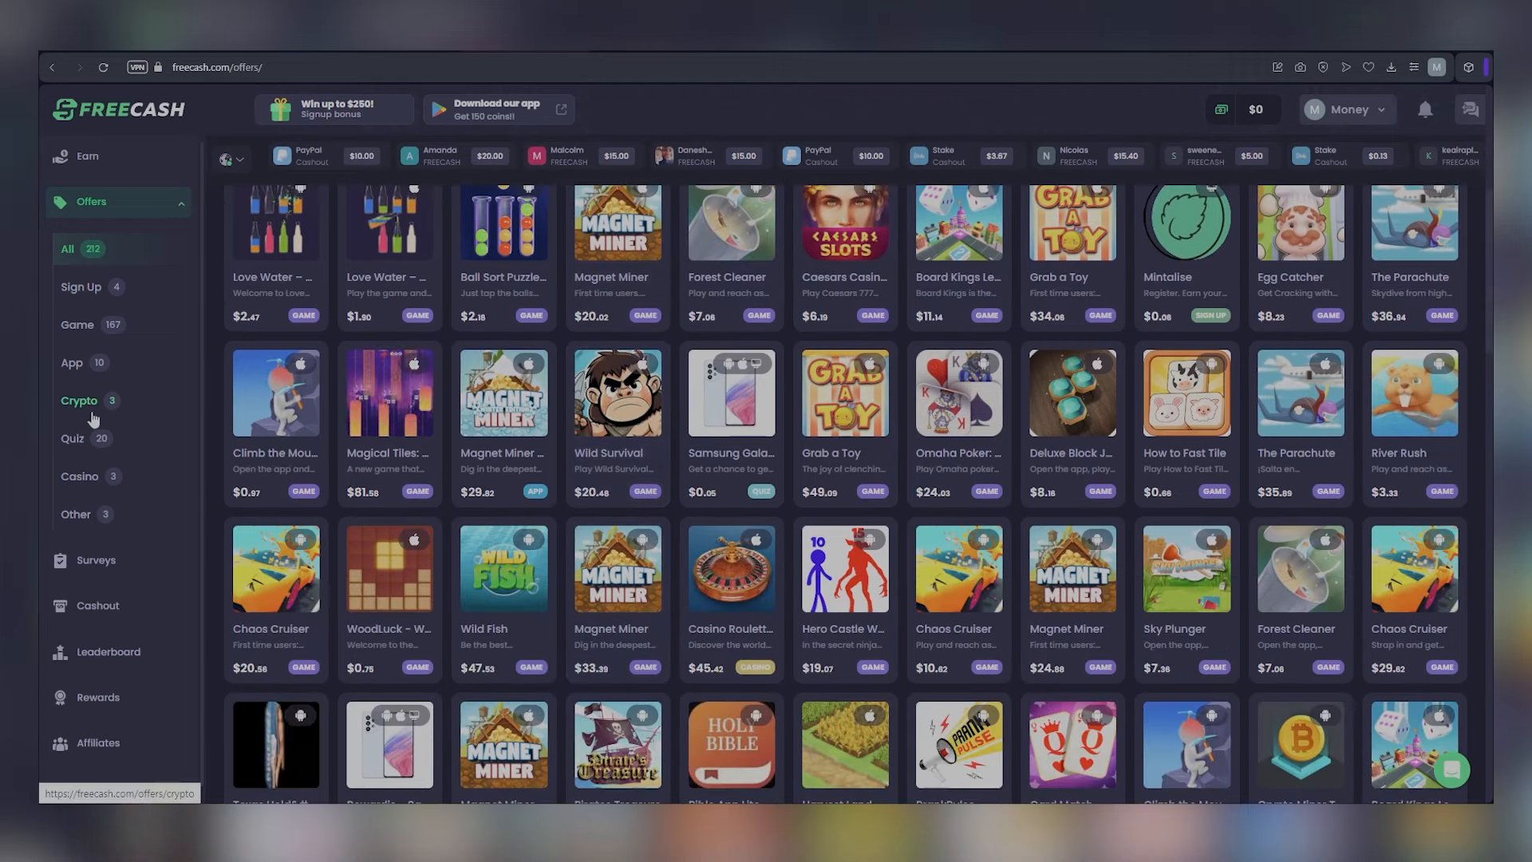
pyautogui.click(79, 400)
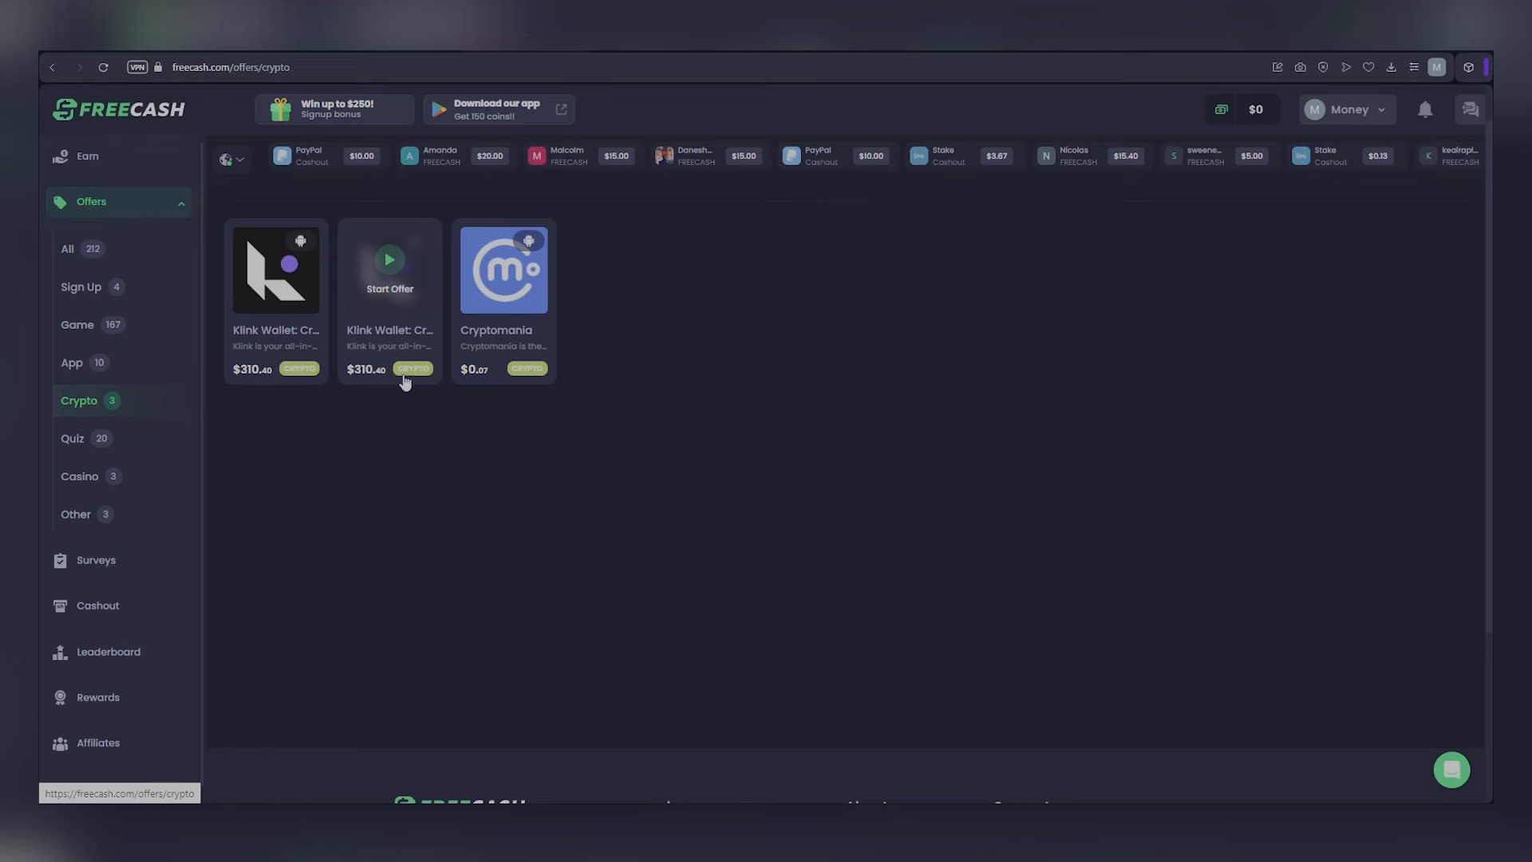
pyautogui.click(389, 269)
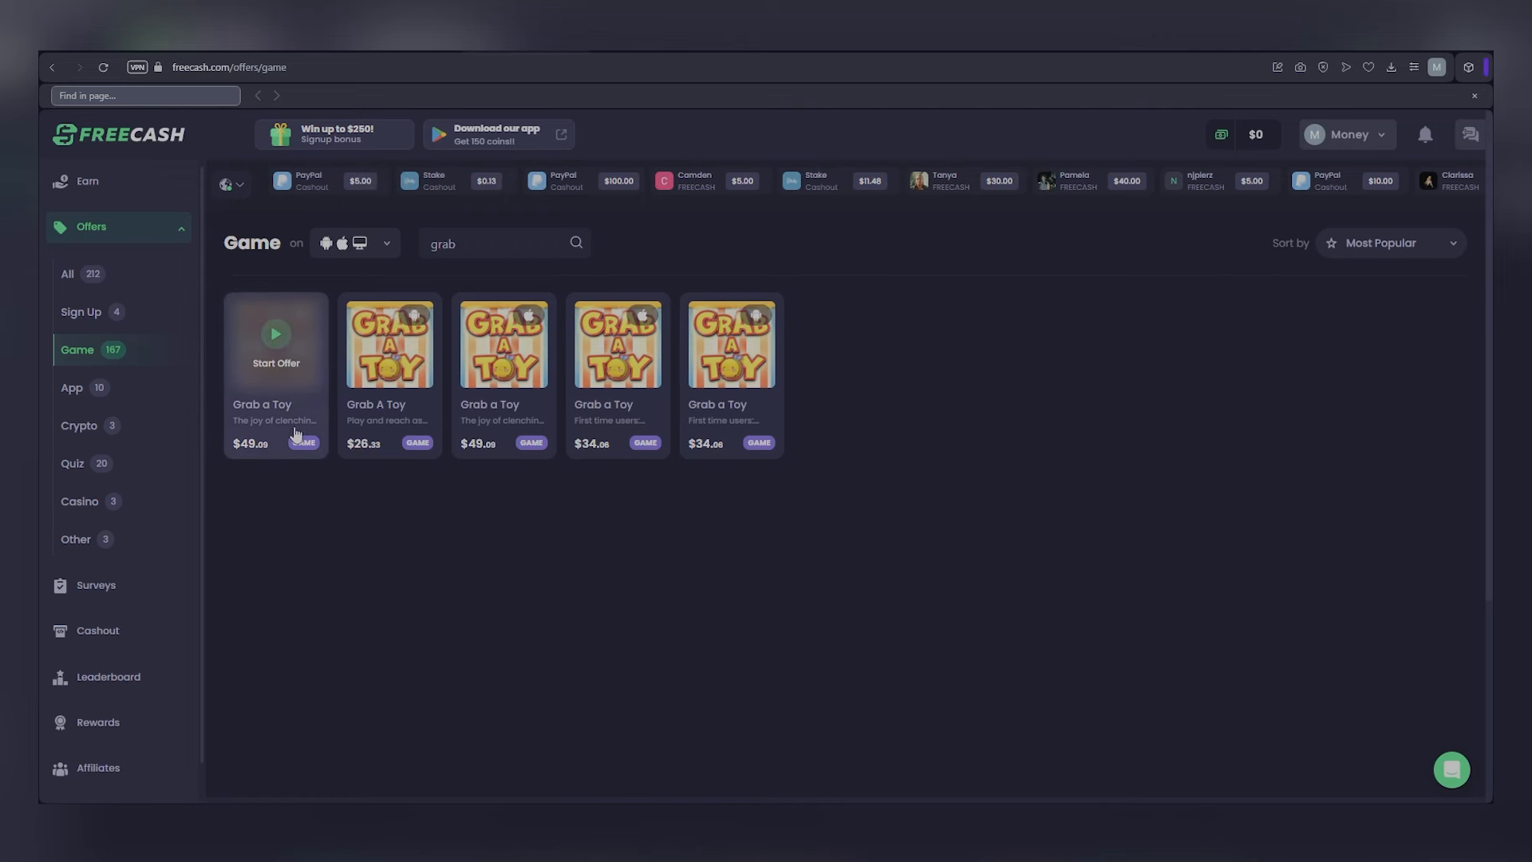
# Open the $49.08 Grab a Toy offer and scroll to its rewards and steps
pyautogui.click(276, 342)
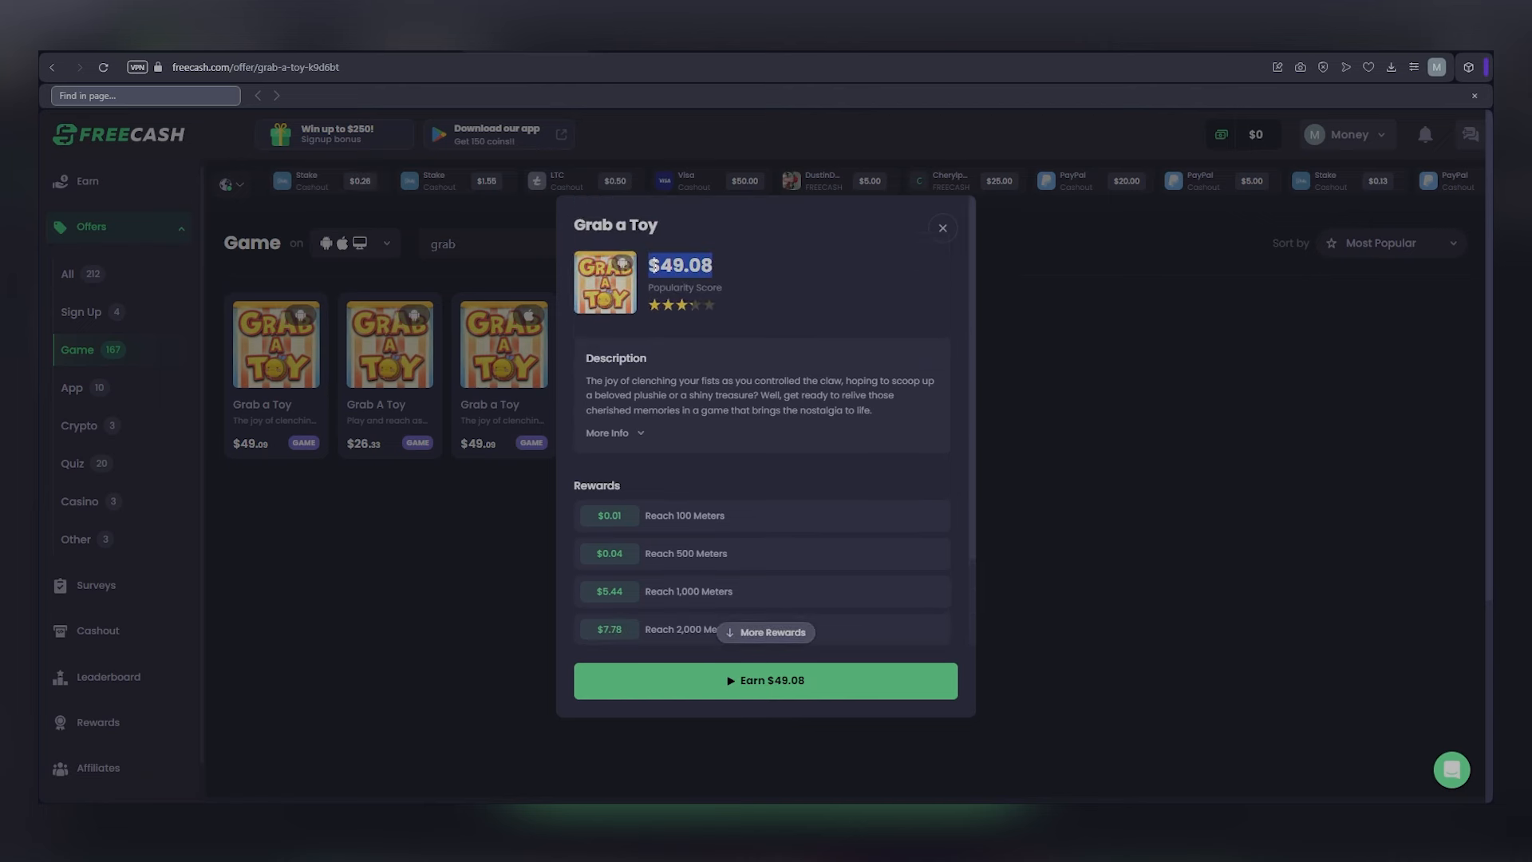
pyautogui.scroll(-3)
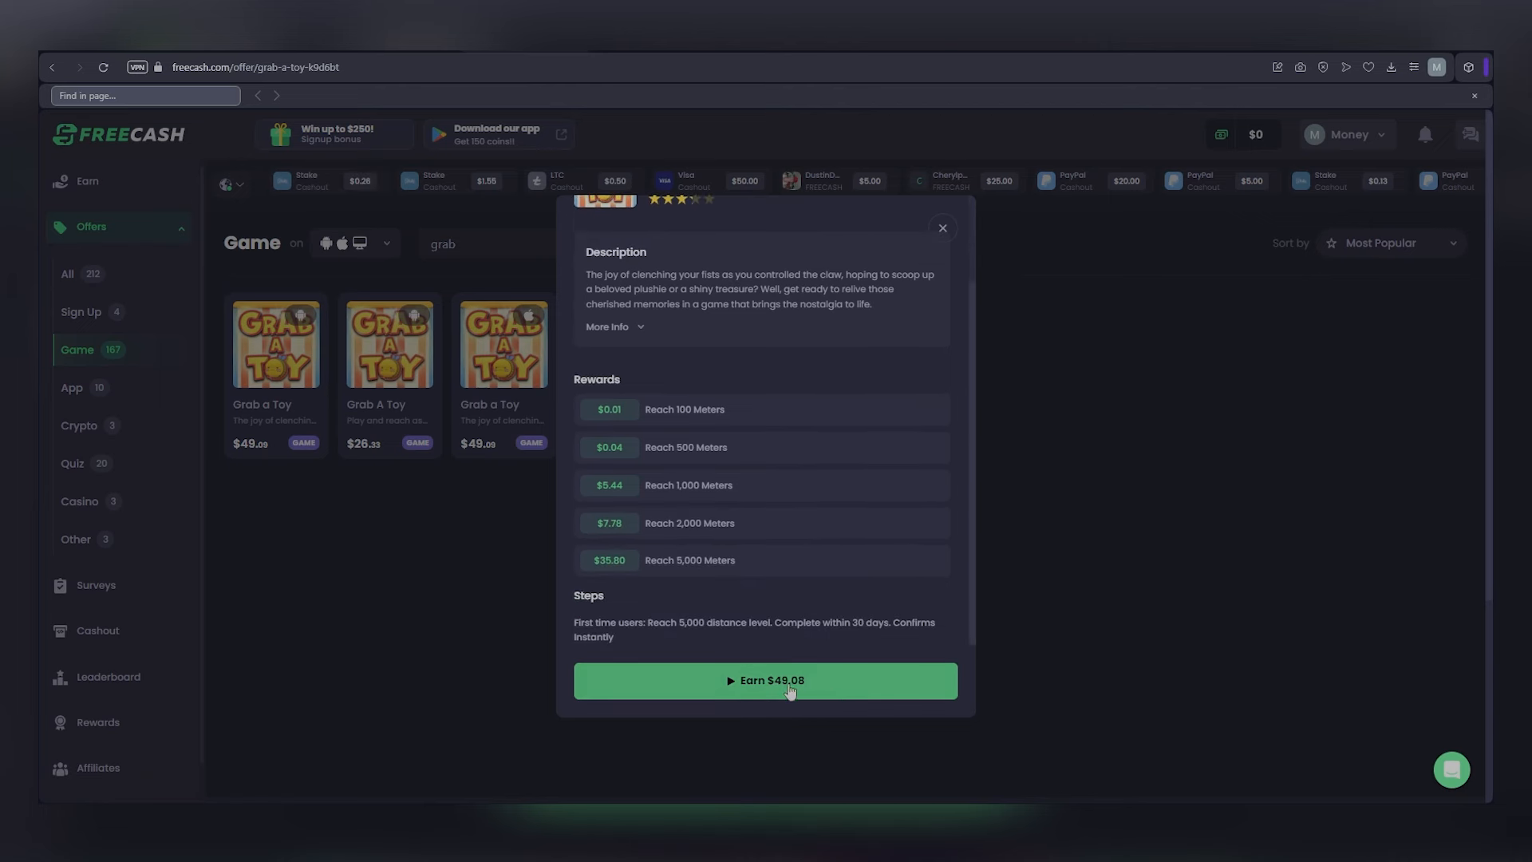
# Reveal the Grab a Toy phone QR code, go back, and close the offer
pyautogui.click(765, 681)
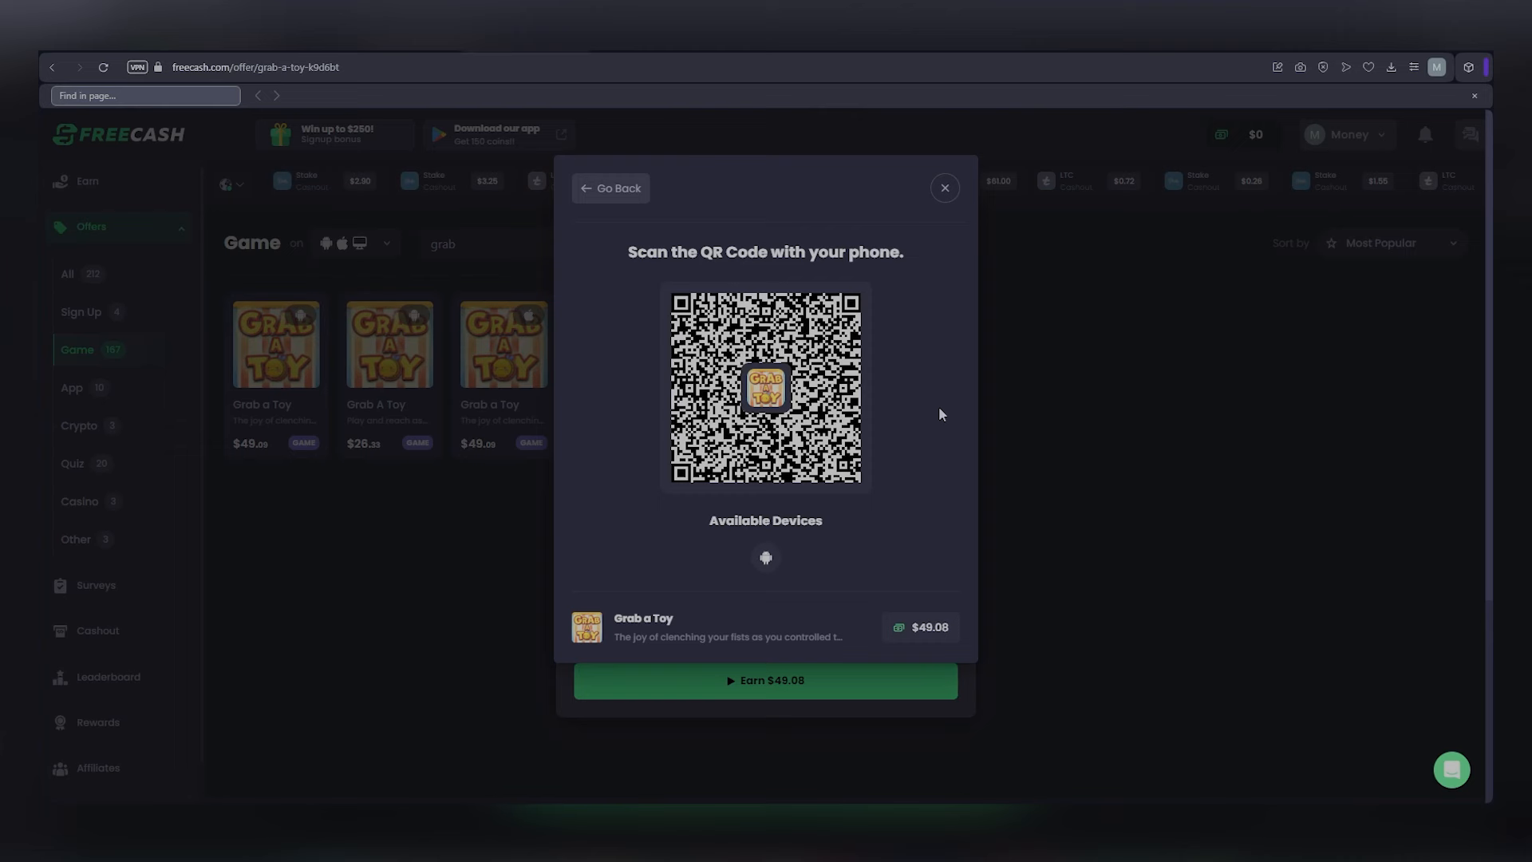
pyautogui.moveTo(659, 354)
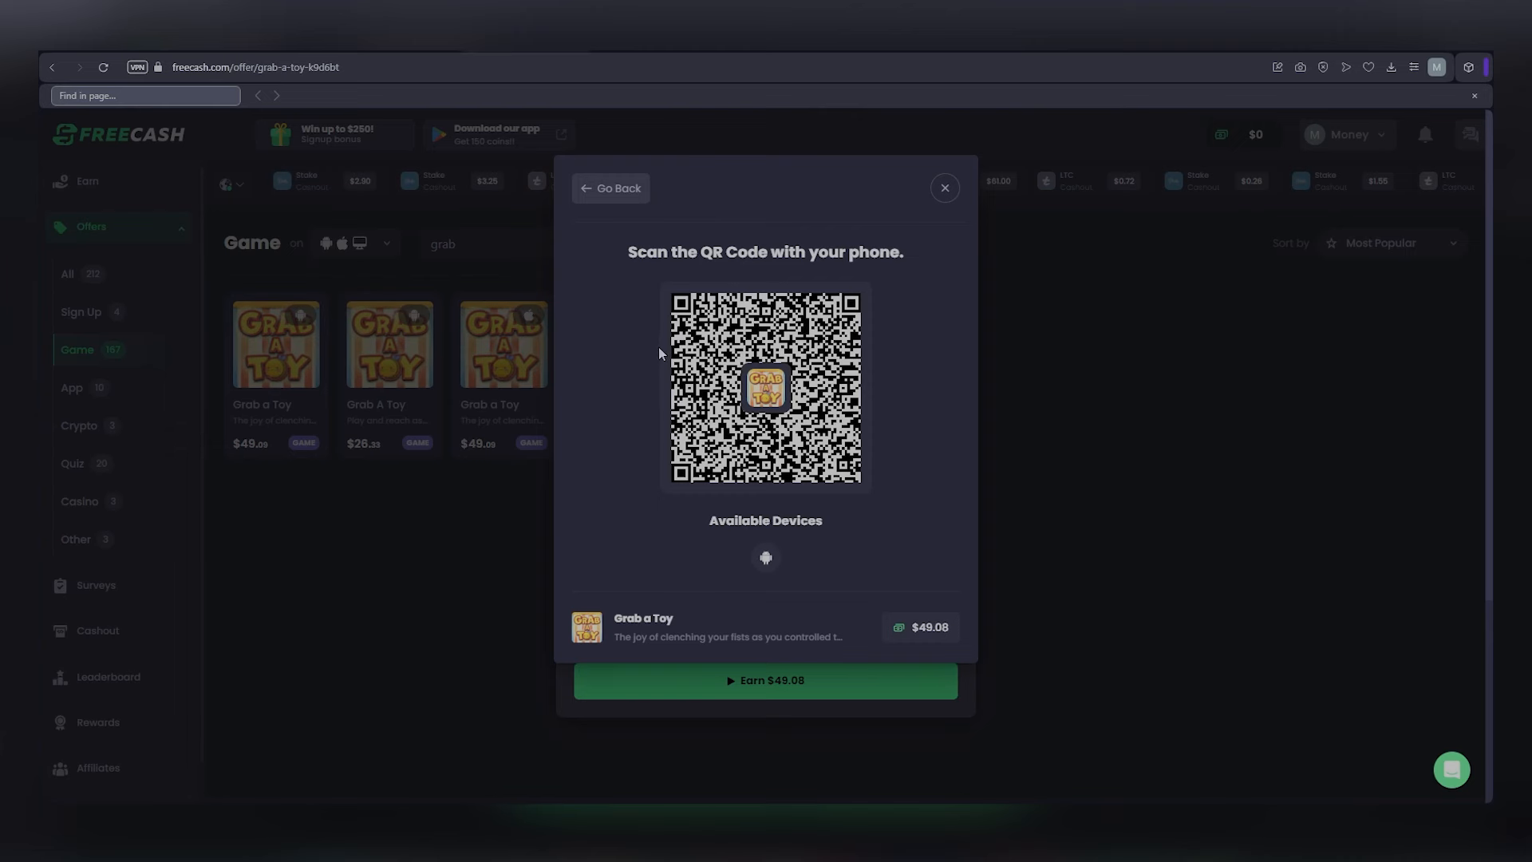
pyautogui.click(611, 188)
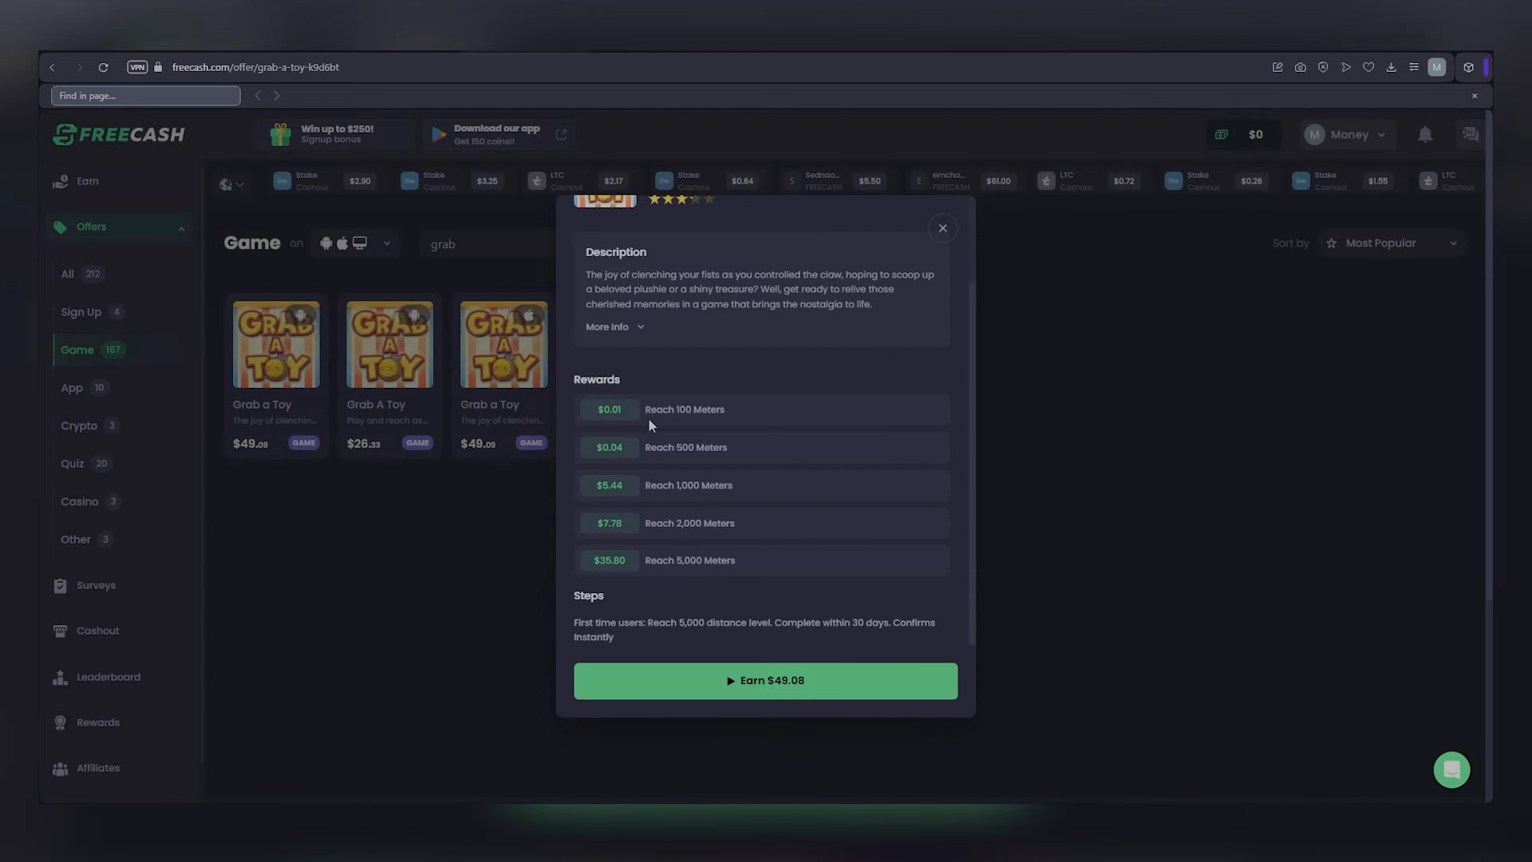
pyautogui.moveTo(743, 503)
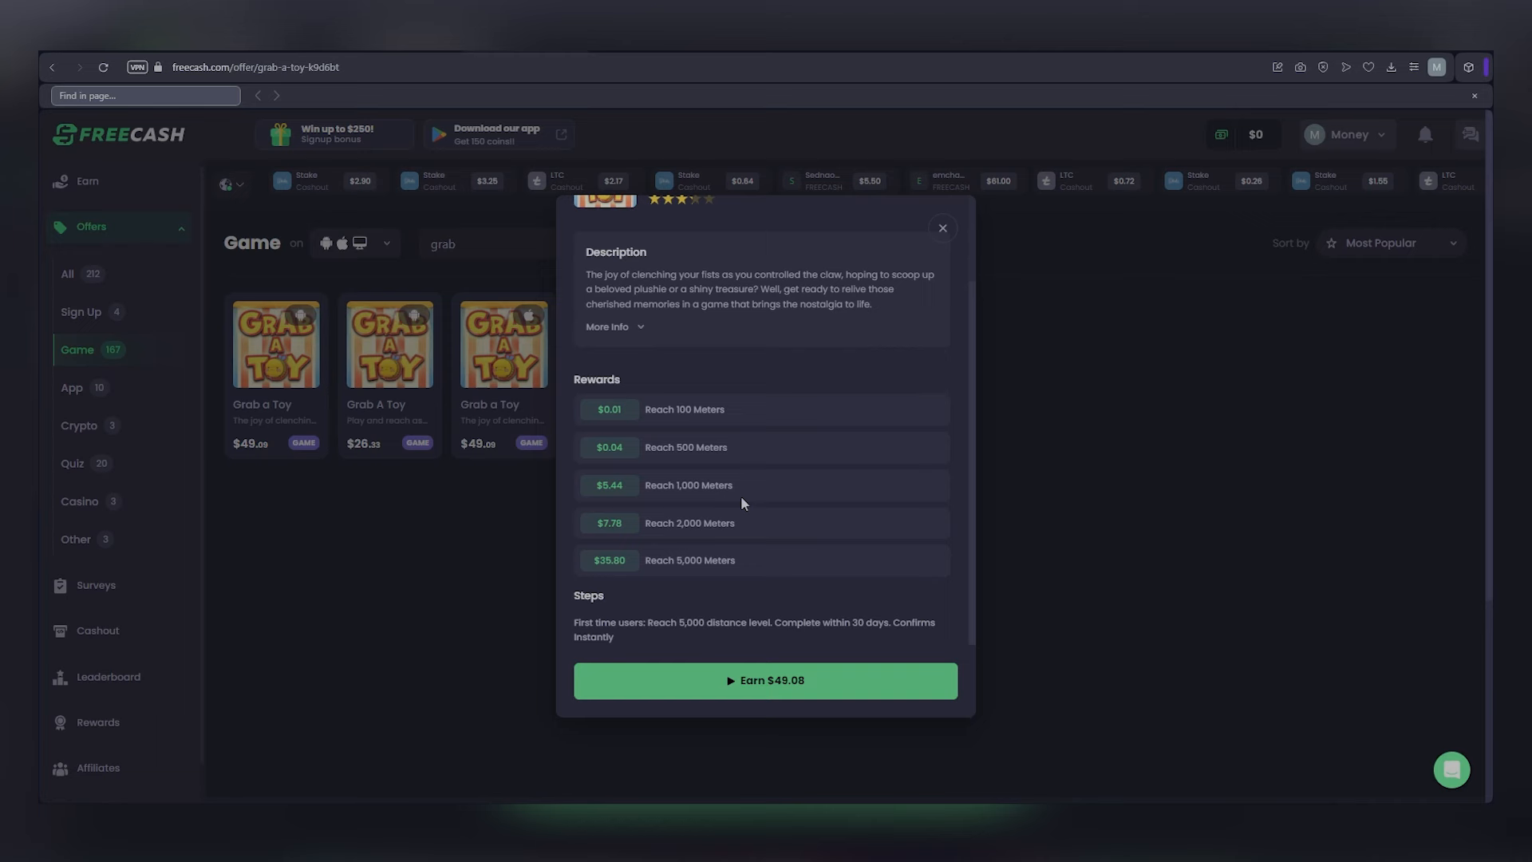
pyautogui.click(942, 227)
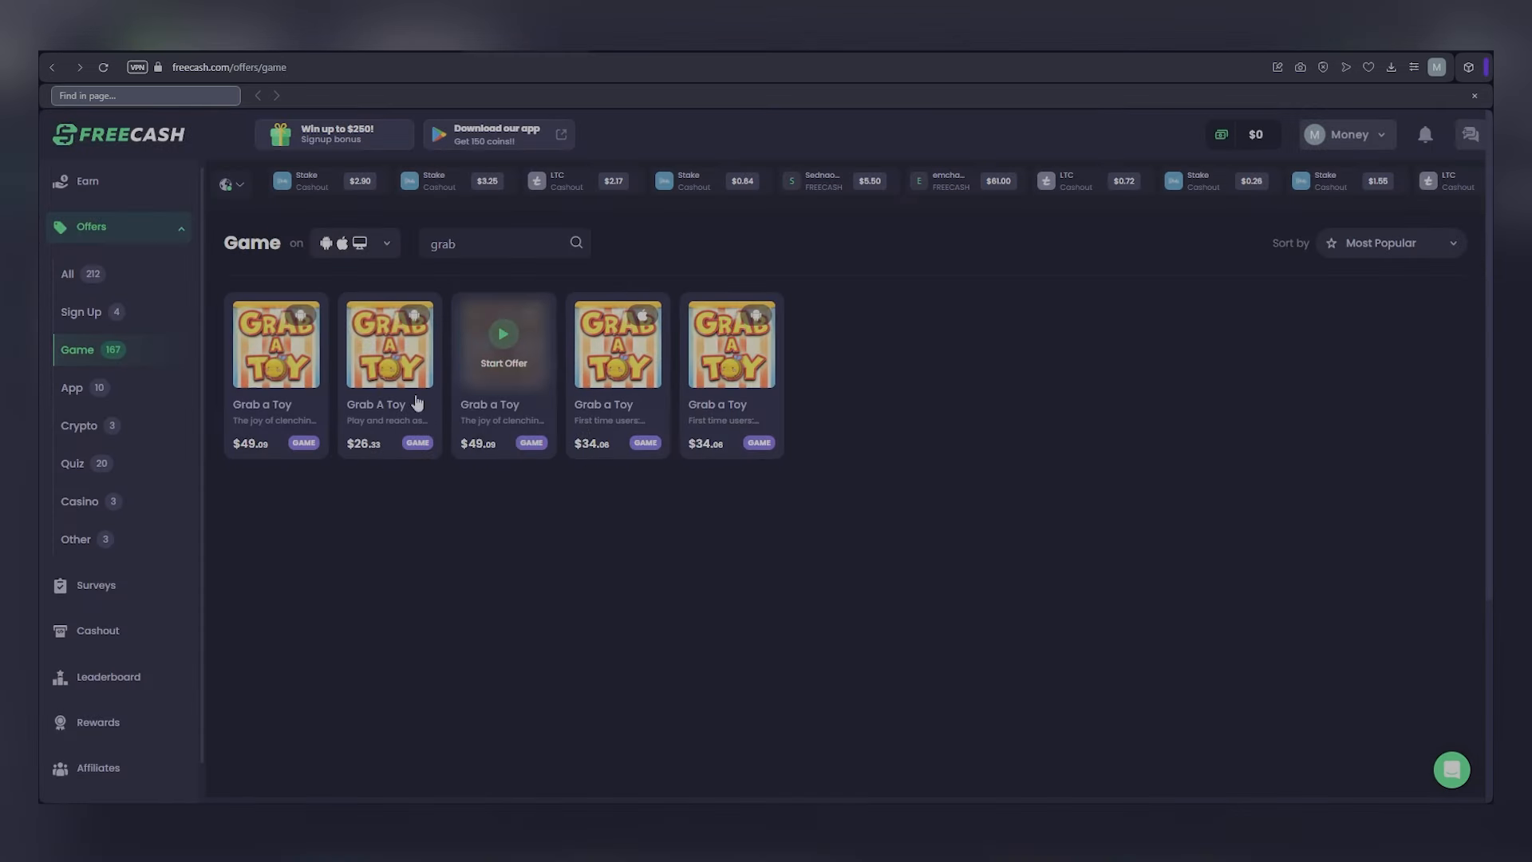
pyautogui.moveTo(112, 644)
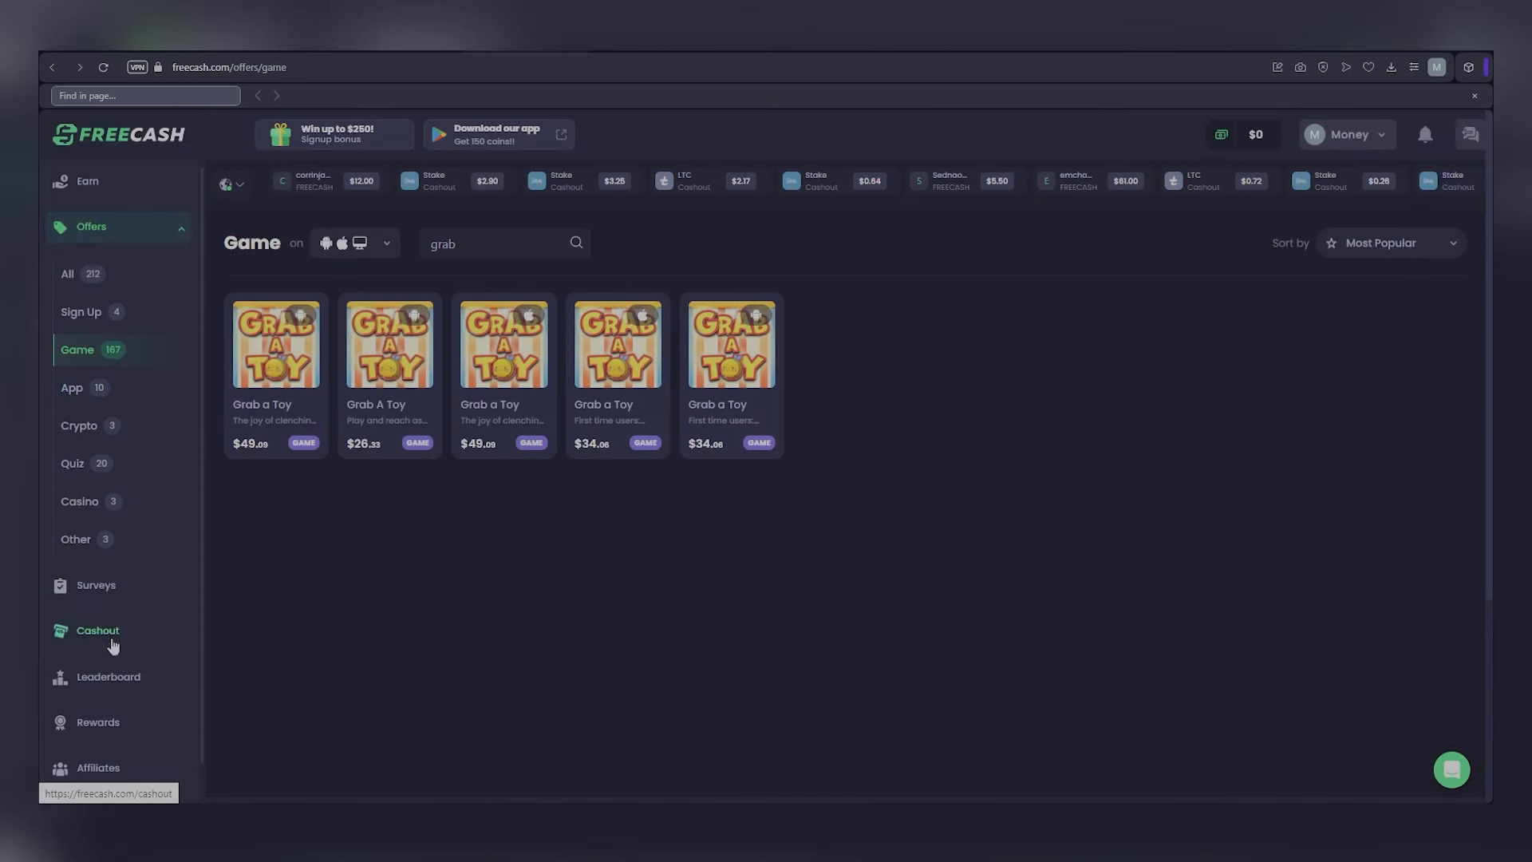
# Review the Affiliates referral link and 5–10% commission tiers, then share to Facebook
pyautogui.click(97, 767)
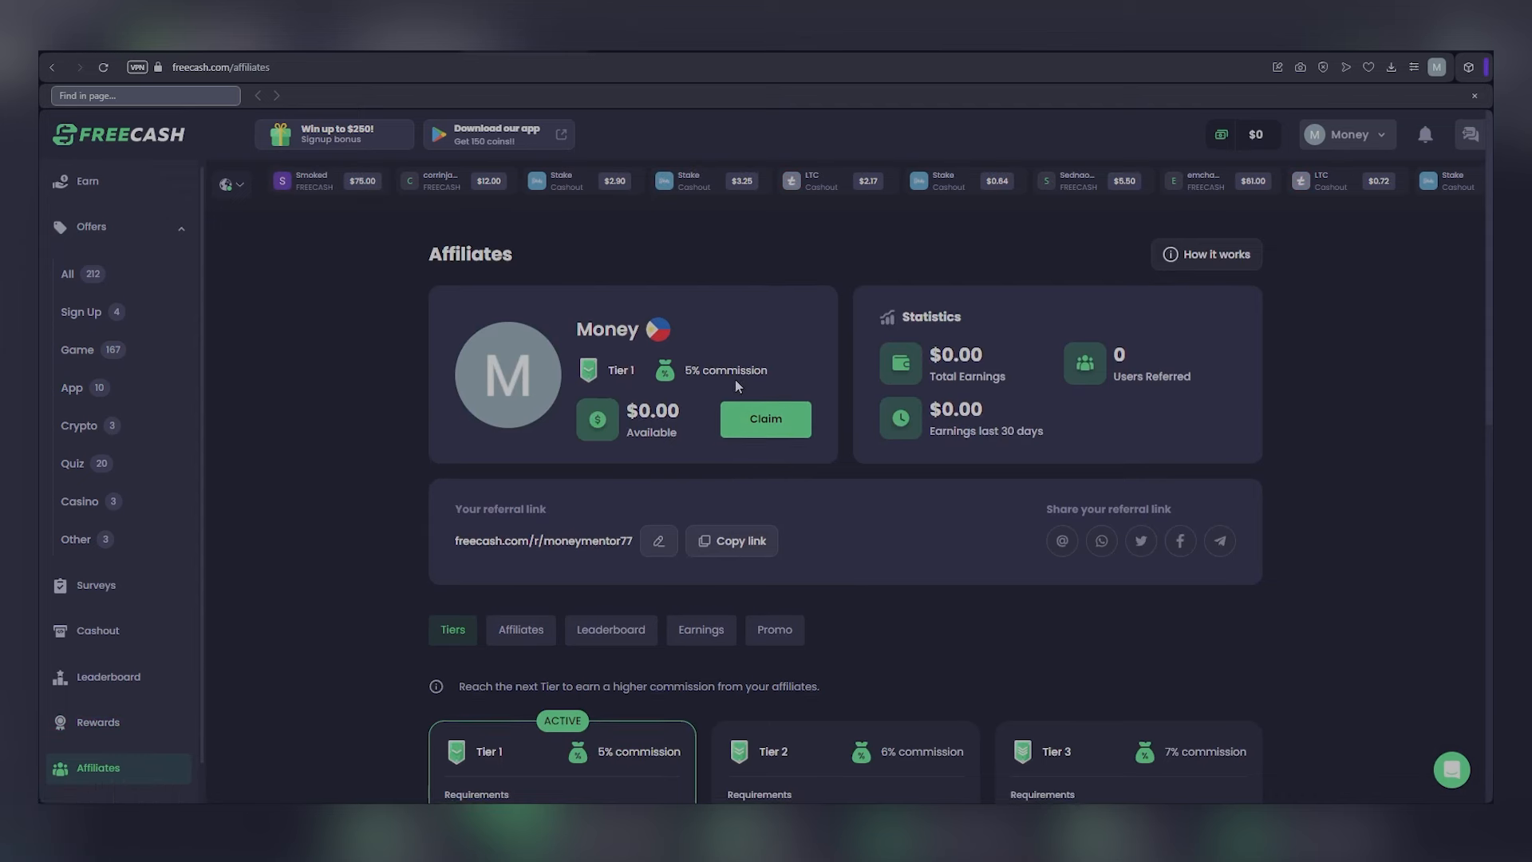
pyautogui.scroll(-3)
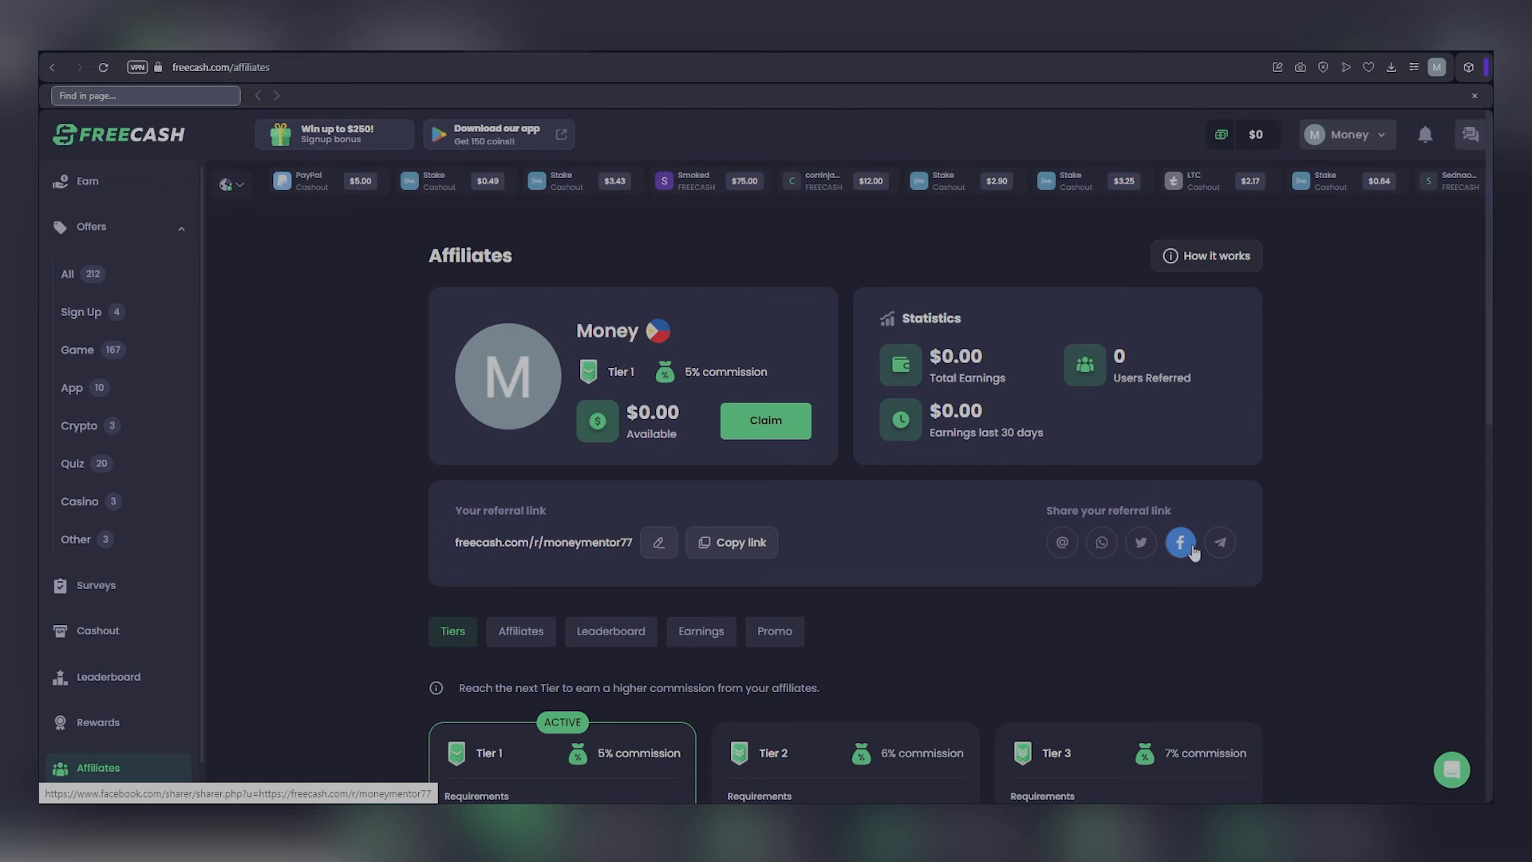
pyautogui.scroll(-3)
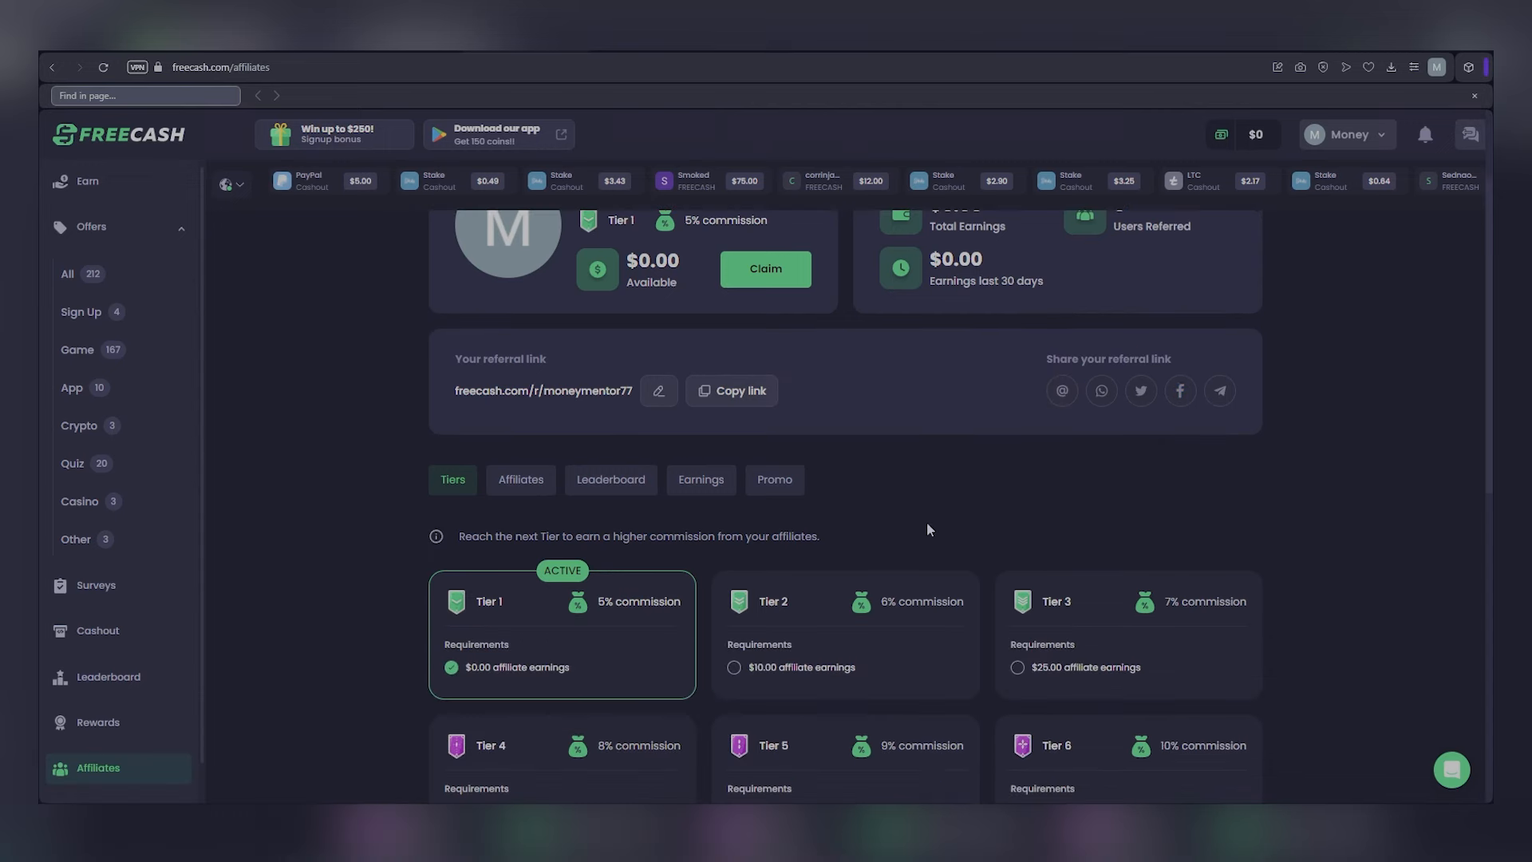
pyautogui.scroll(-3)
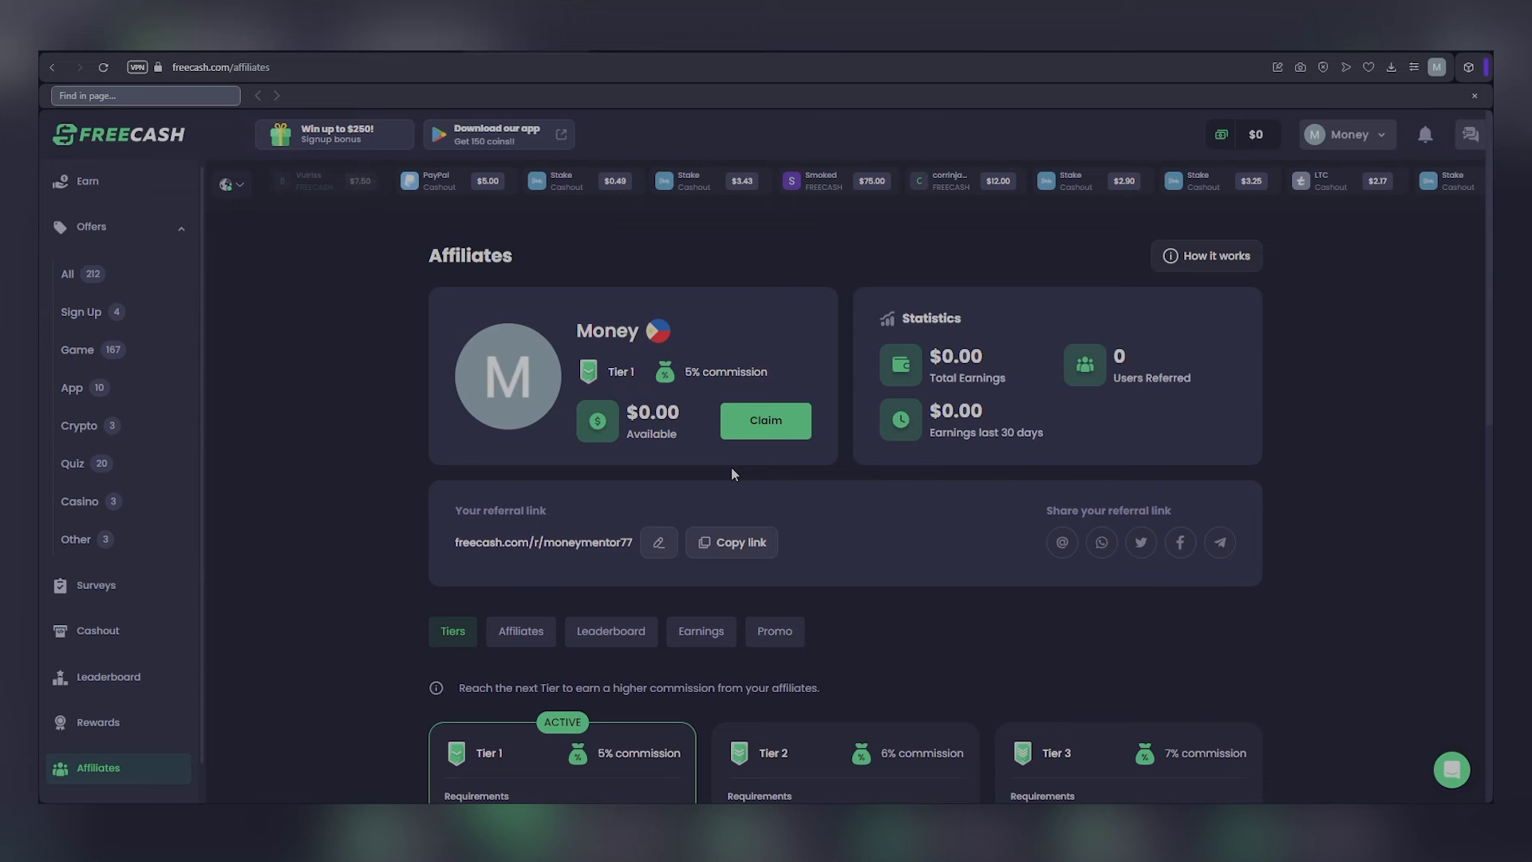
pyautogui.click(731, 542)
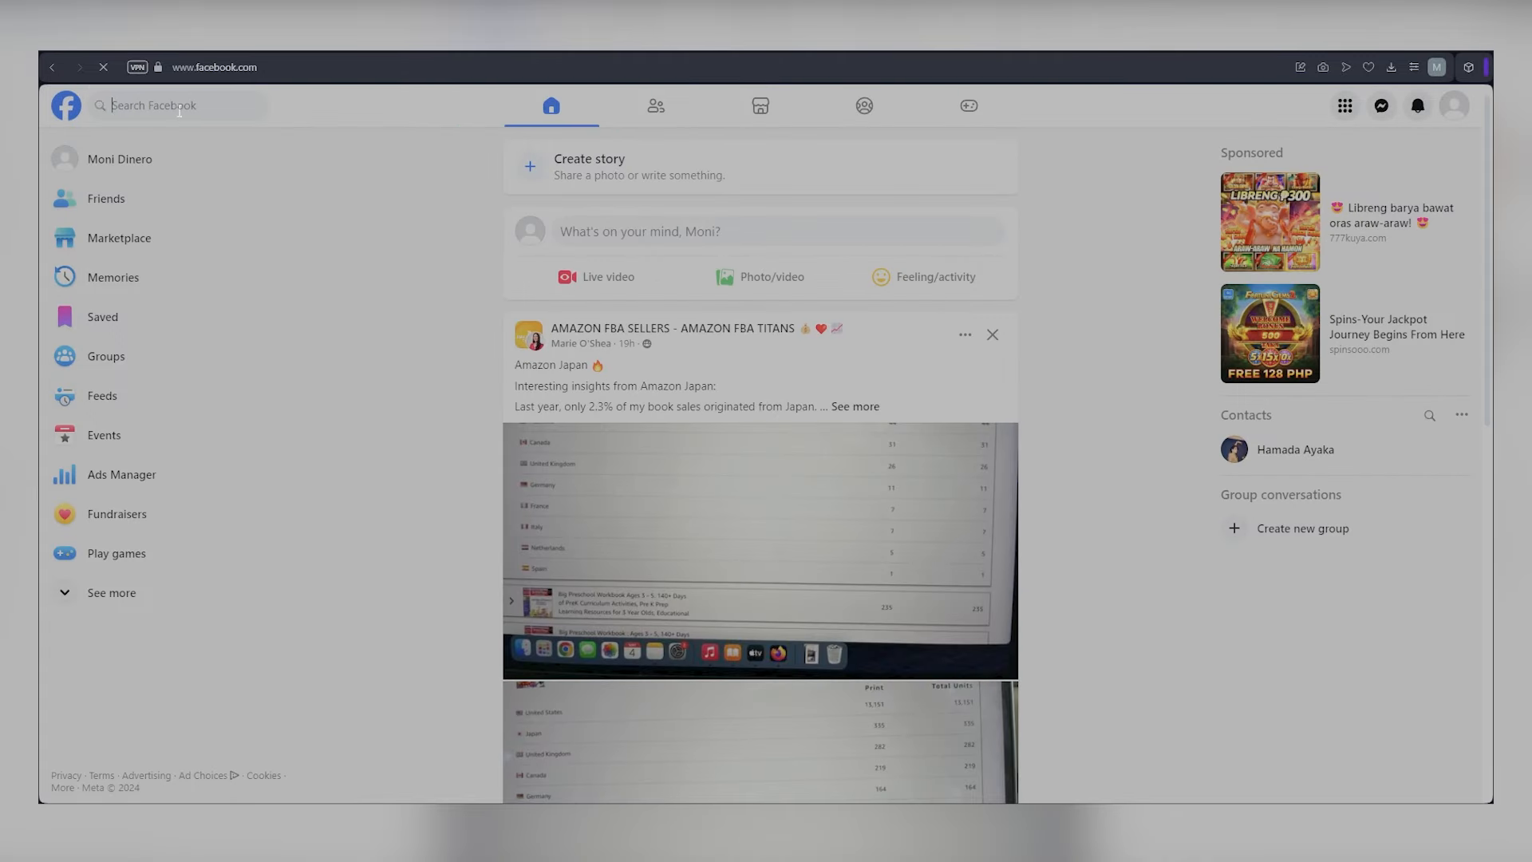
# Search Facebook groups for 'make money online' and open Make Money Online - Legit Apps and Websites
pyautogui.write('make money online')
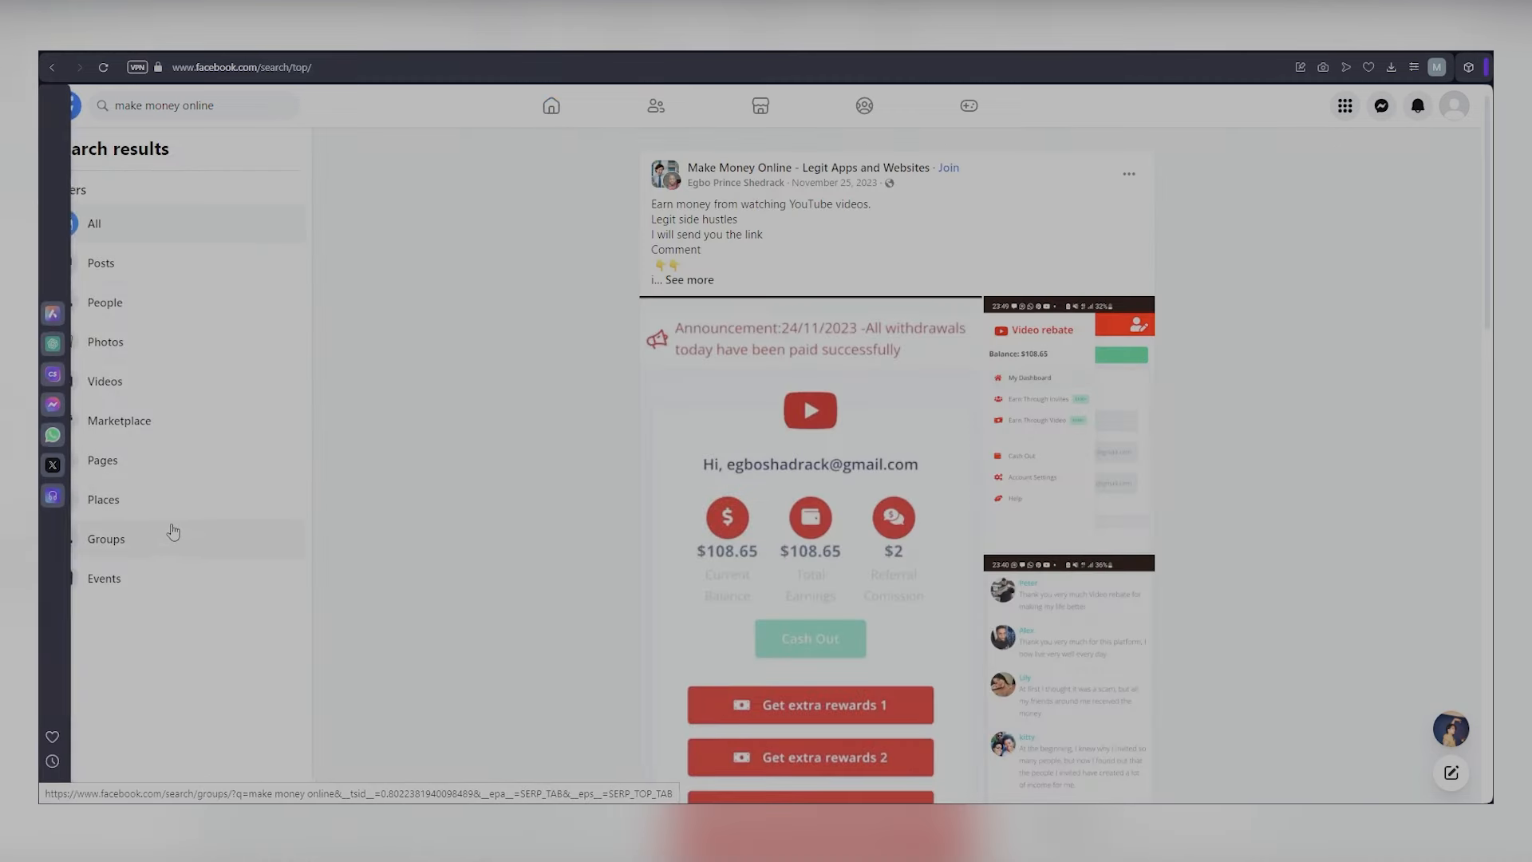
pyautogui.click(106, 538)
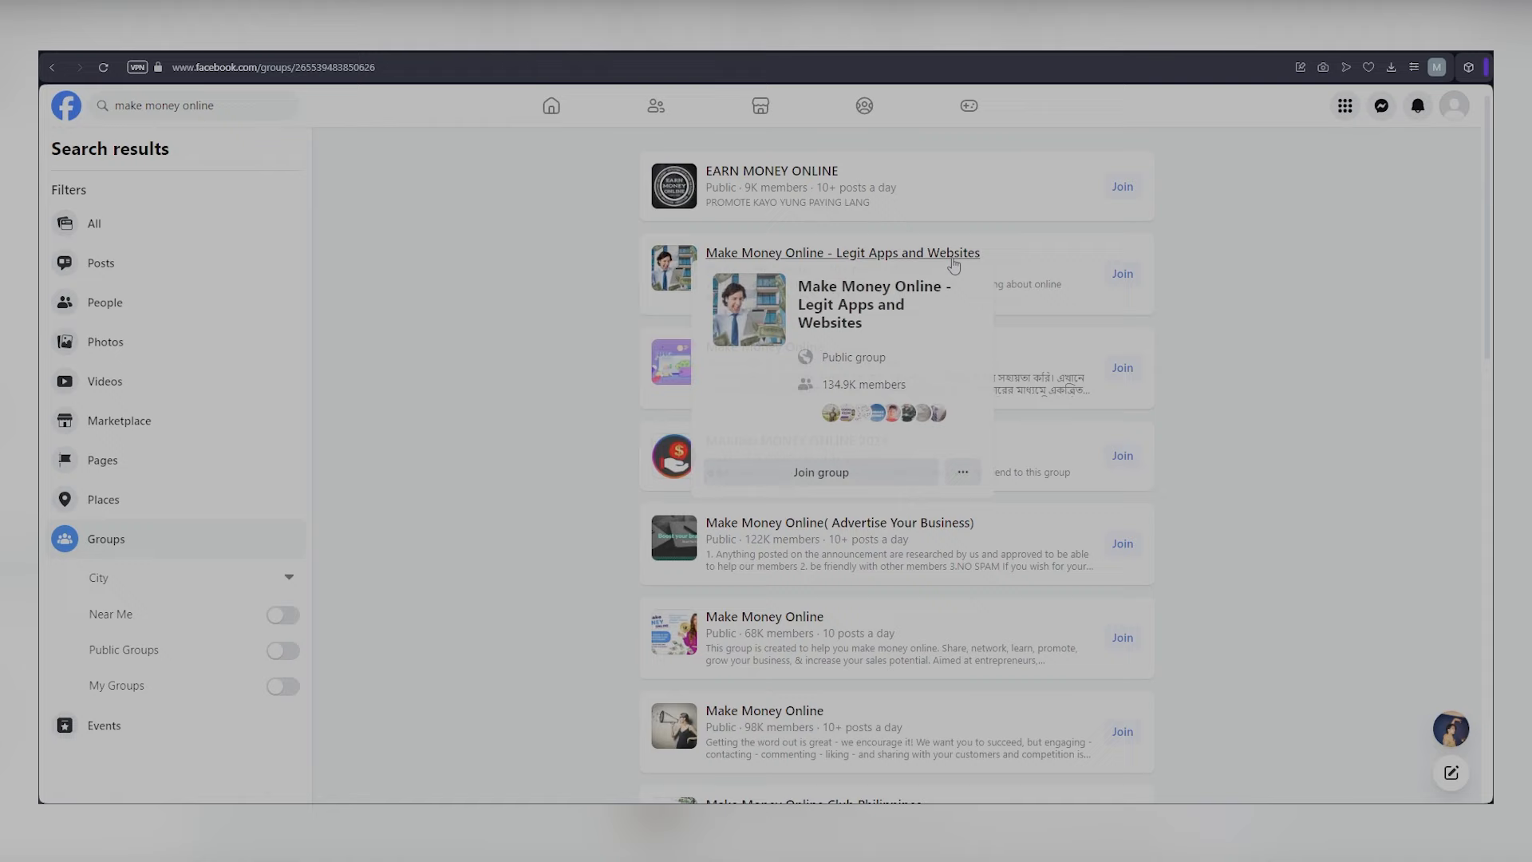
pyautogui.click(841, 252)
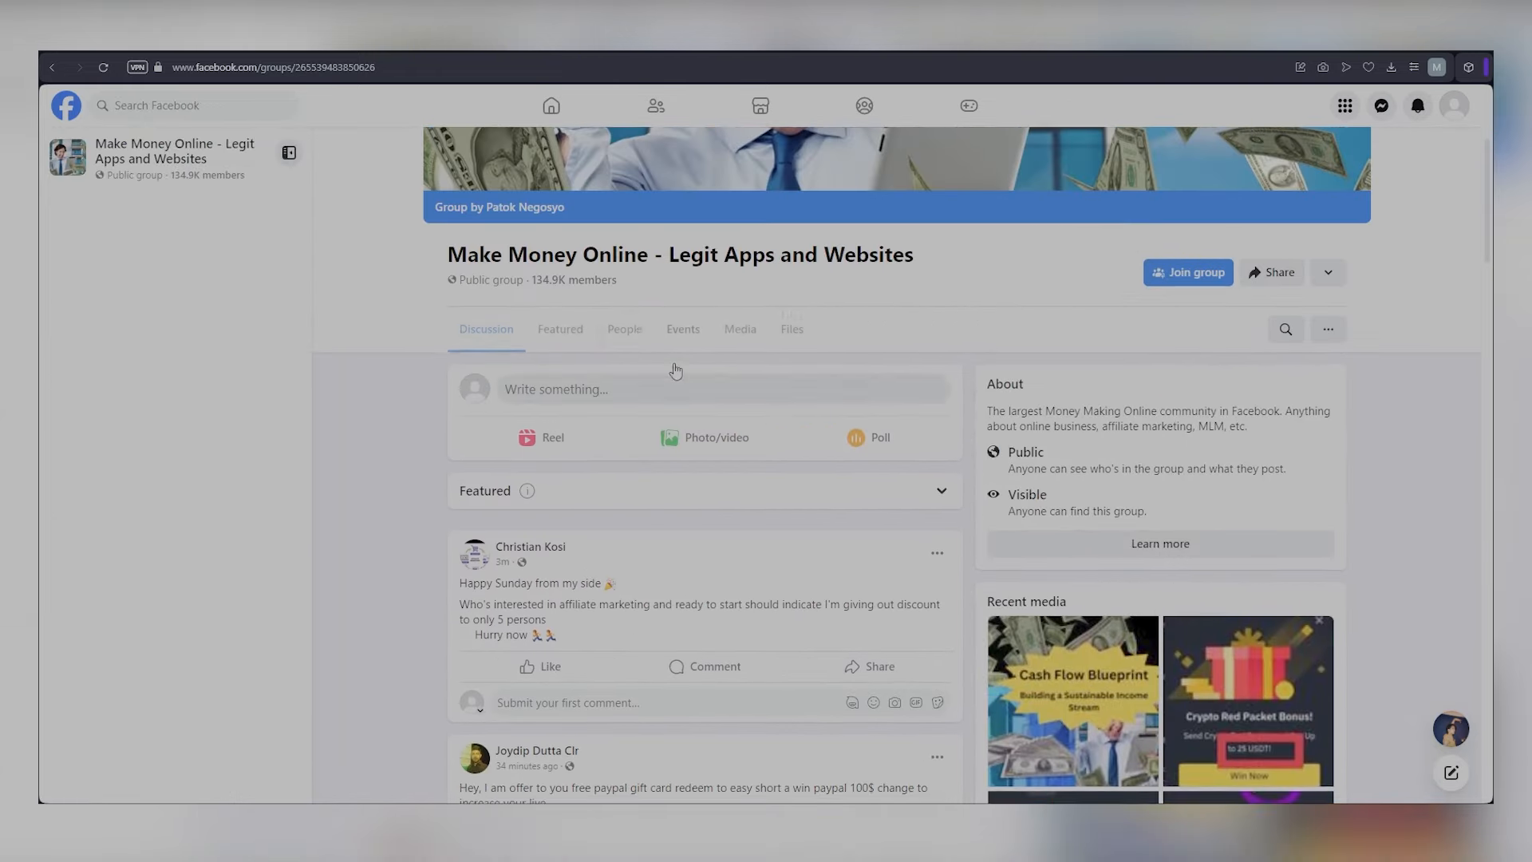
pyautogui.scroll(-3)
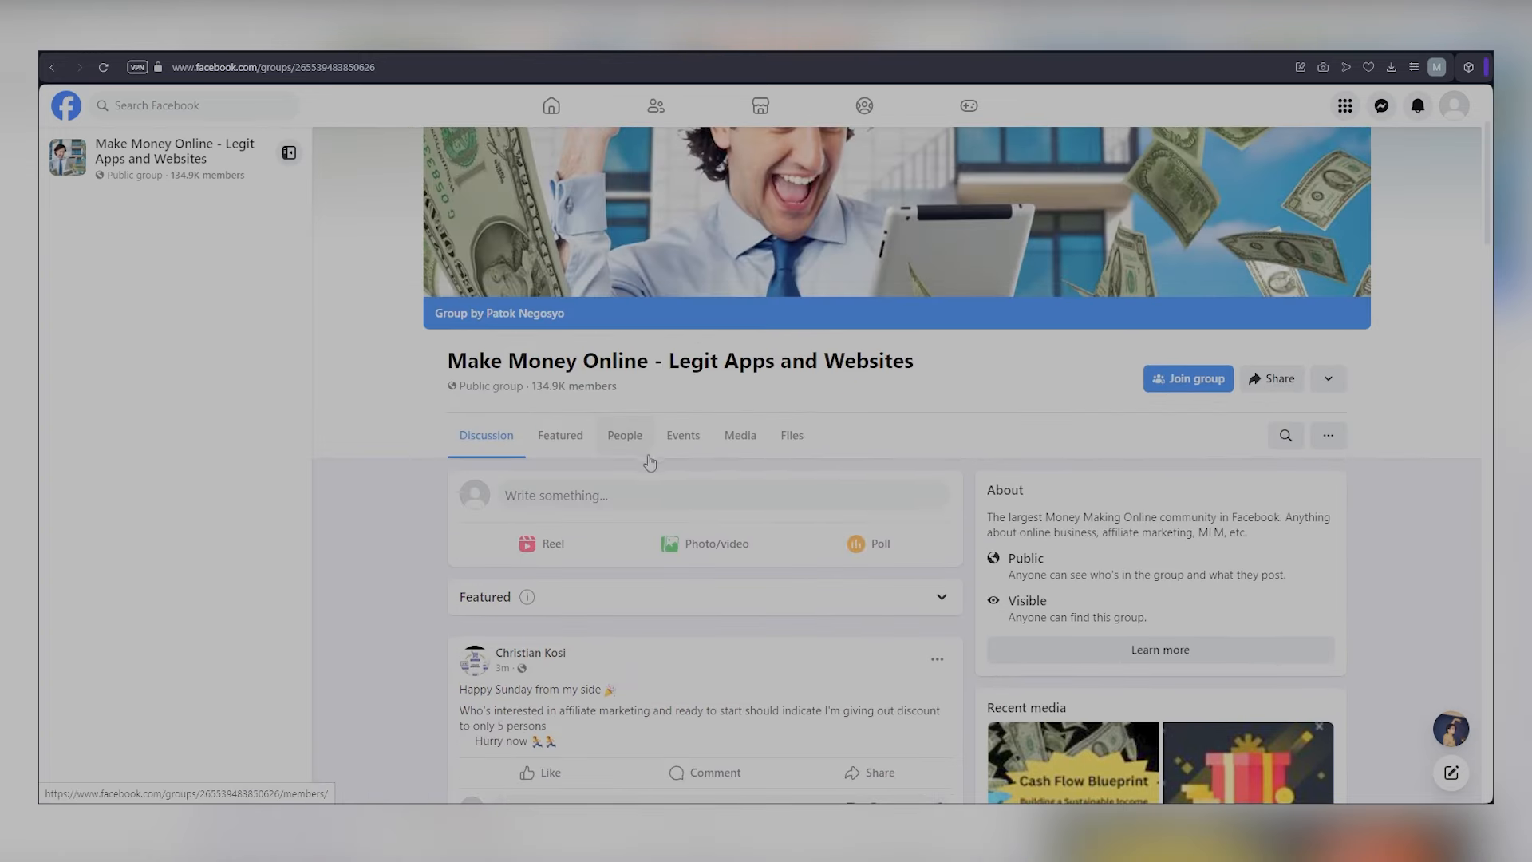
pyautogui.click(1187, 378)
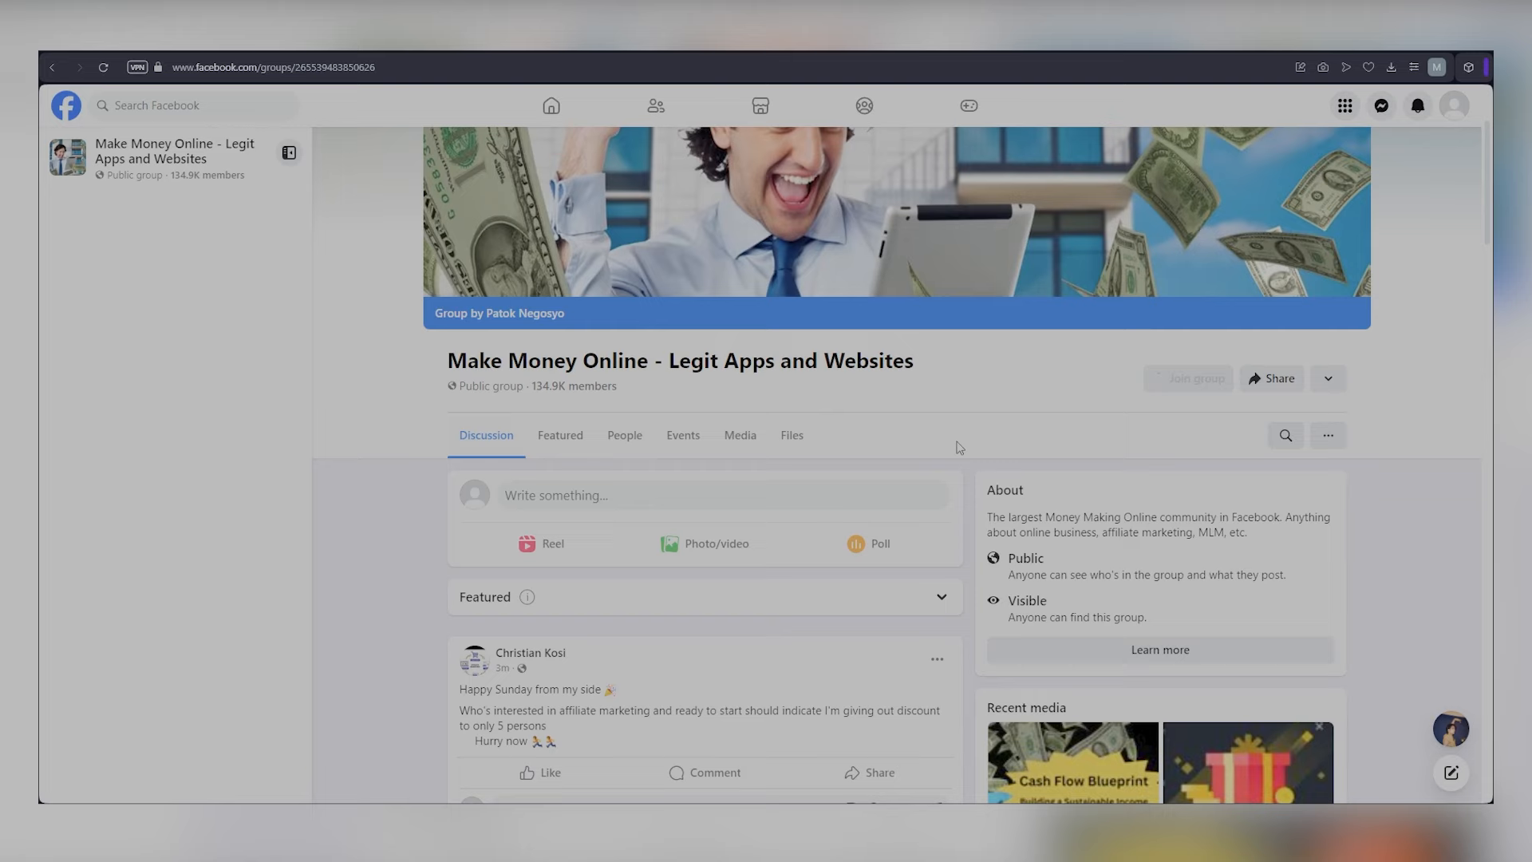
pyautogui.scroll(-3)
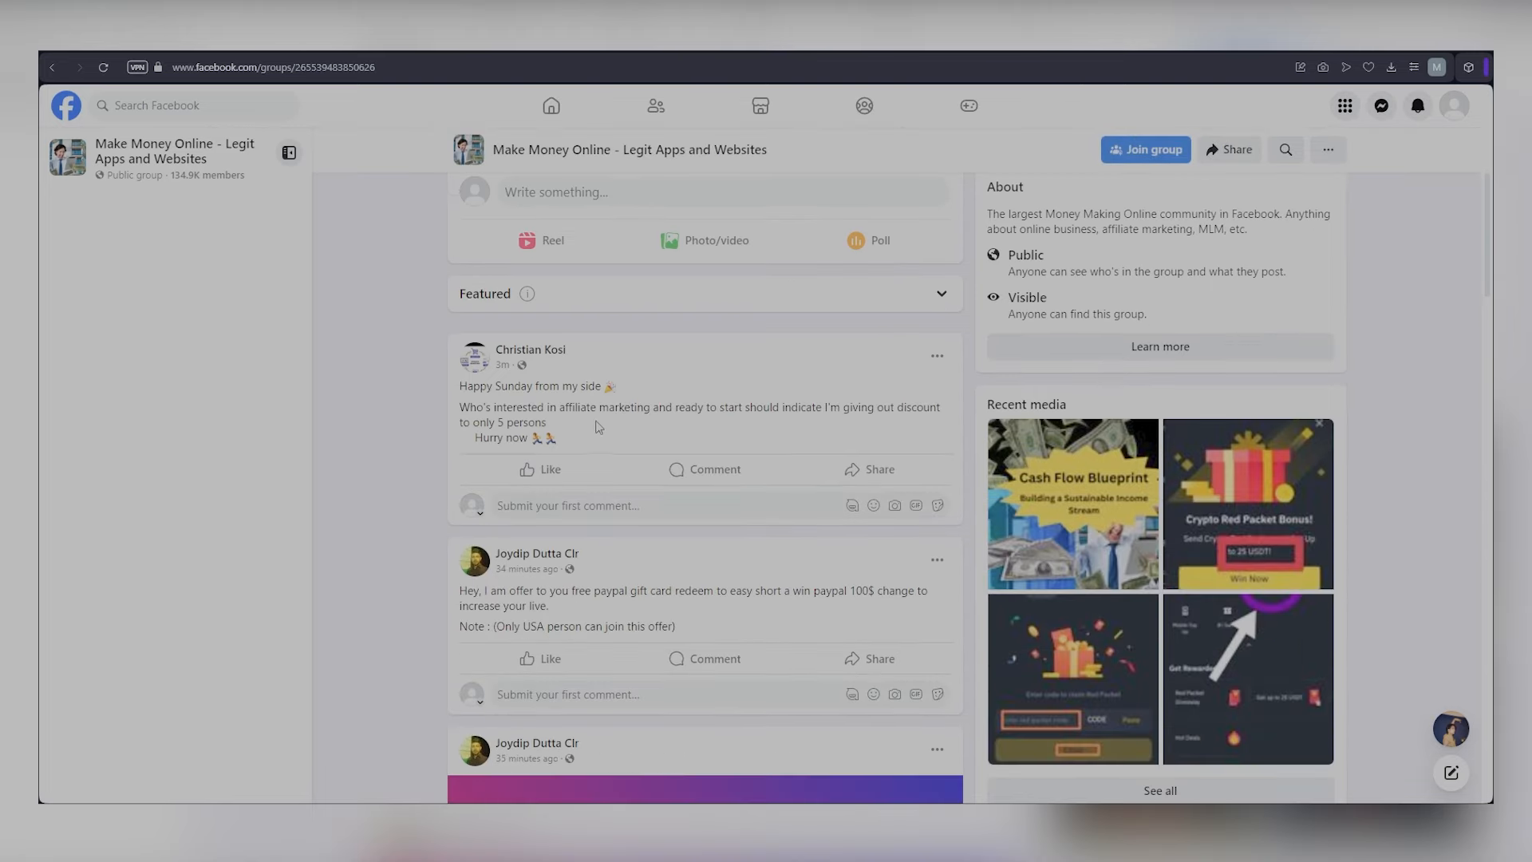
pyautogui.click(1146, 149)
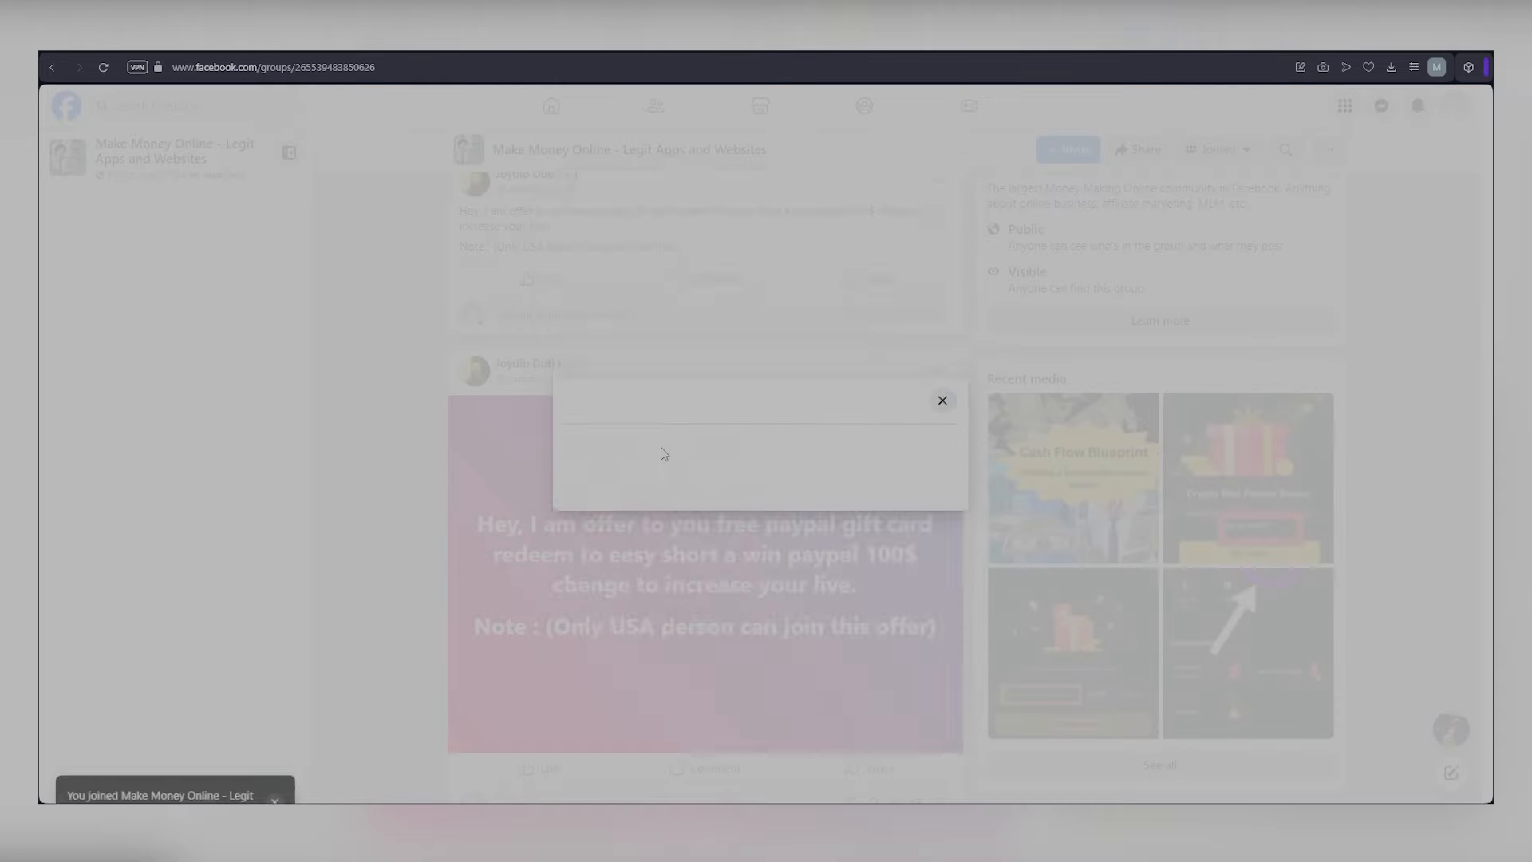
pyautogui.click(942, 399)
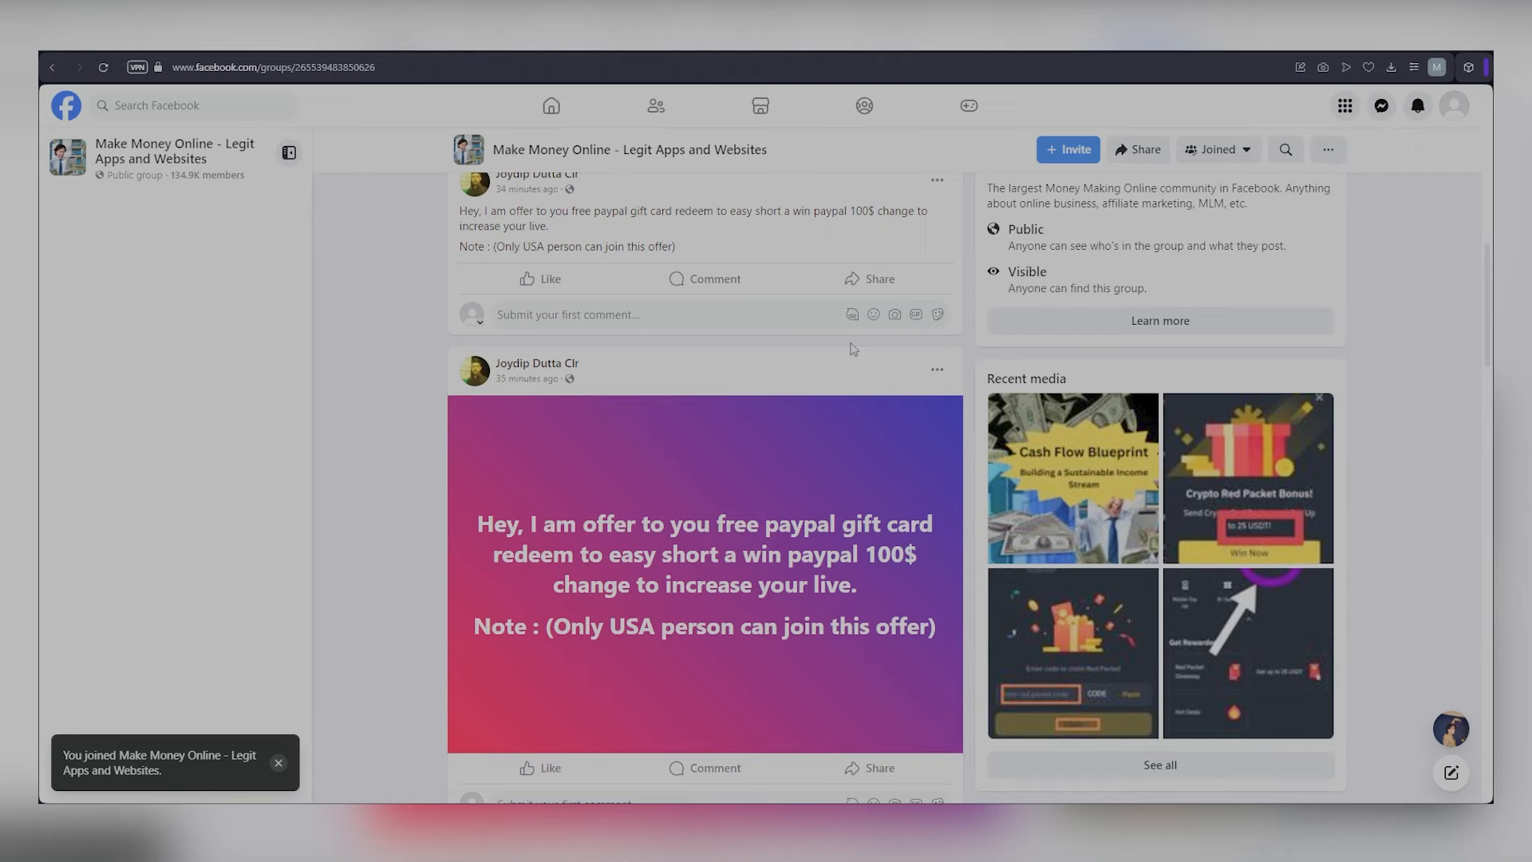
pyautogui.scroll(-3)
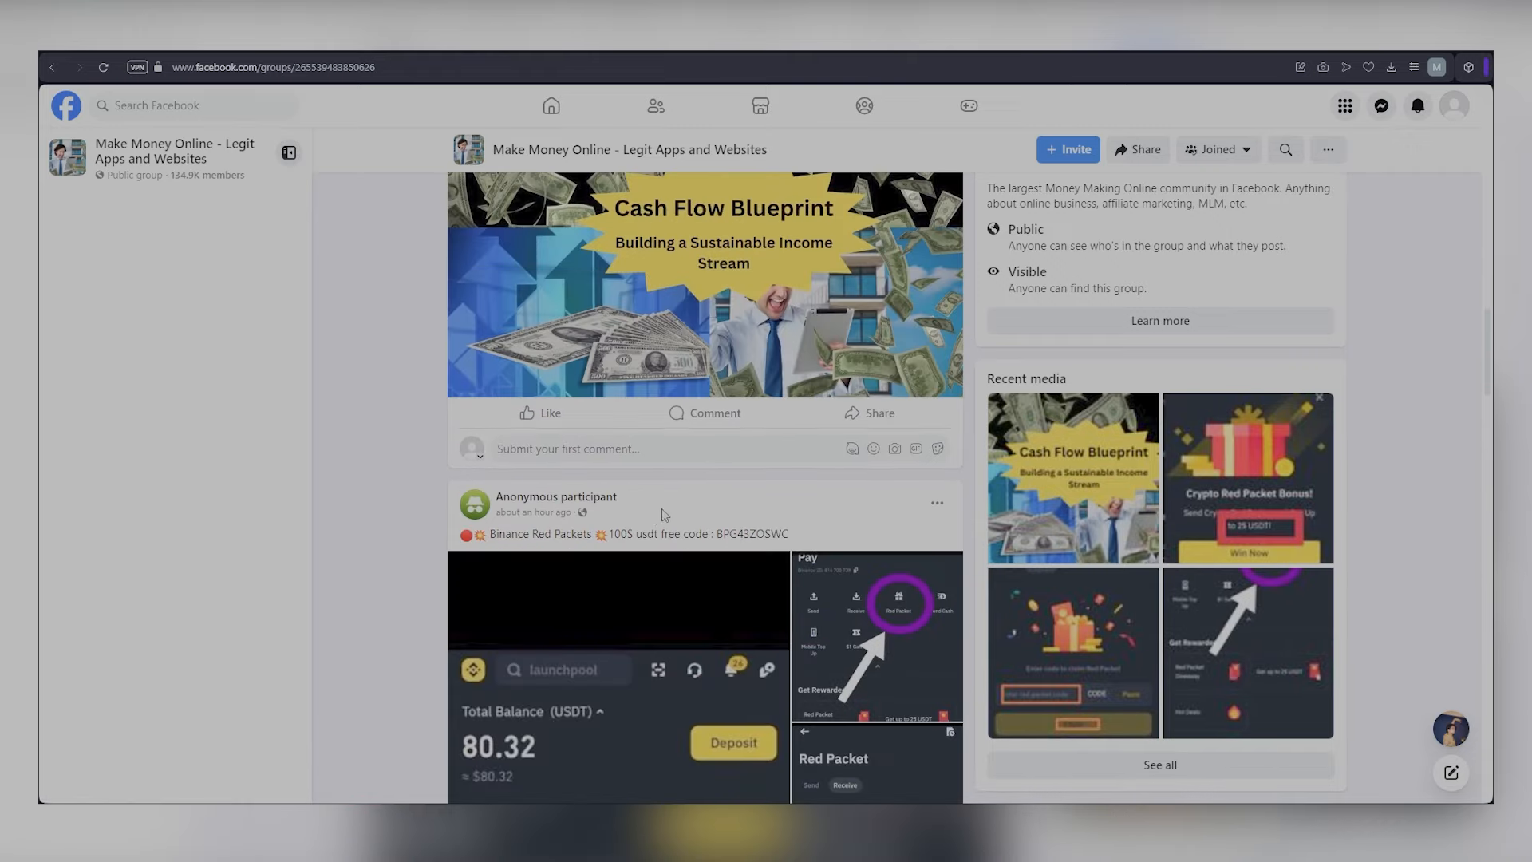
pyautogui.scroll(-3)
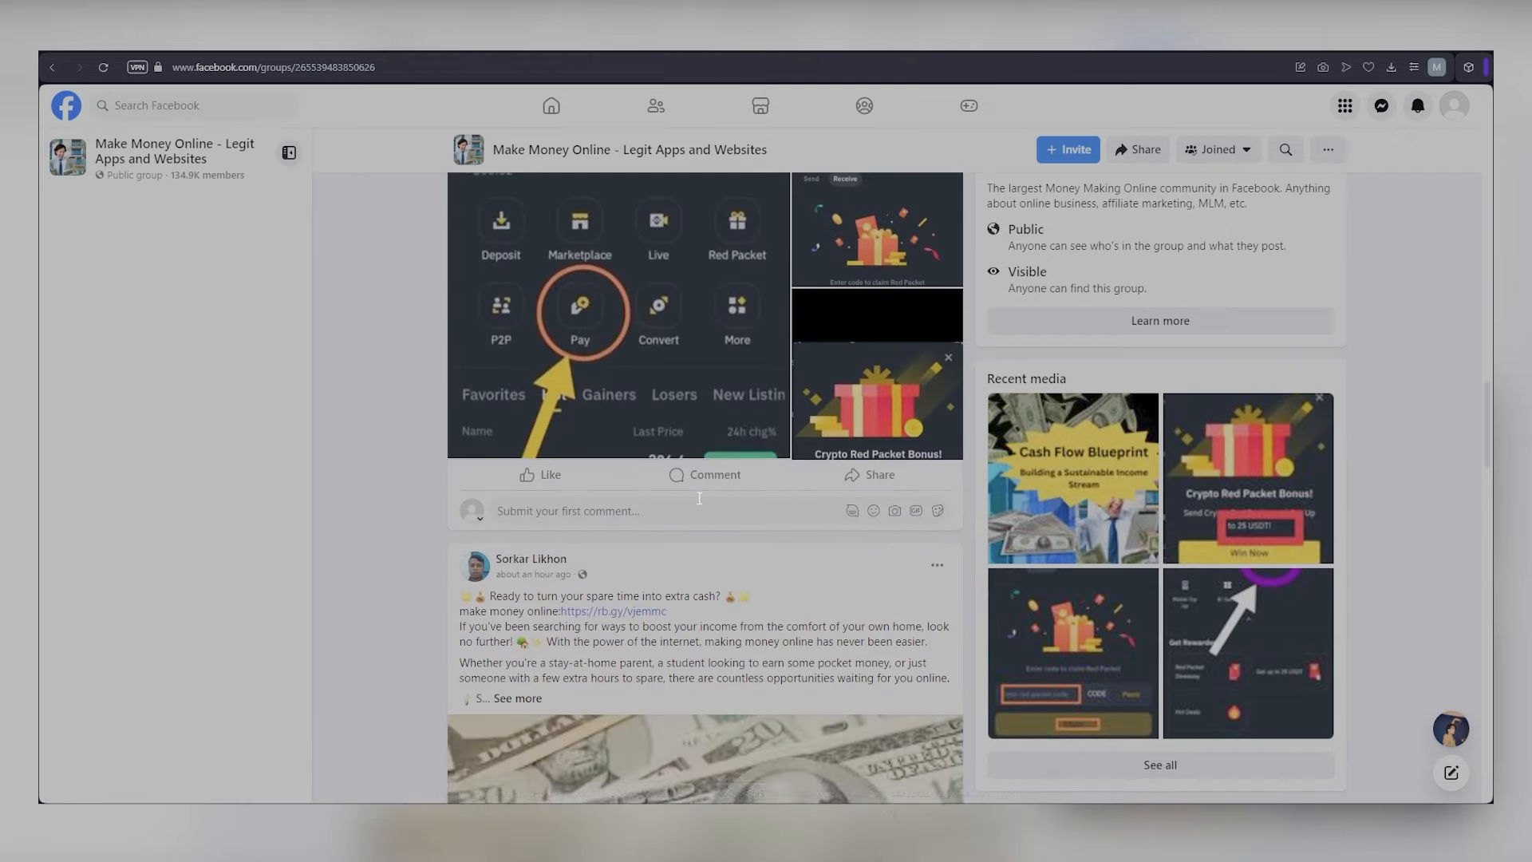
pyautogui.scroll(-3)
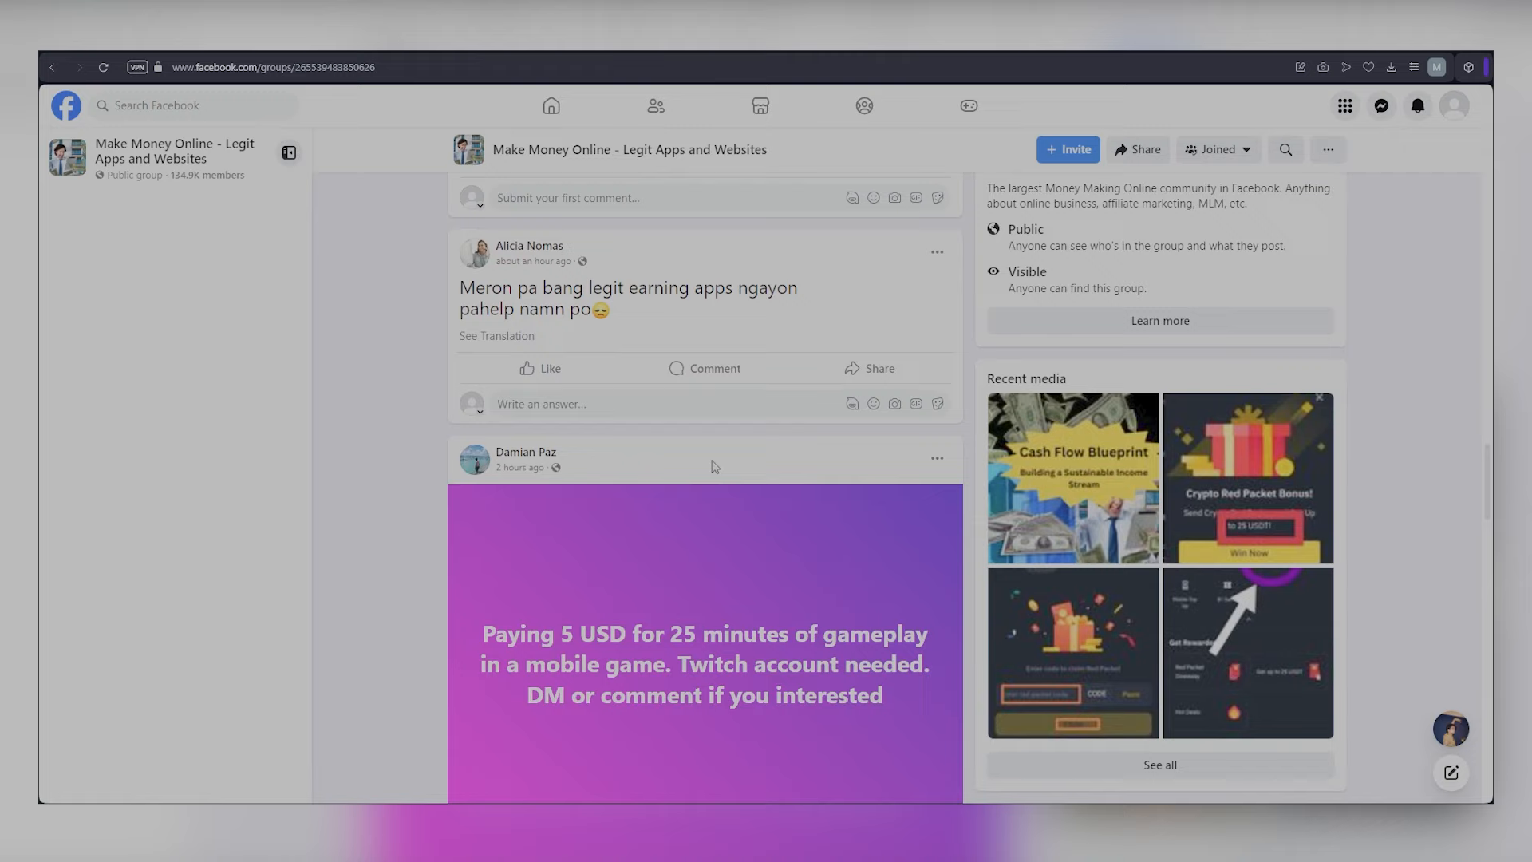
pyautogui.scroll(-3)
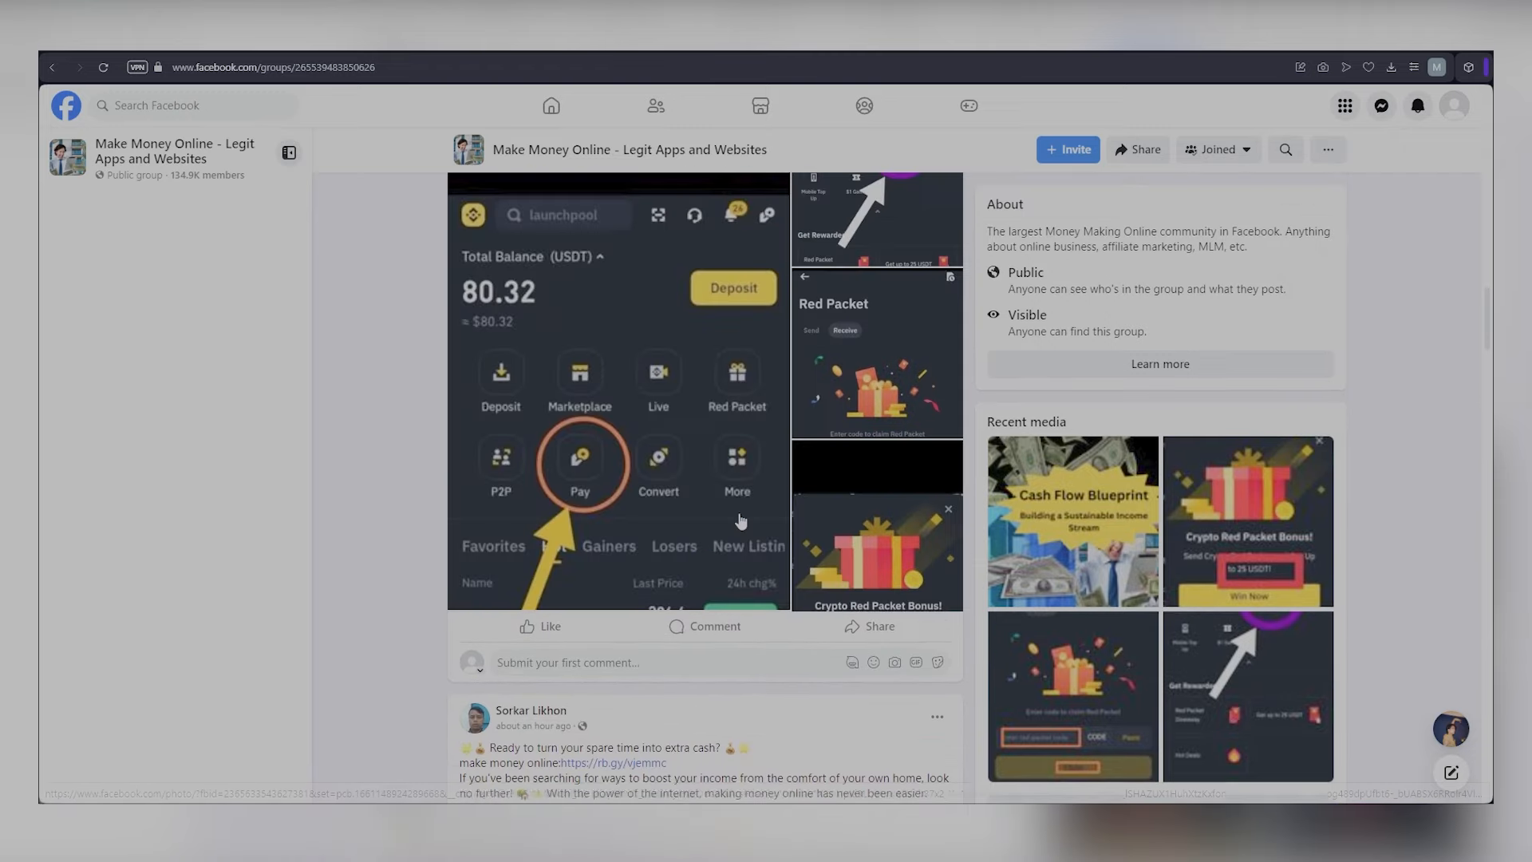
pyautogui.scroll(-3)
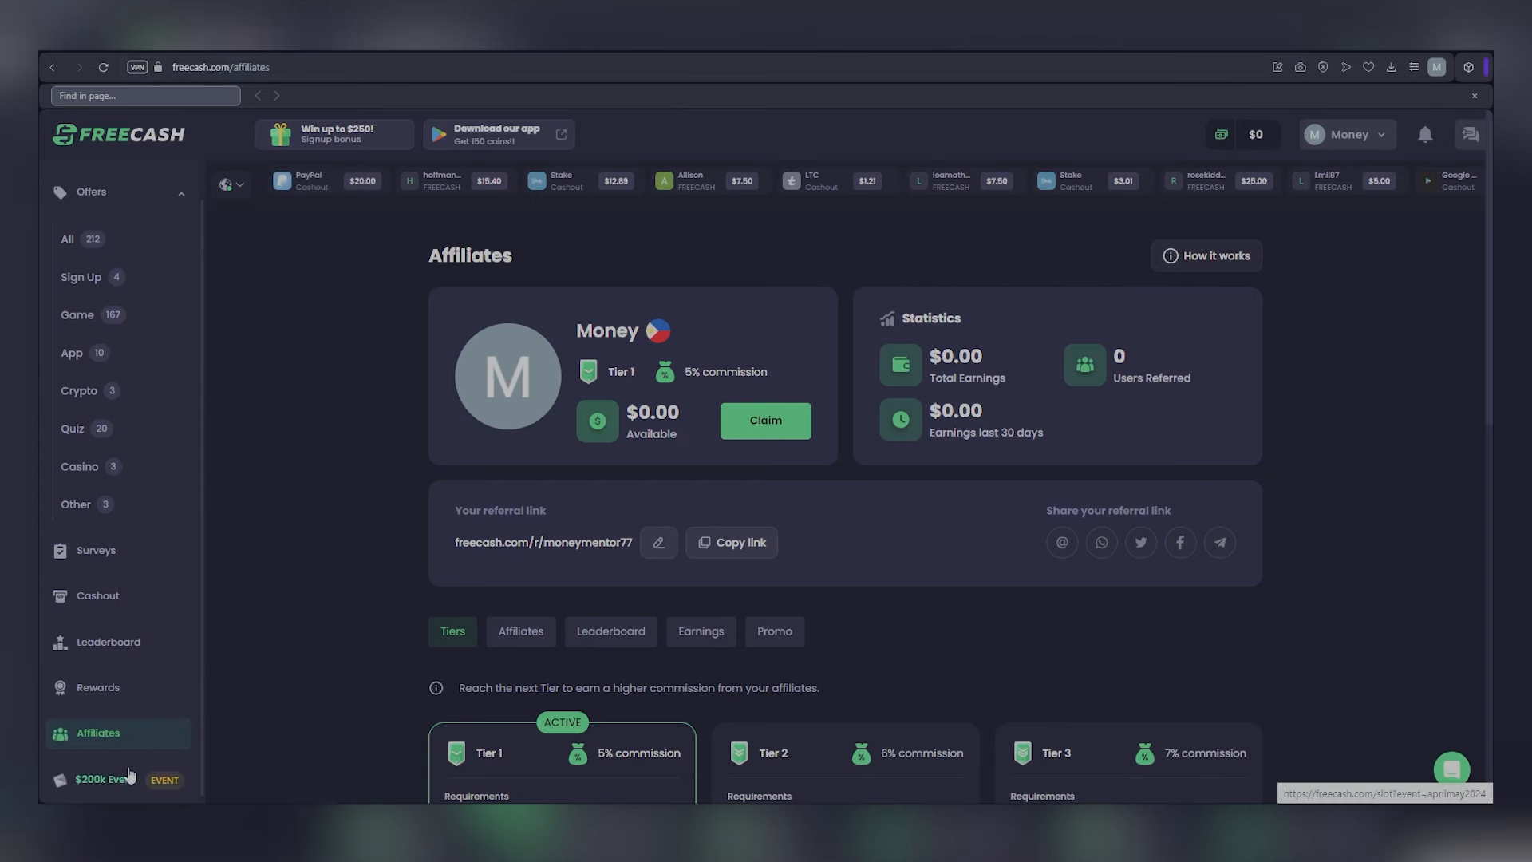
# Scroll the Cashout page through Withdraw Cash, Giftcards and Skins options
pyautogui.click(97, 595)
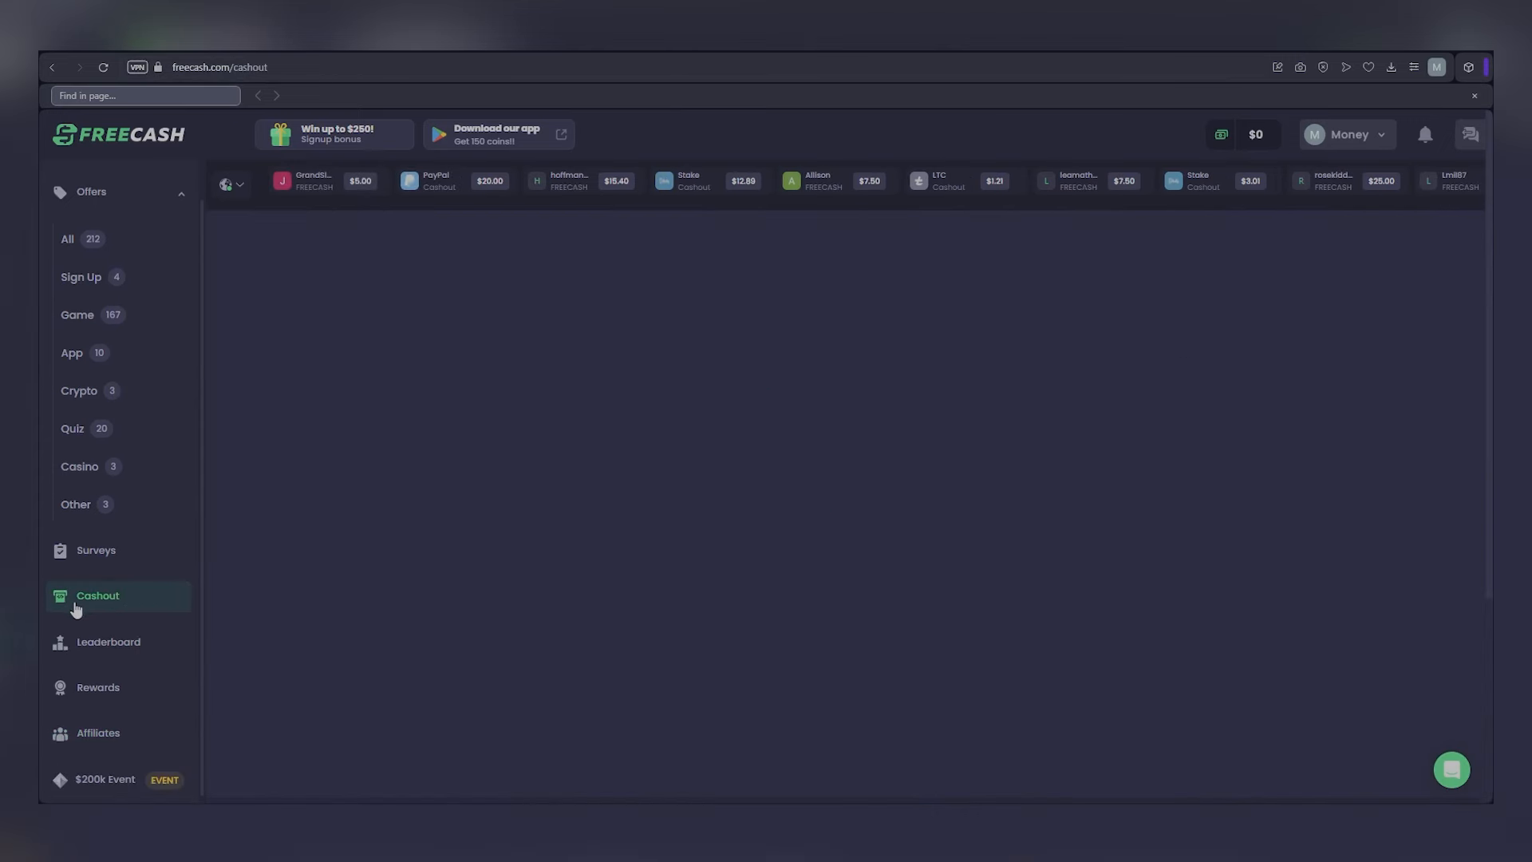
pyautogui.click(98, 595)
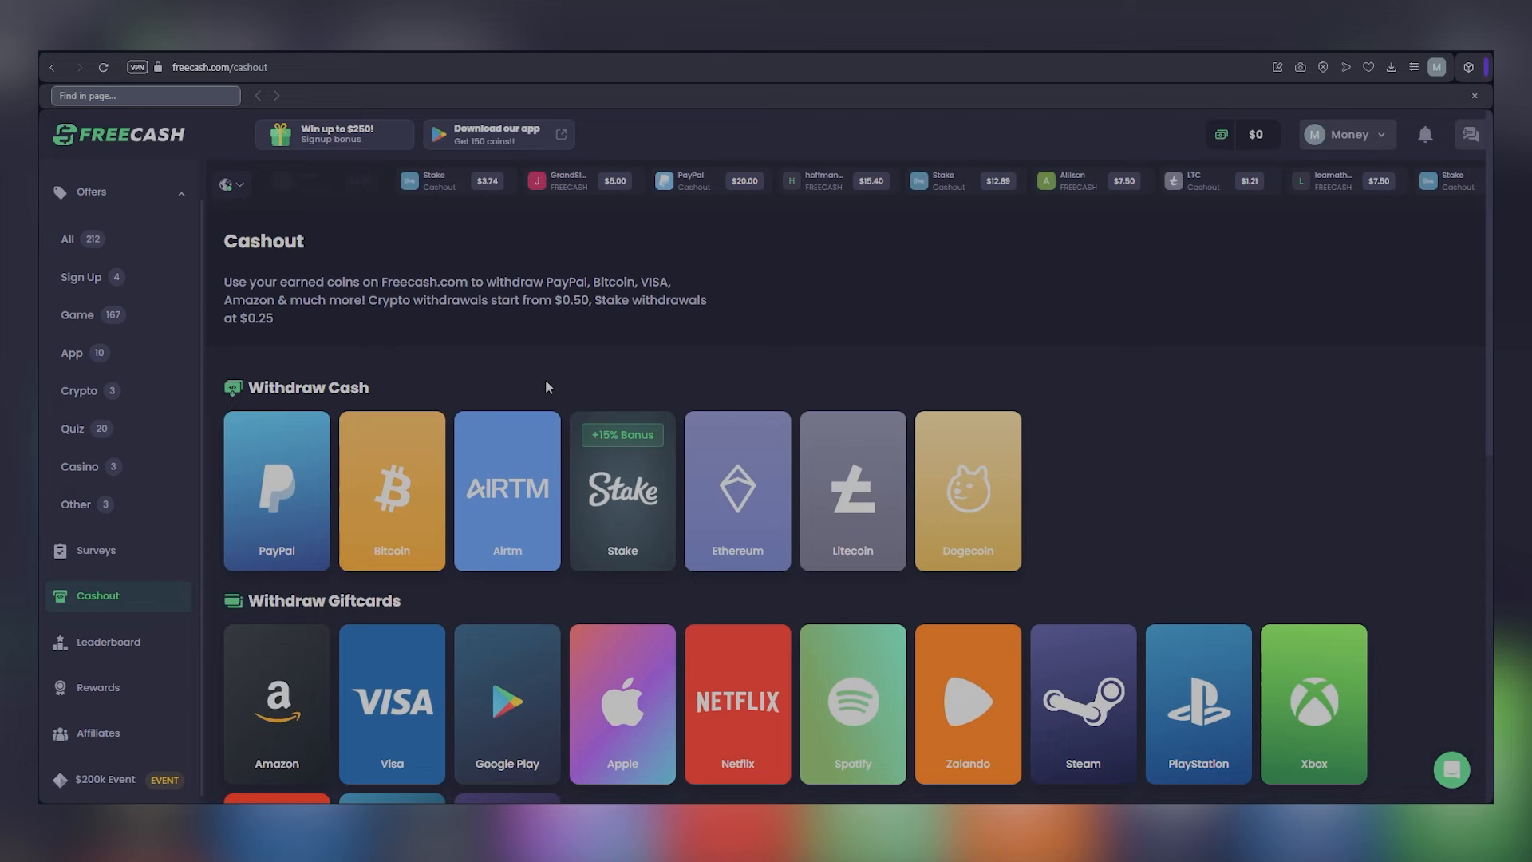
pyautogui.scroll(-3)
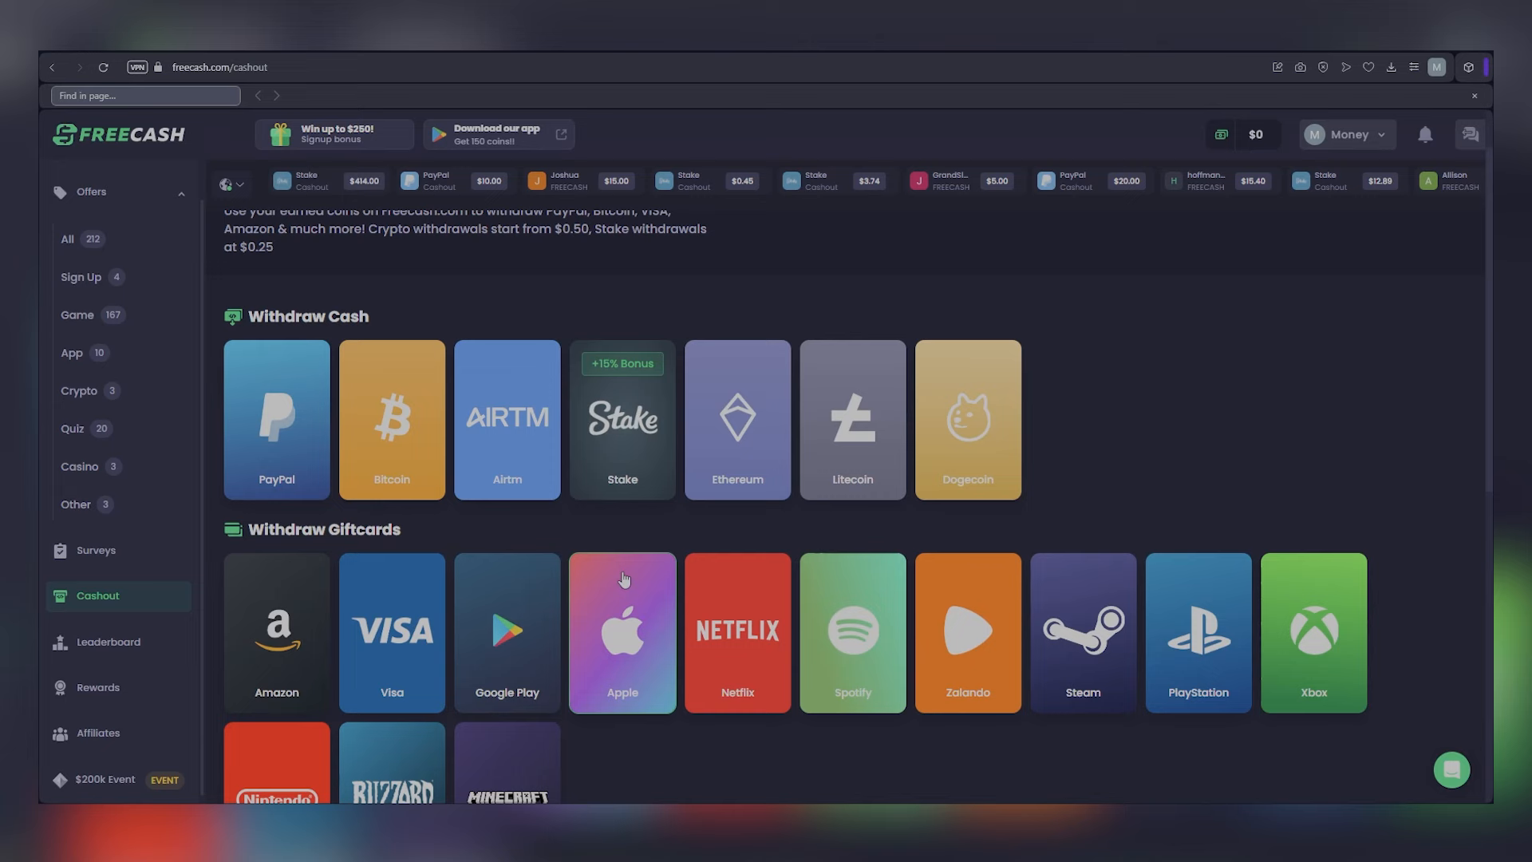
pyautogui.scroll(-3)
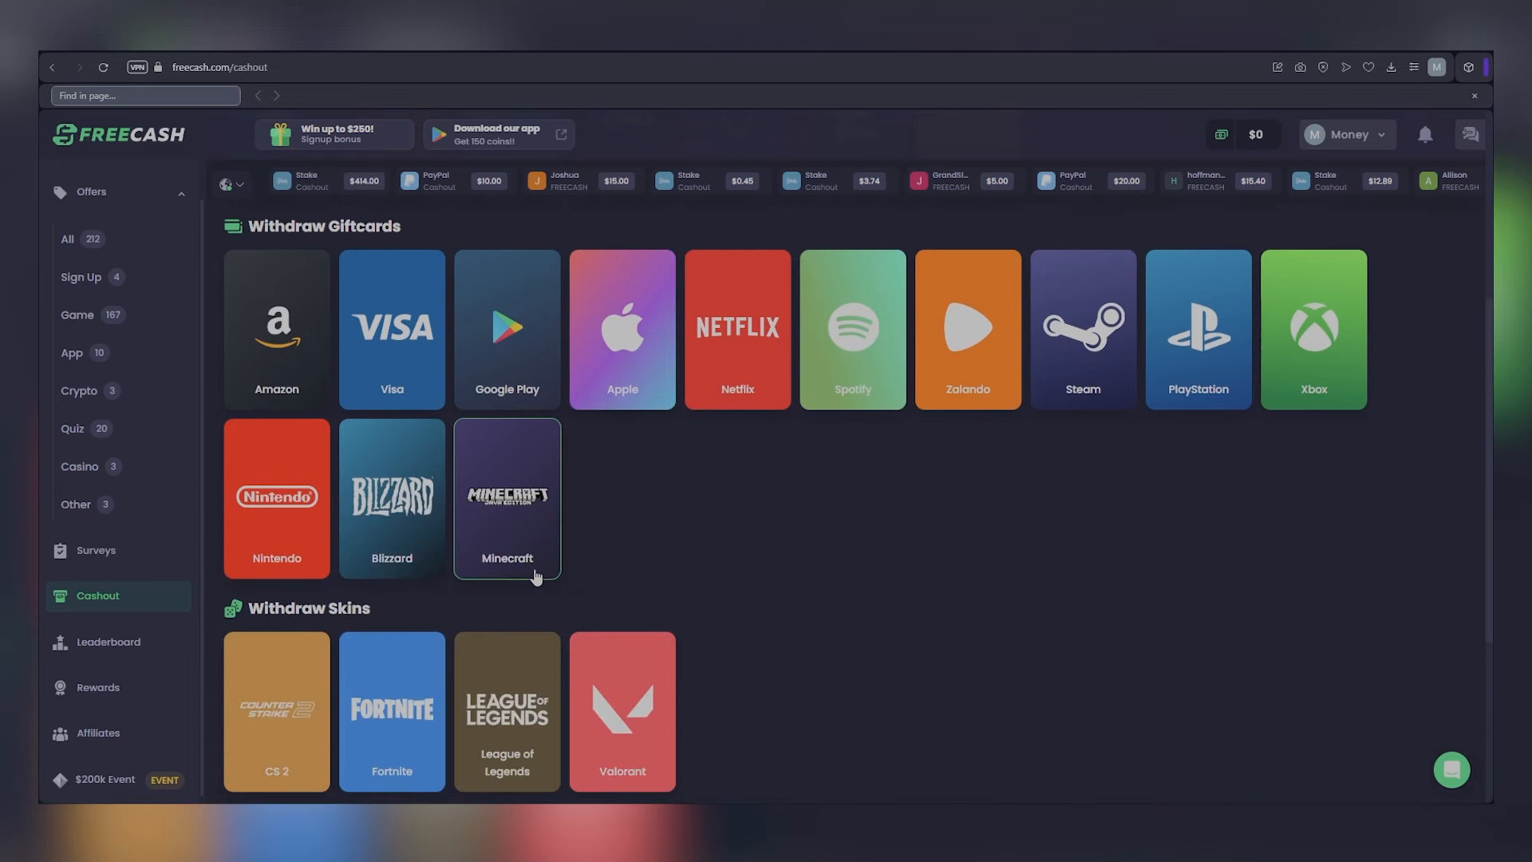
pyautogui.scroll(3)
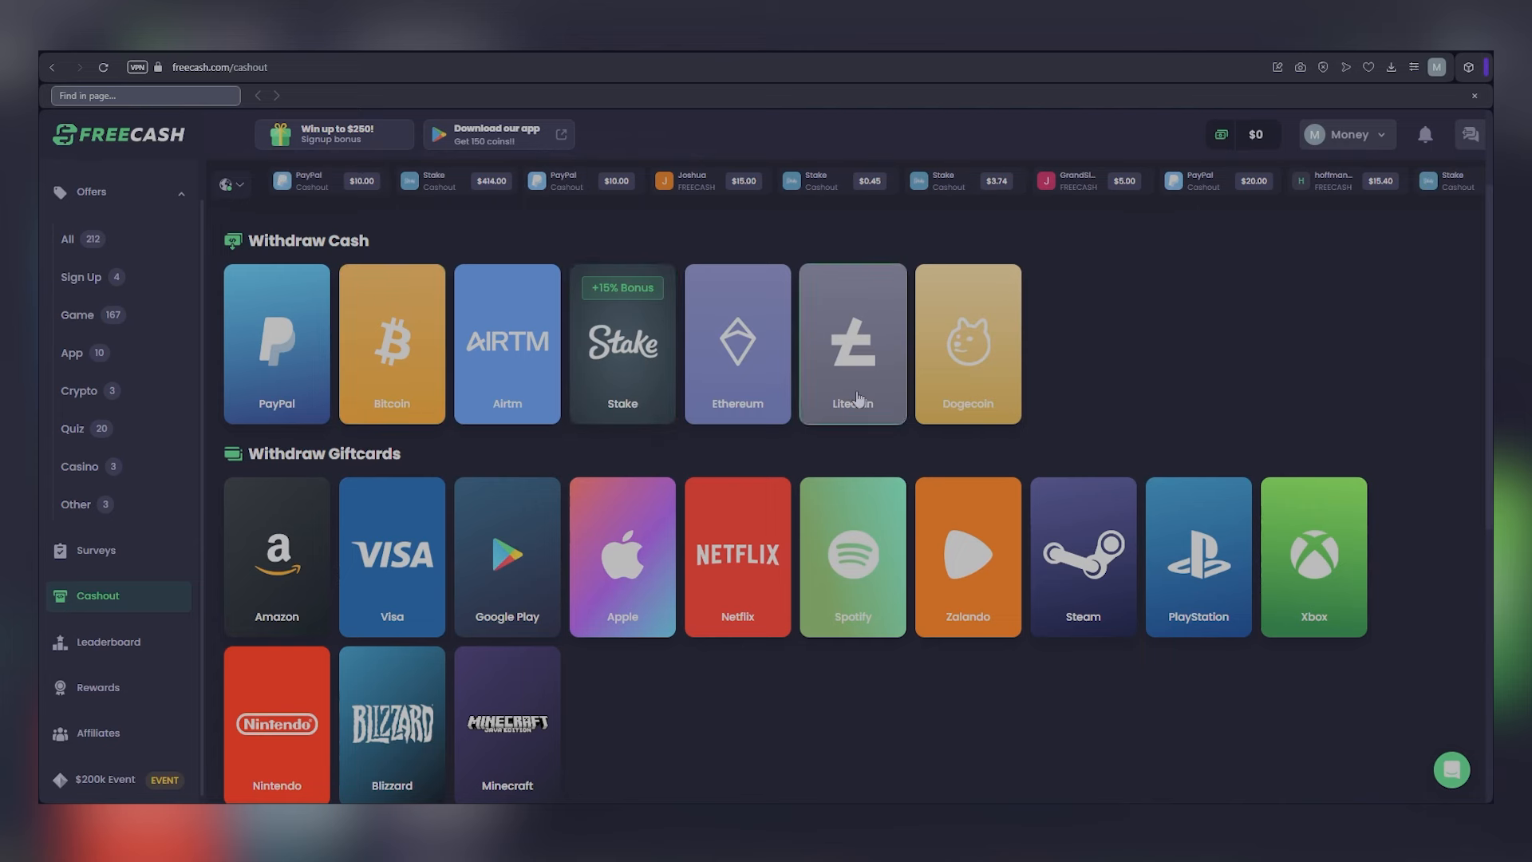
pyautogui.moveTo(307, 386)
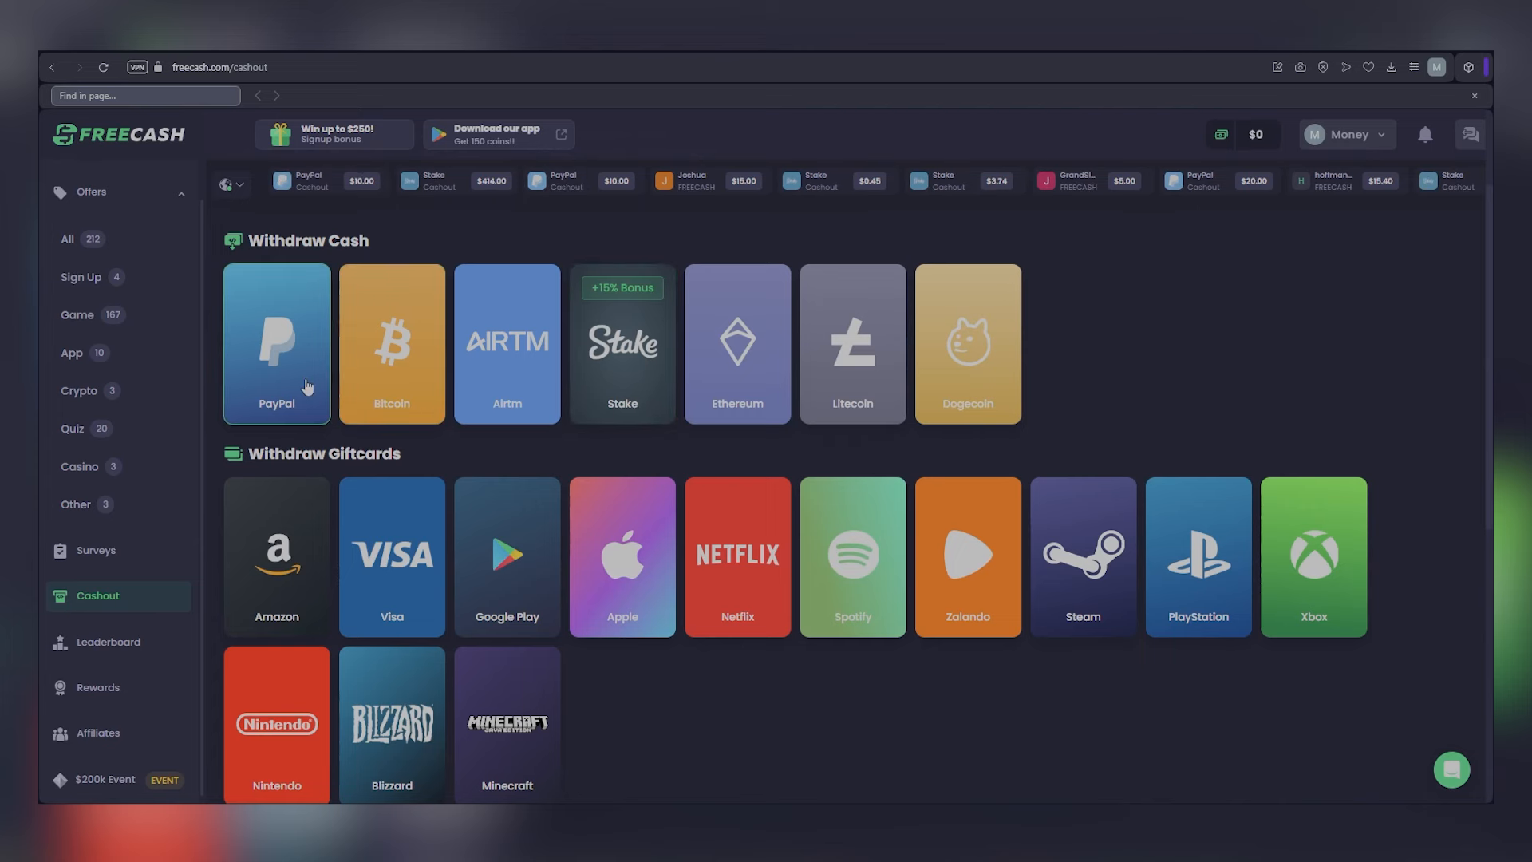
pyautogui.scroll(-3)
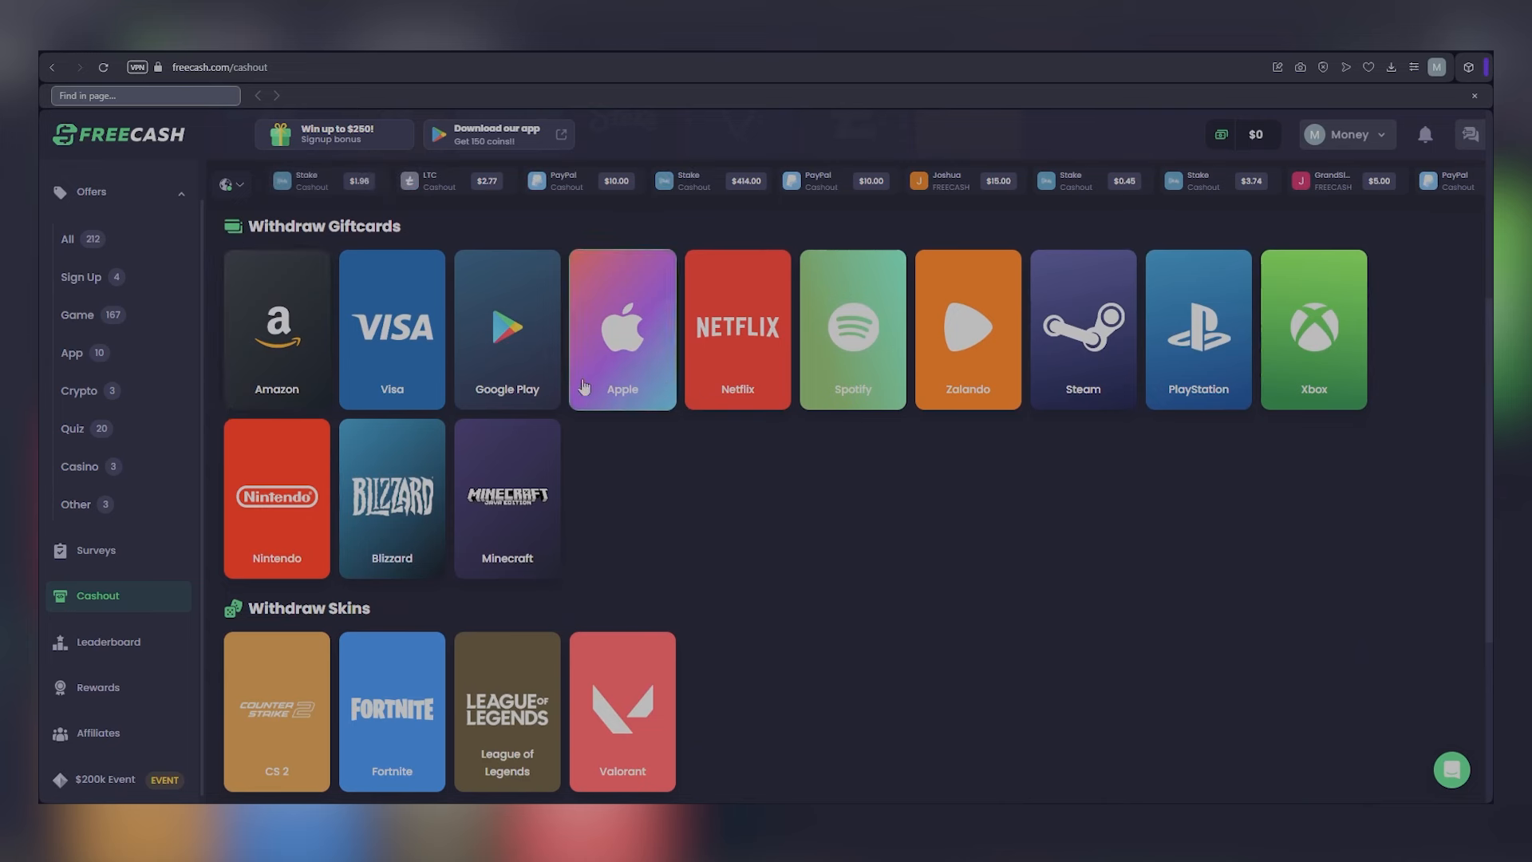
pyautogui.moveTo(296, 411)
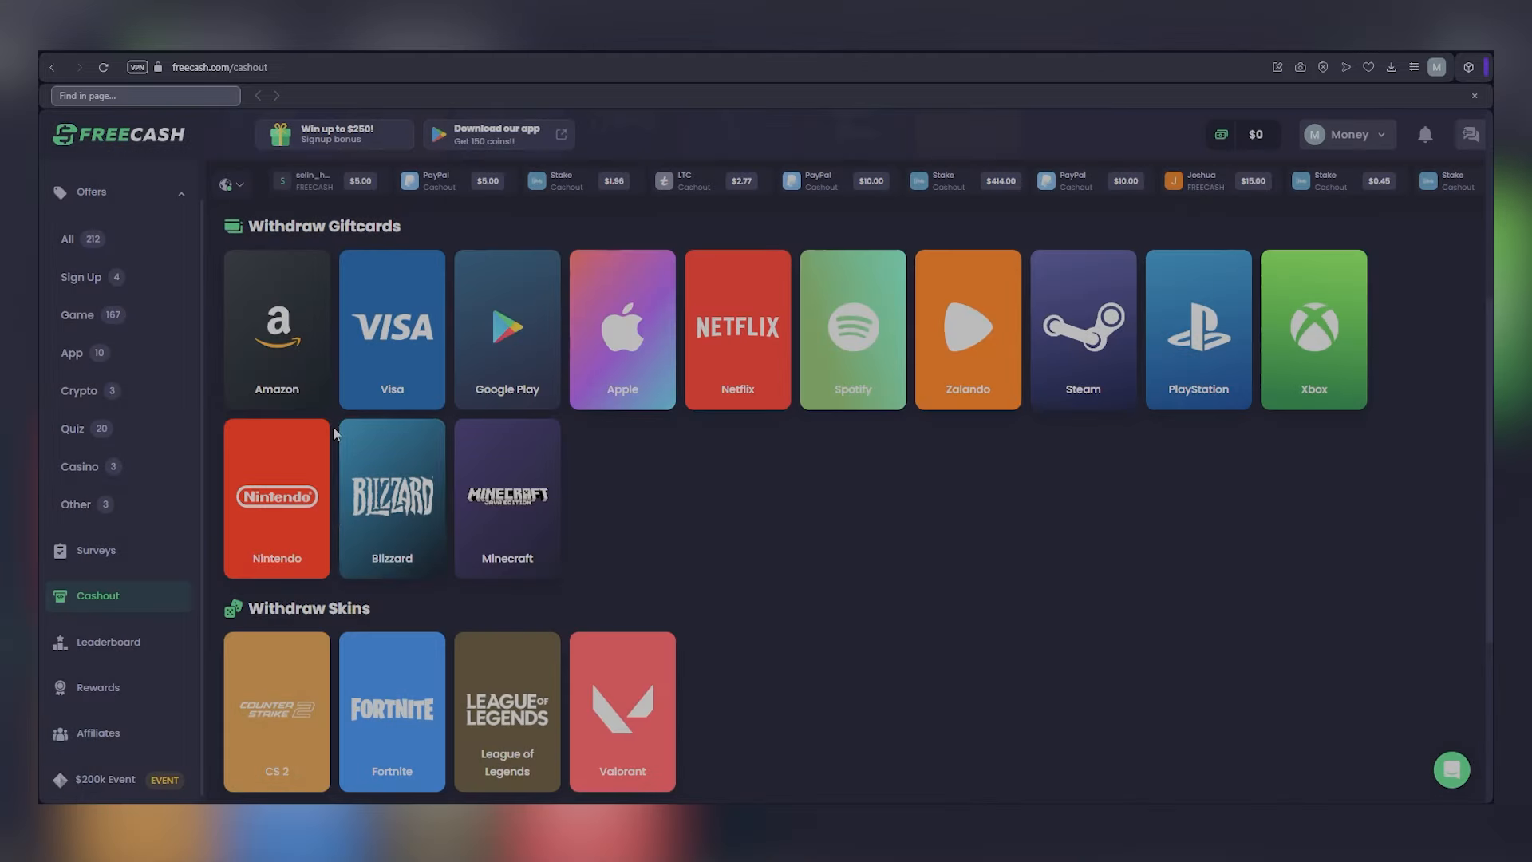
pyautogui.click(622, 329)
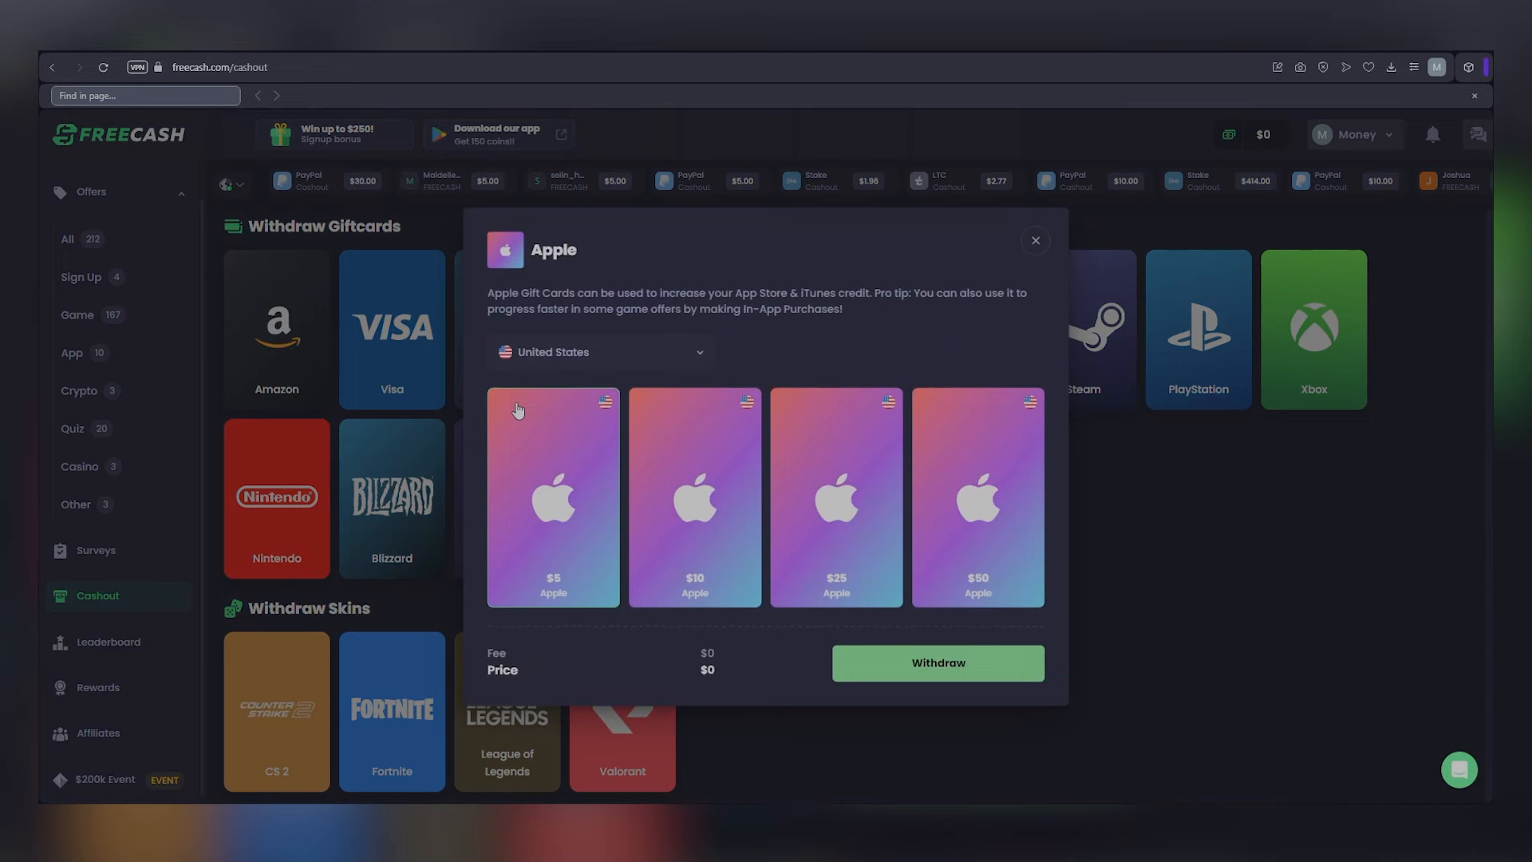
pyautogui.click(1035, 240)
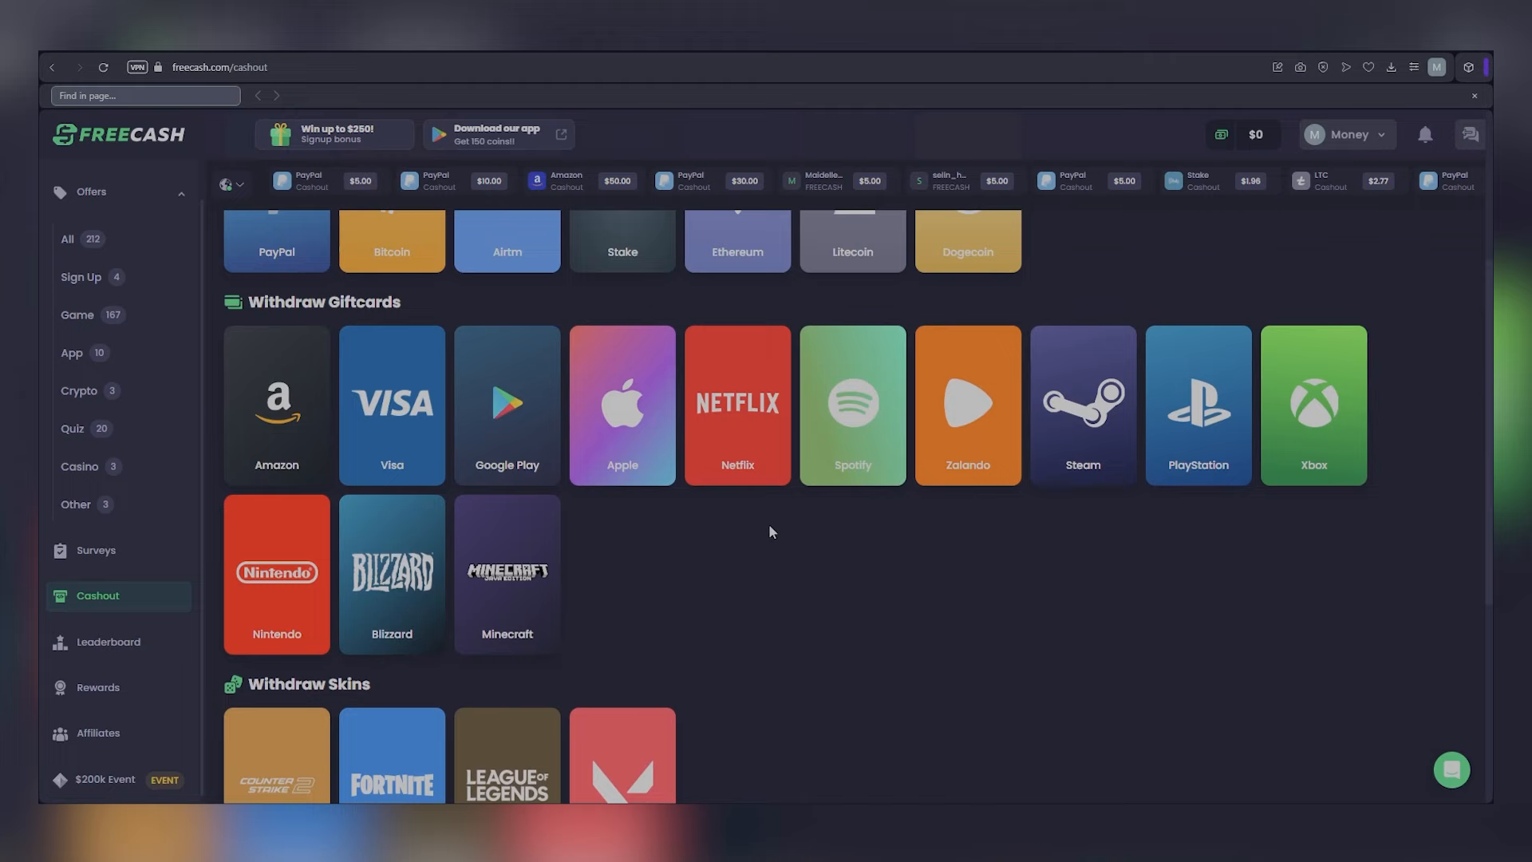
pyautogui.scroll(-3)
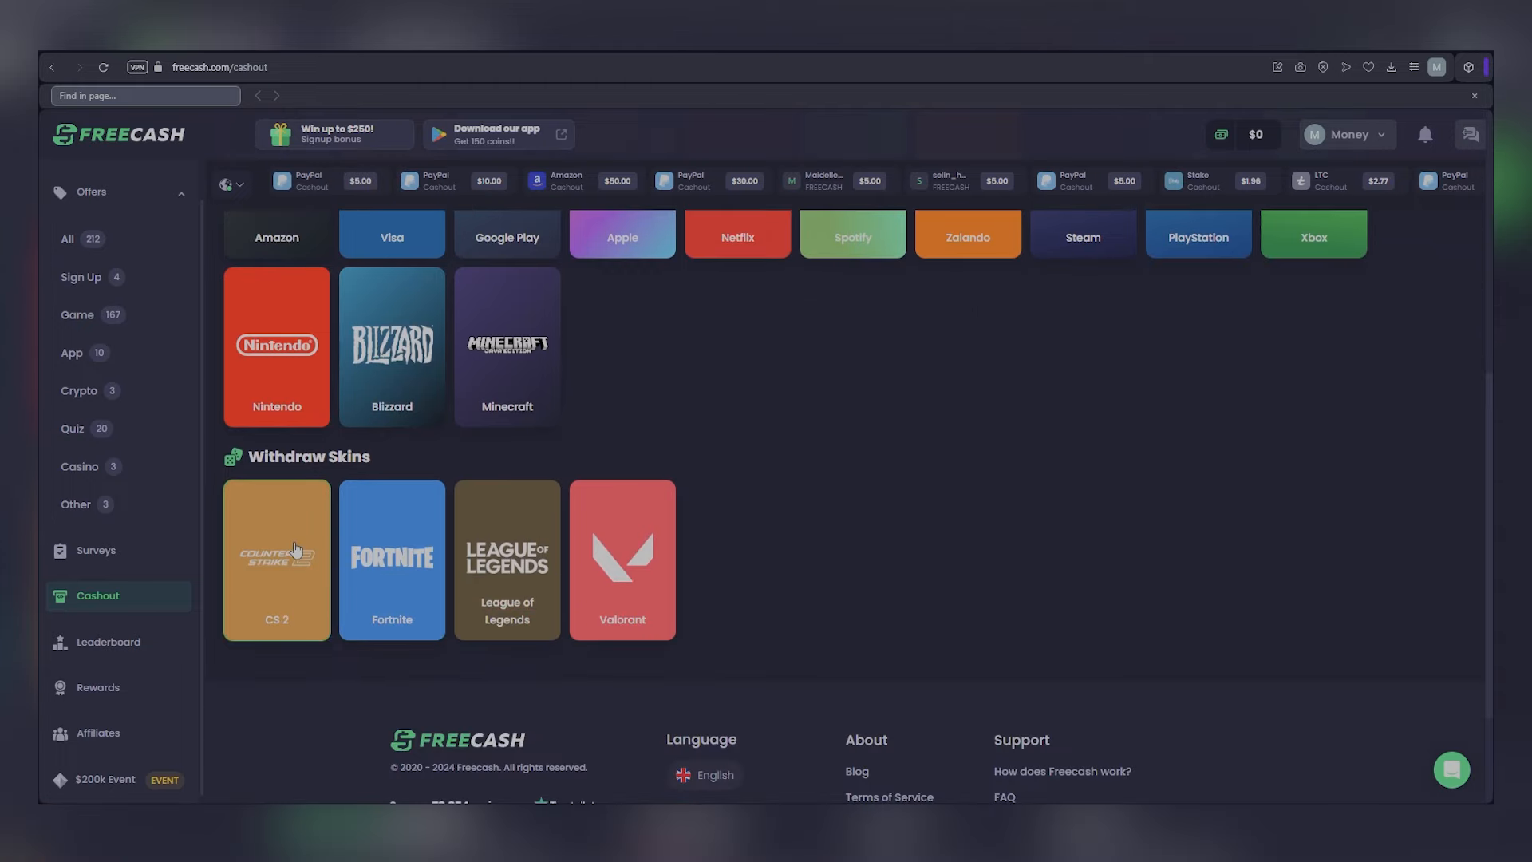
pyautogui.click(276, 558)
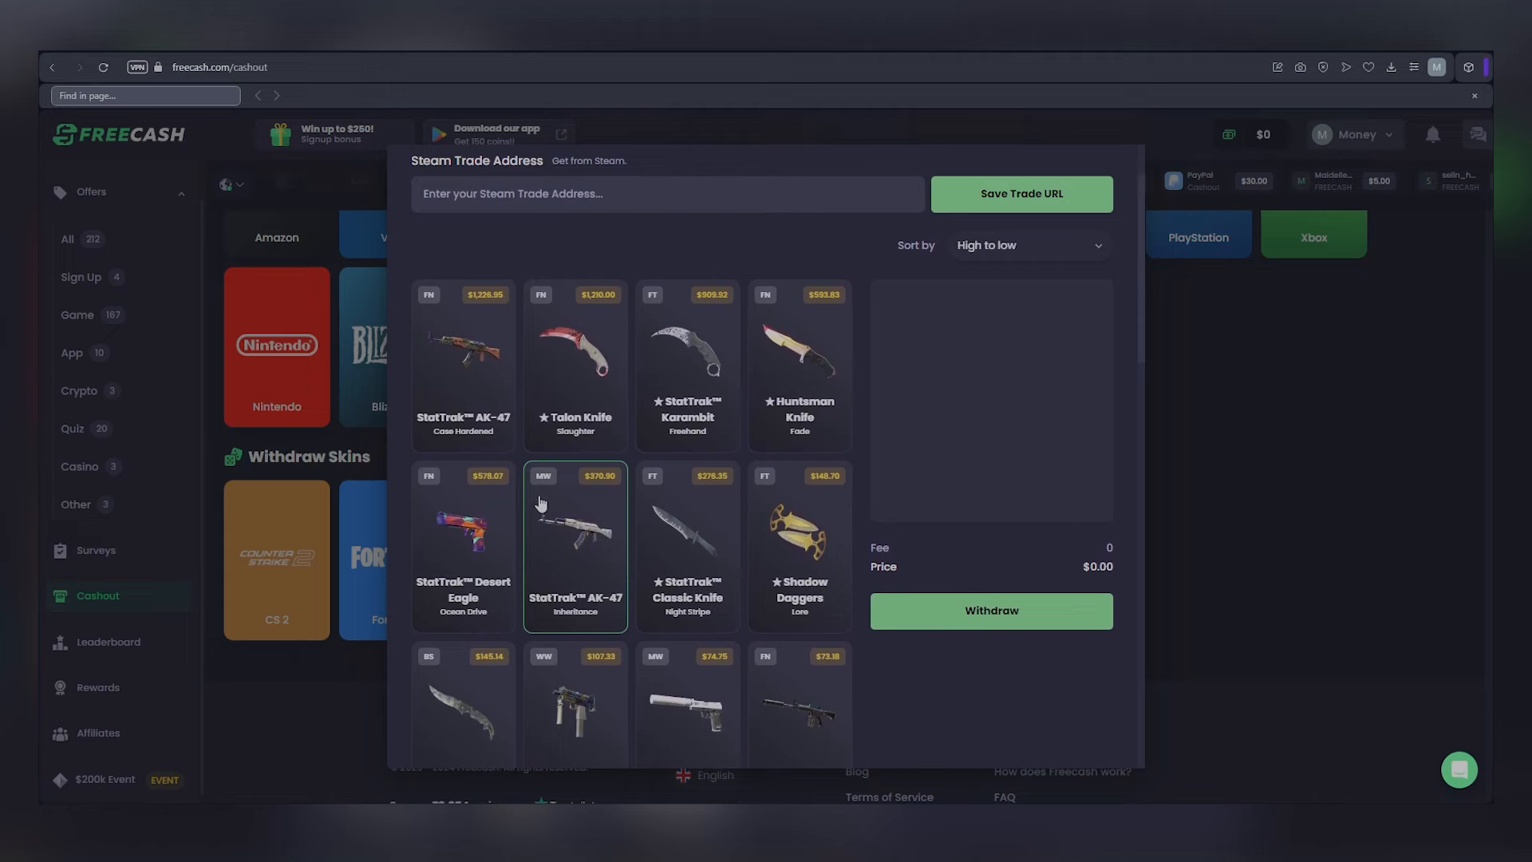
pyautogui.scroll(-3)
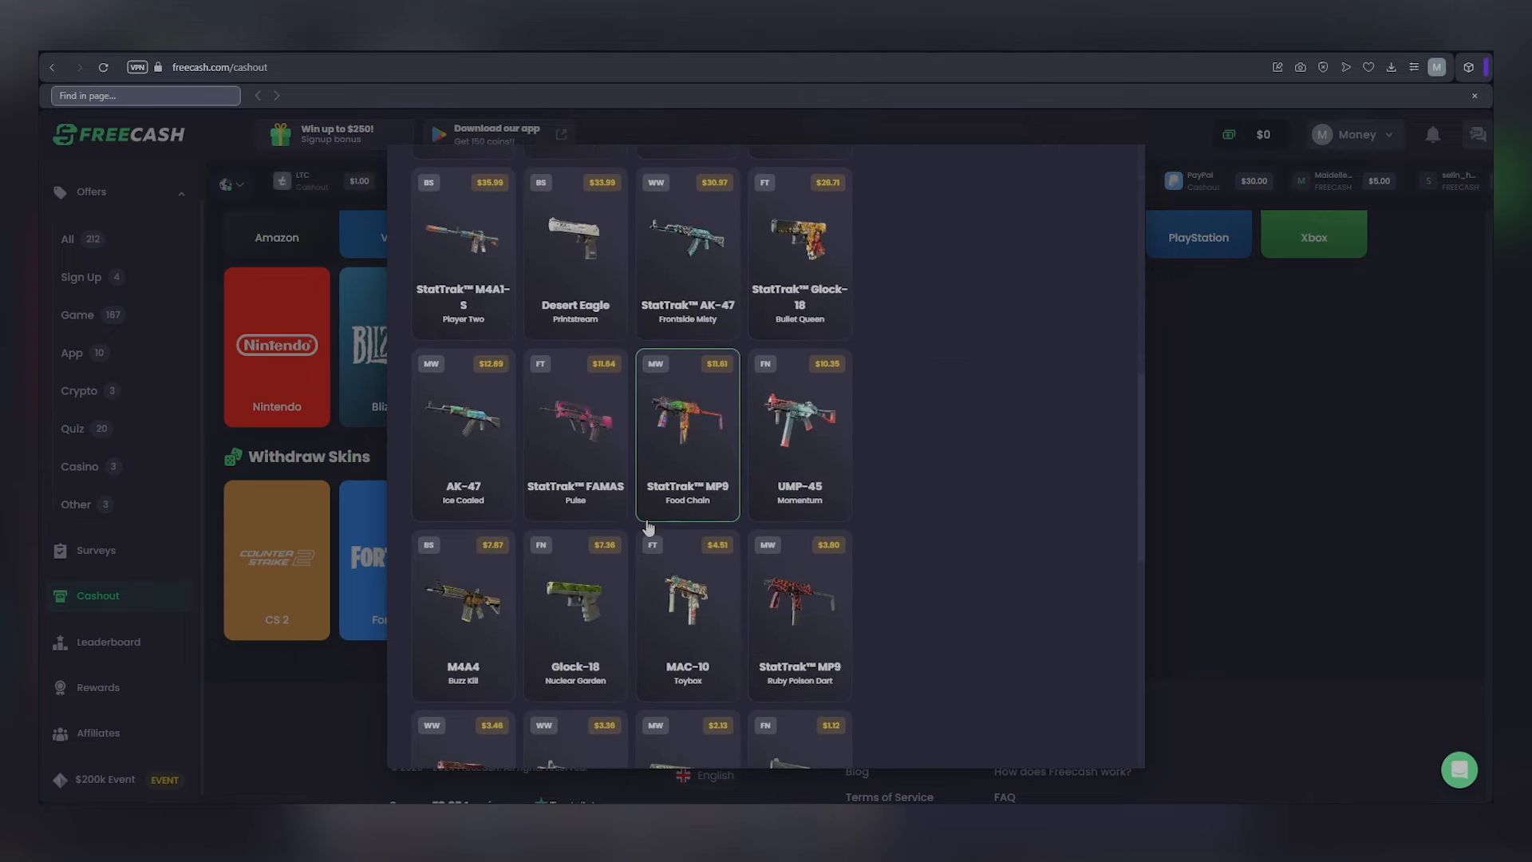
pyautogui.scroll(-3)
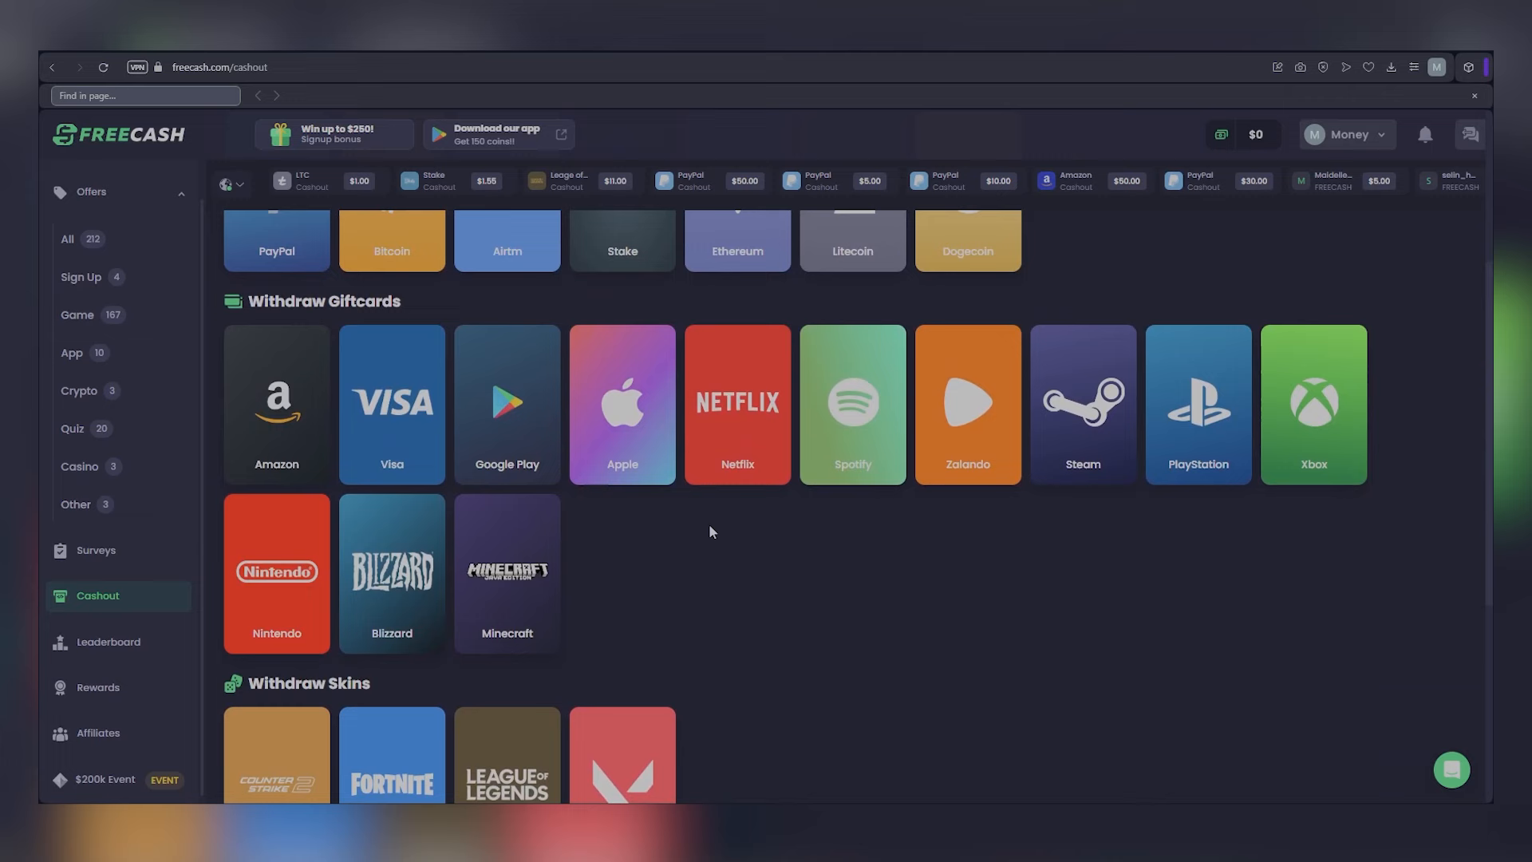
pyautogui.scroll(3)
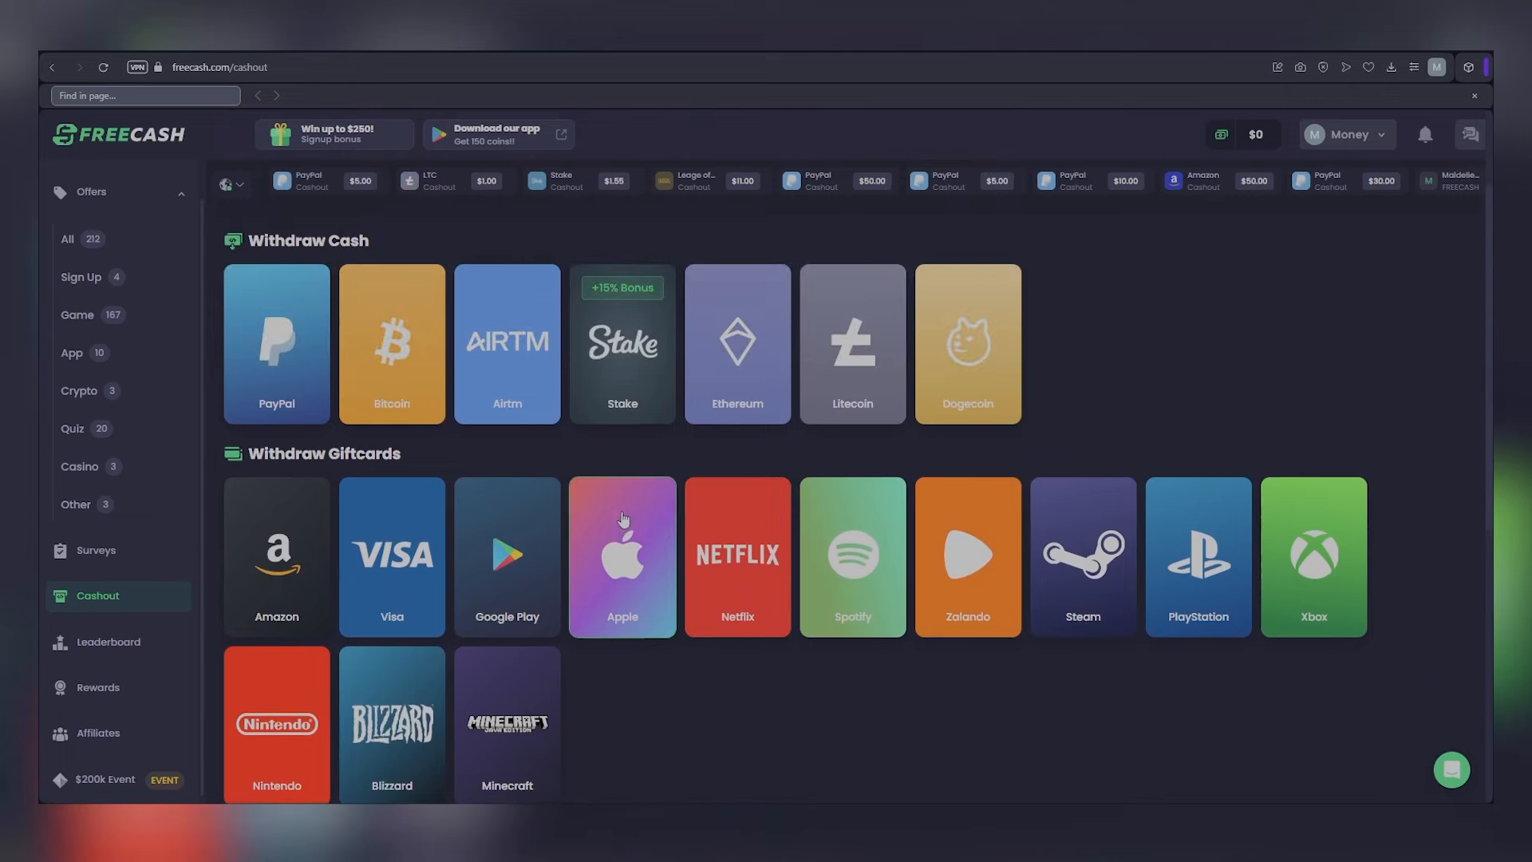
pyautogui.scroll(-3)
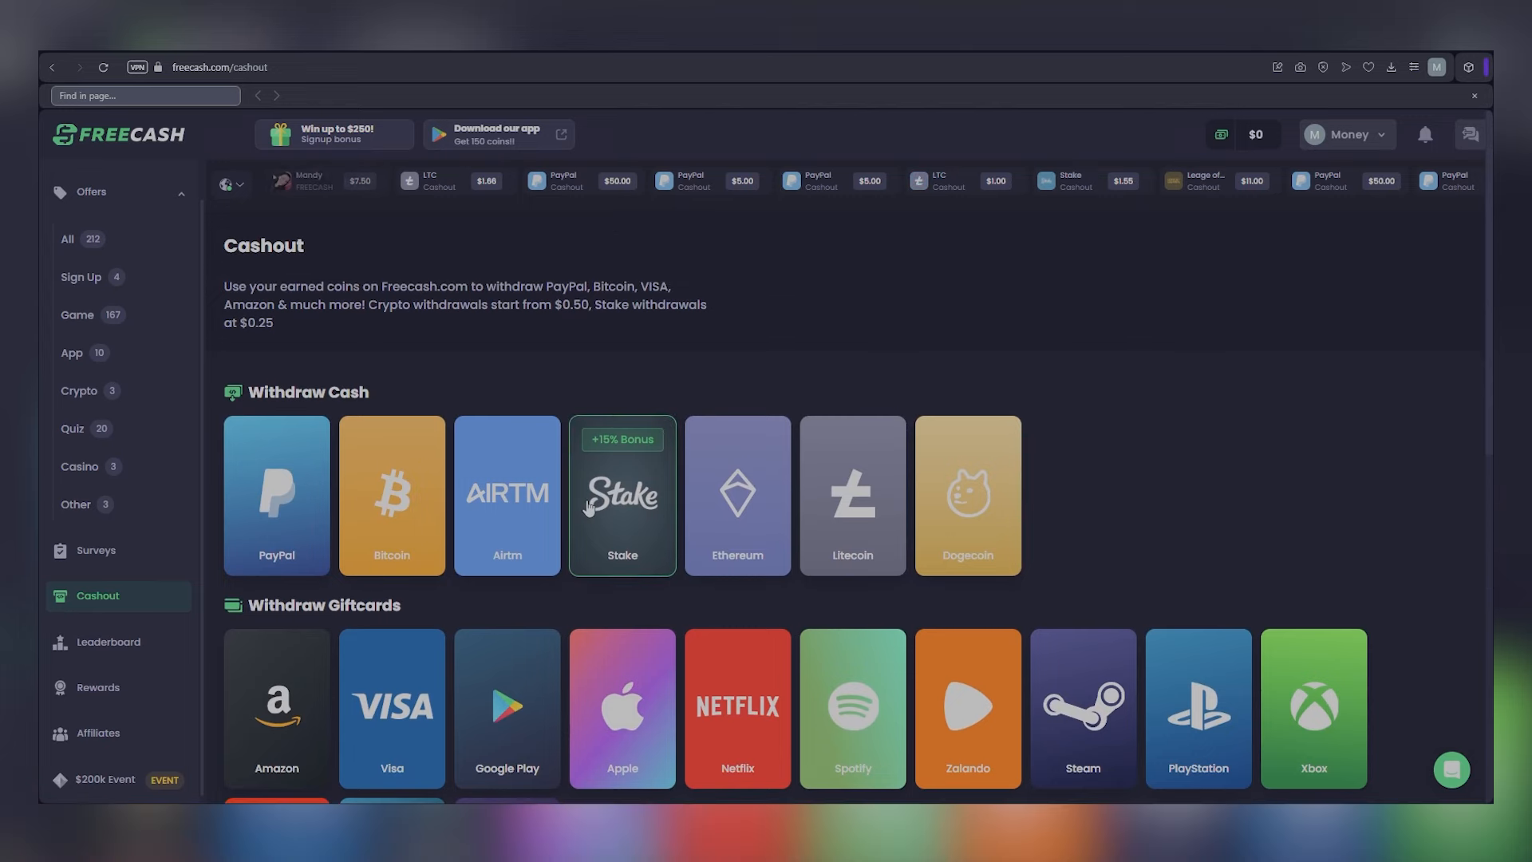
pyautogui.scroll(-3)
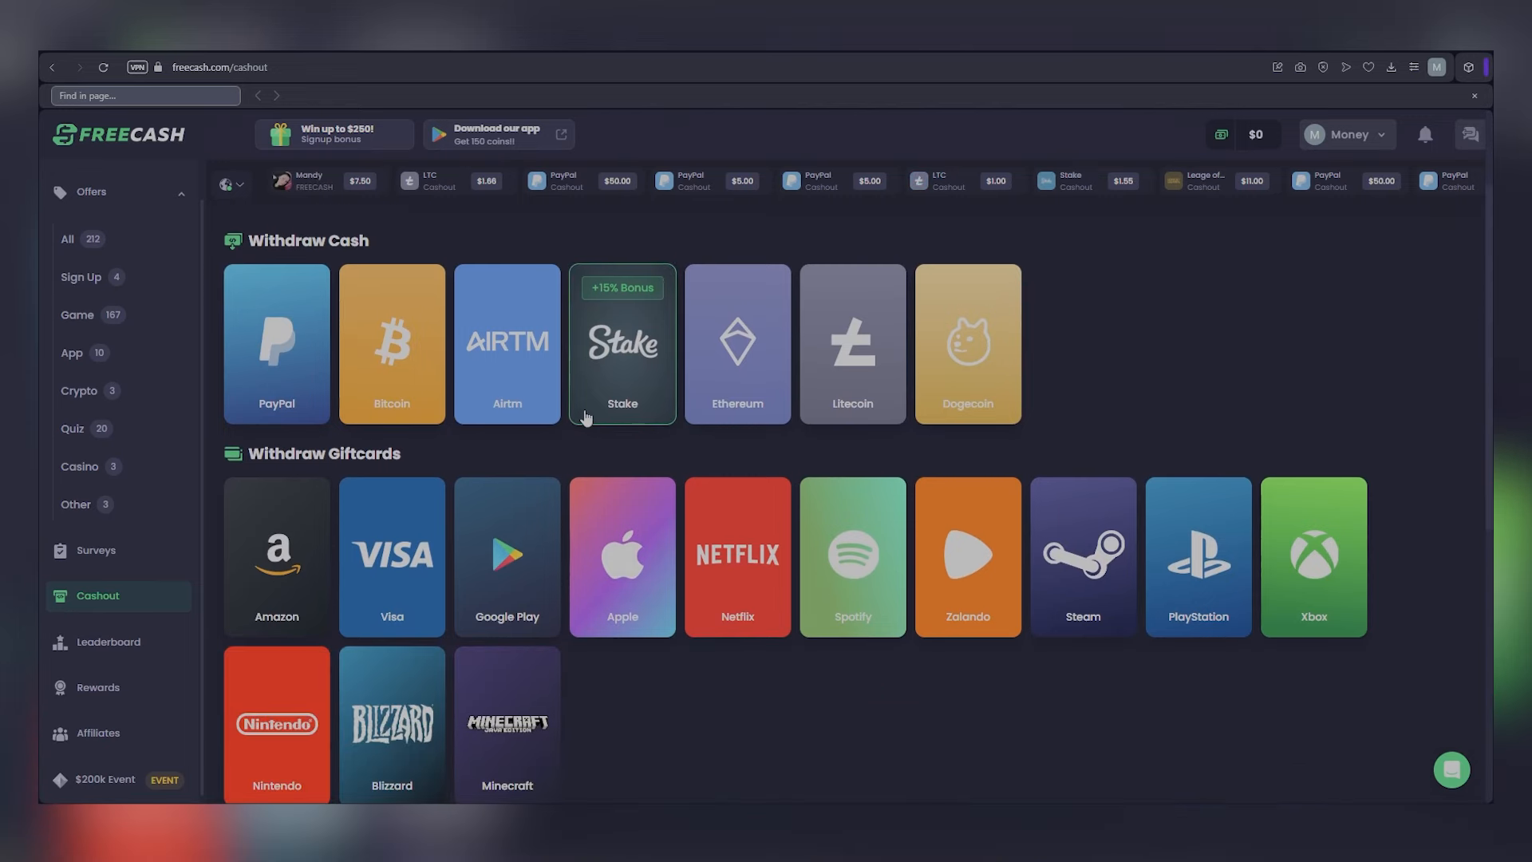
# Open the Stake withdrawal card to view its 15%-bonus crypto options
pyautogui.click(622, 342)
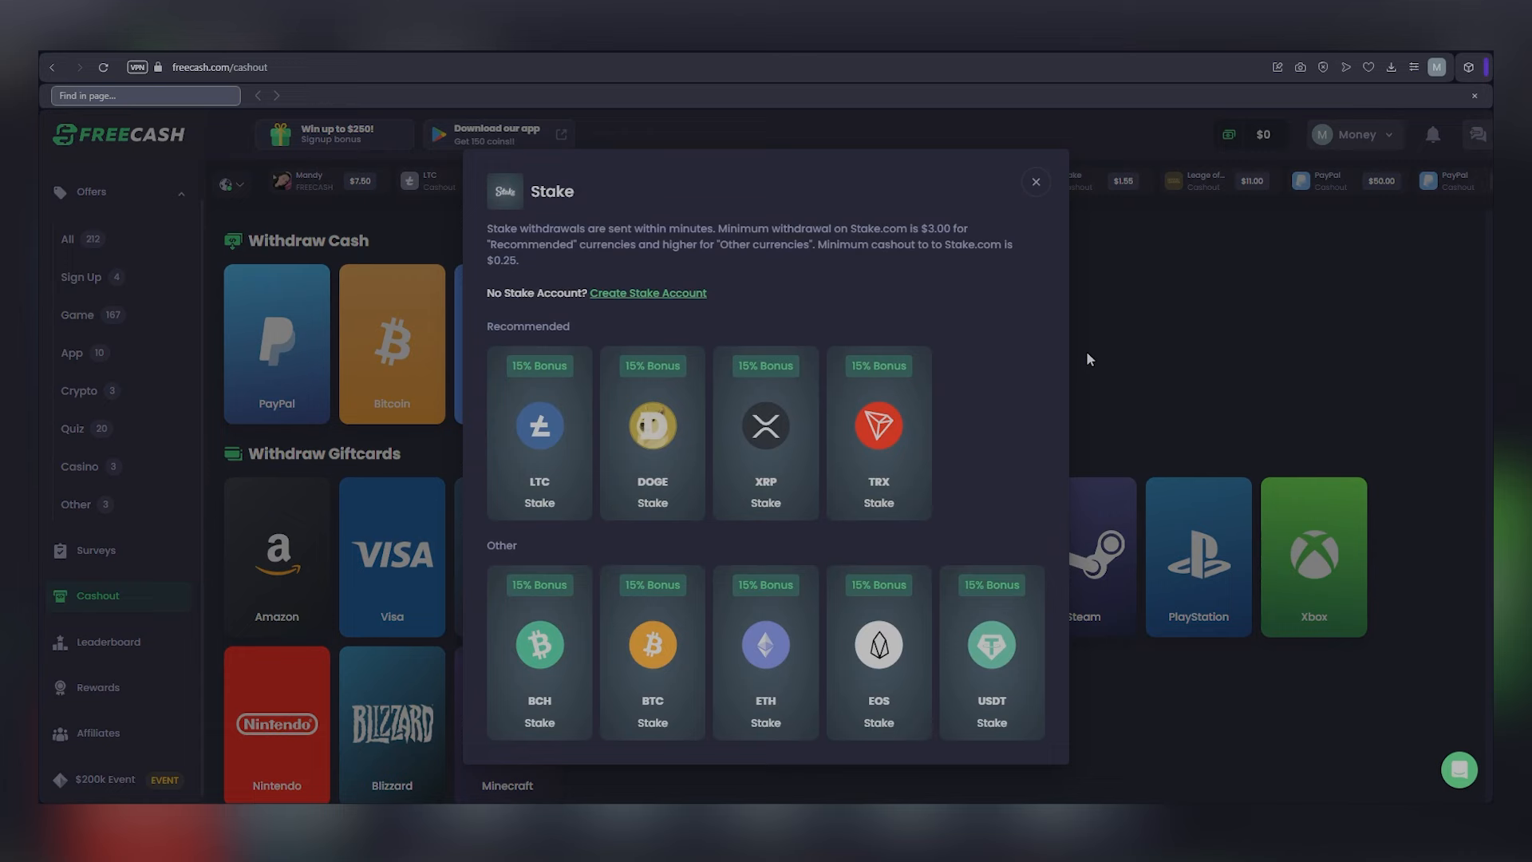
pyautogui.moveTo(1172, 382)
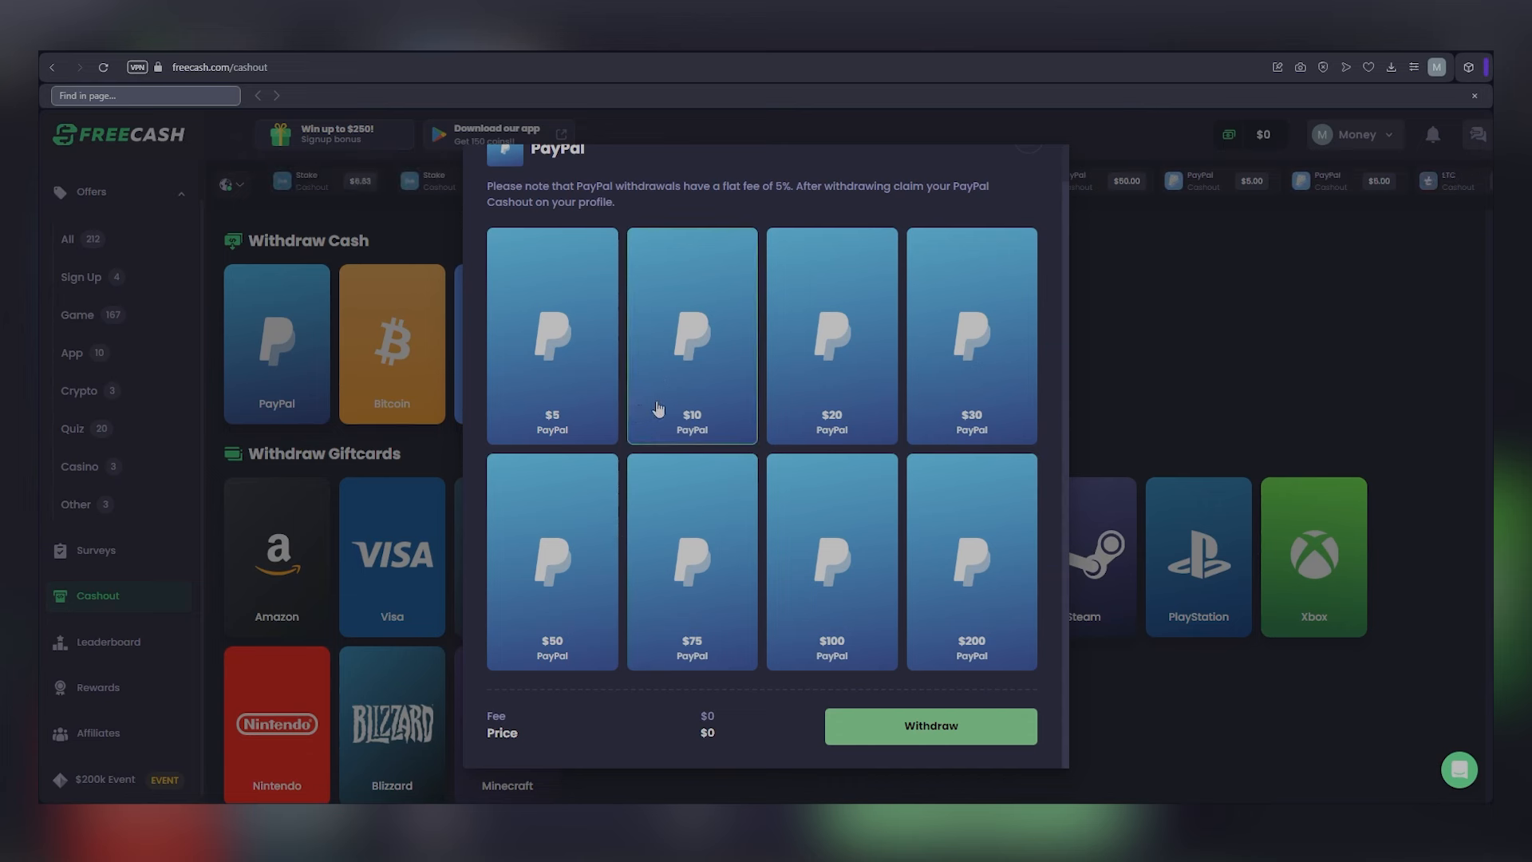
# Check the $10 and $200 PayPal amounts' 5% fee, then close the PayPal dialog
pyautogui.click(692, 337)
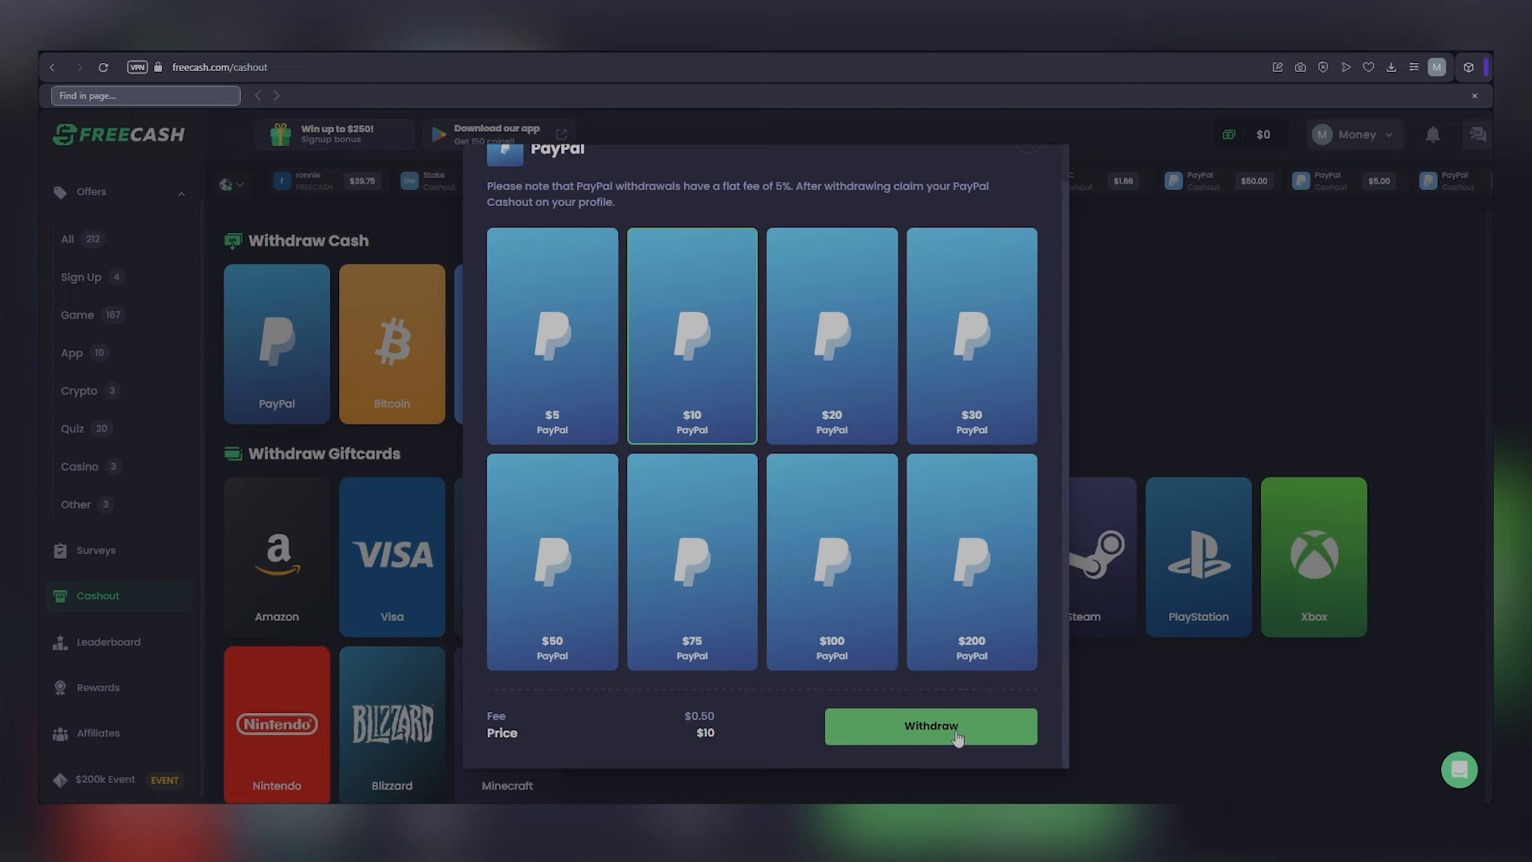
pyautogui.moveTo(1165, 378)
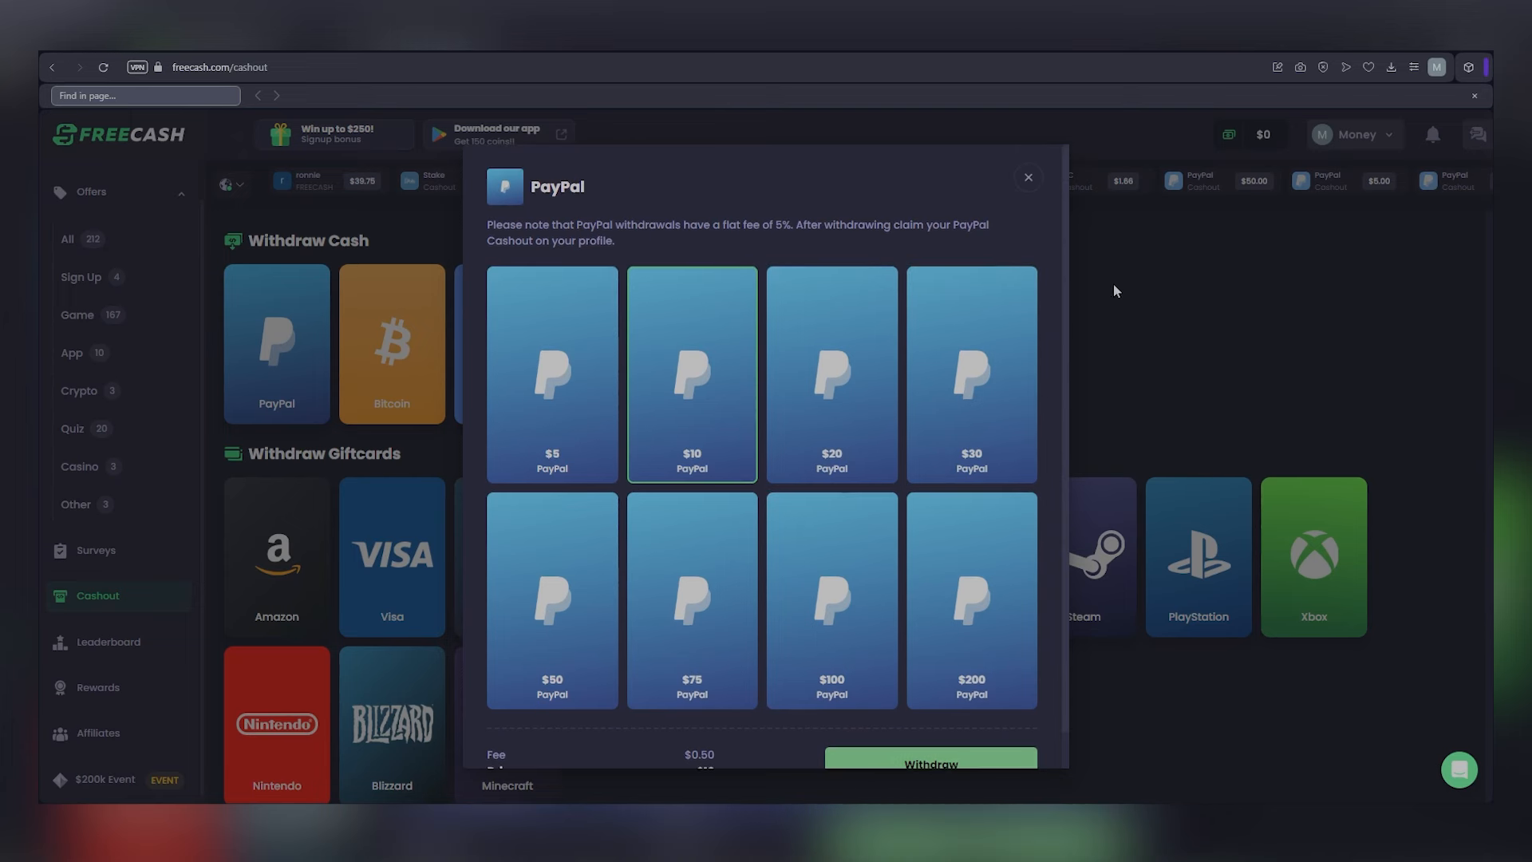
pyautogui.moveTo(601, 192)
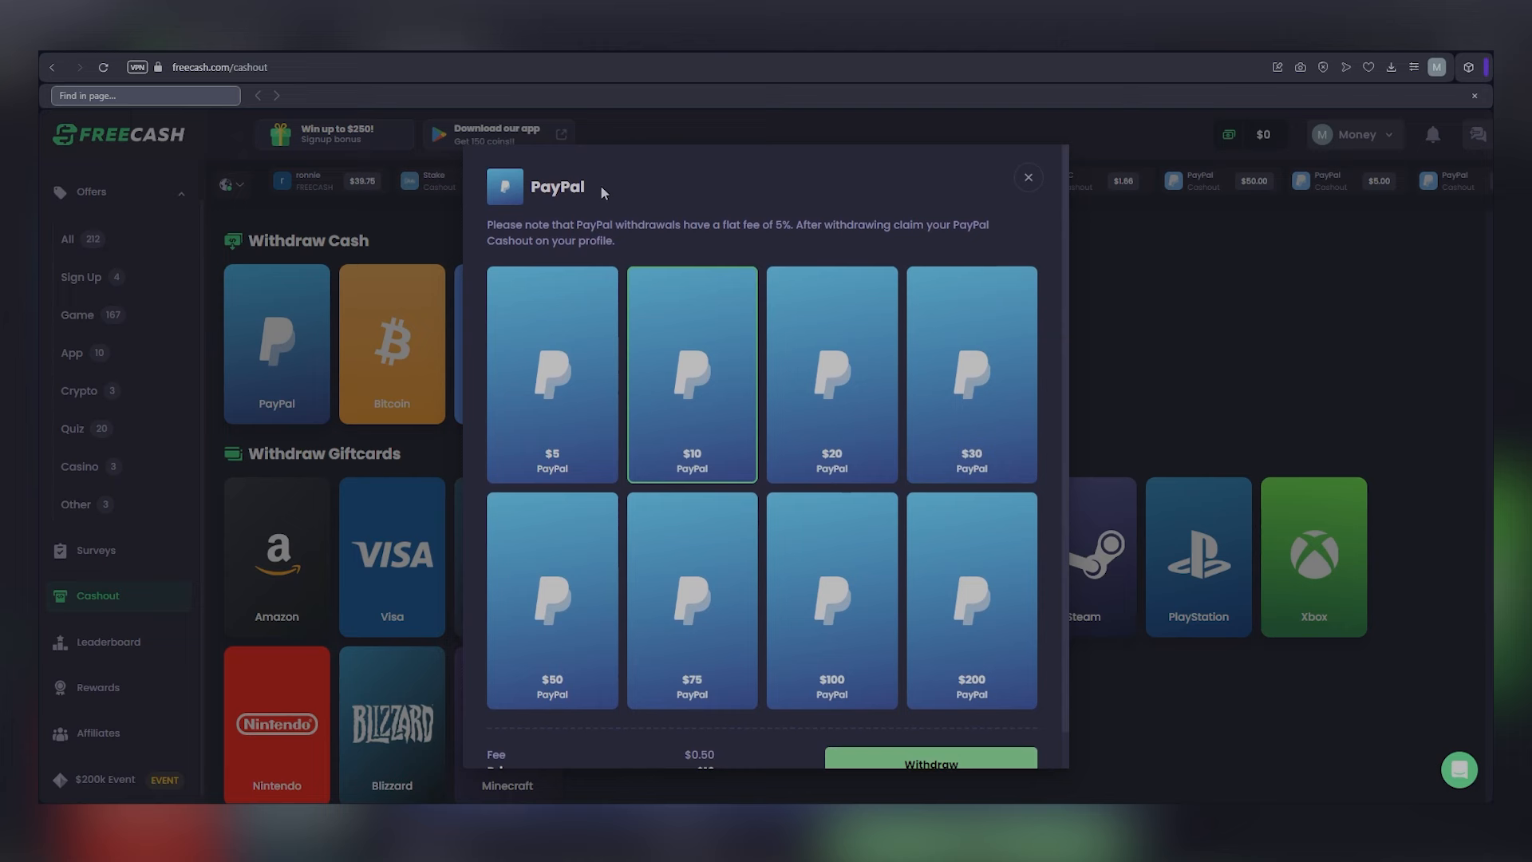
pyautogui.moveTo(724, 224)
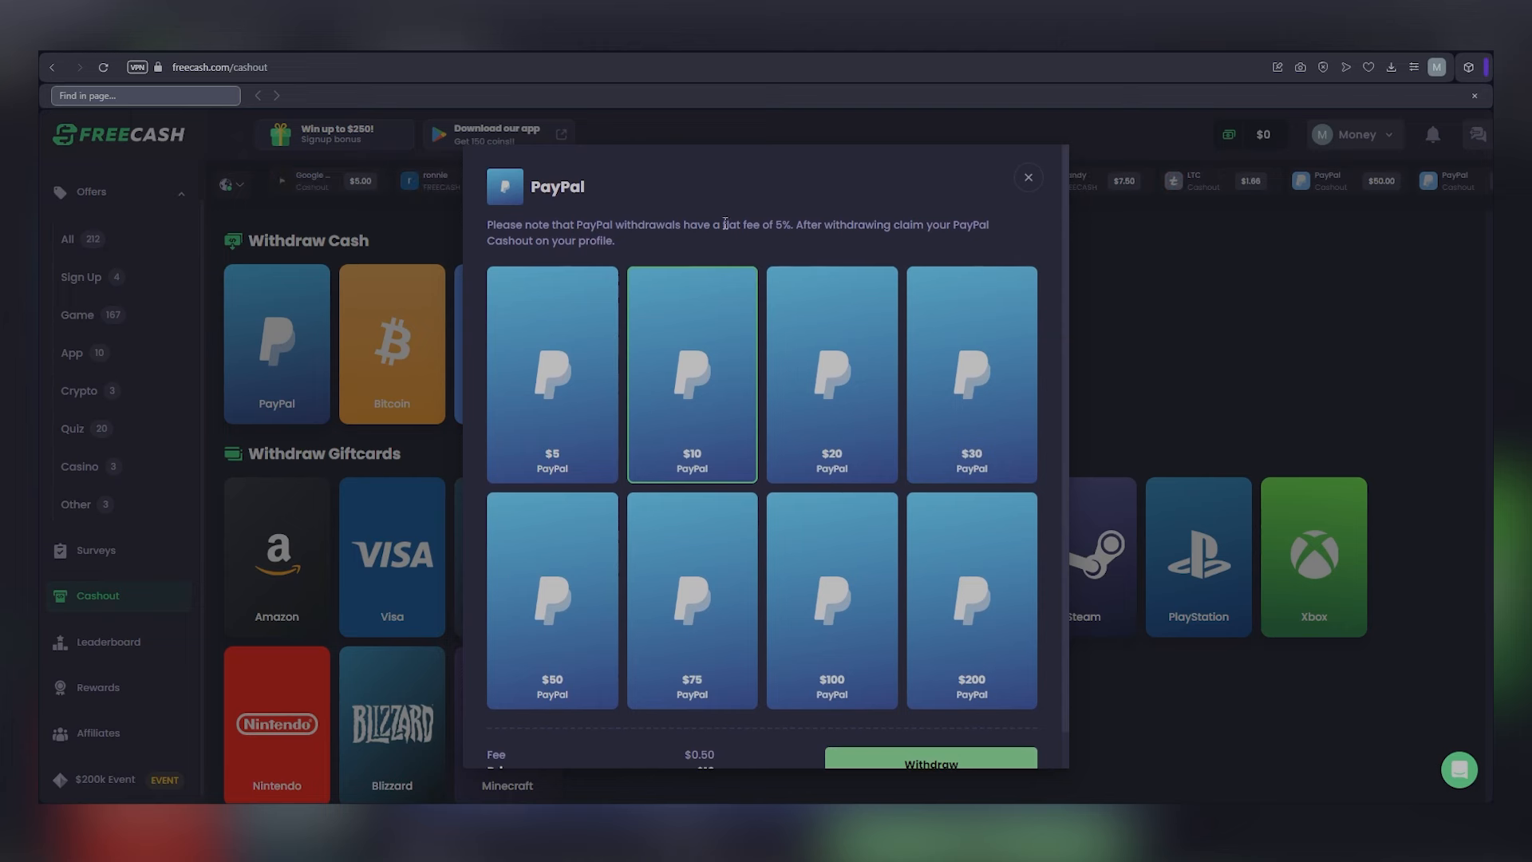
pyautogui.click(972, 568)
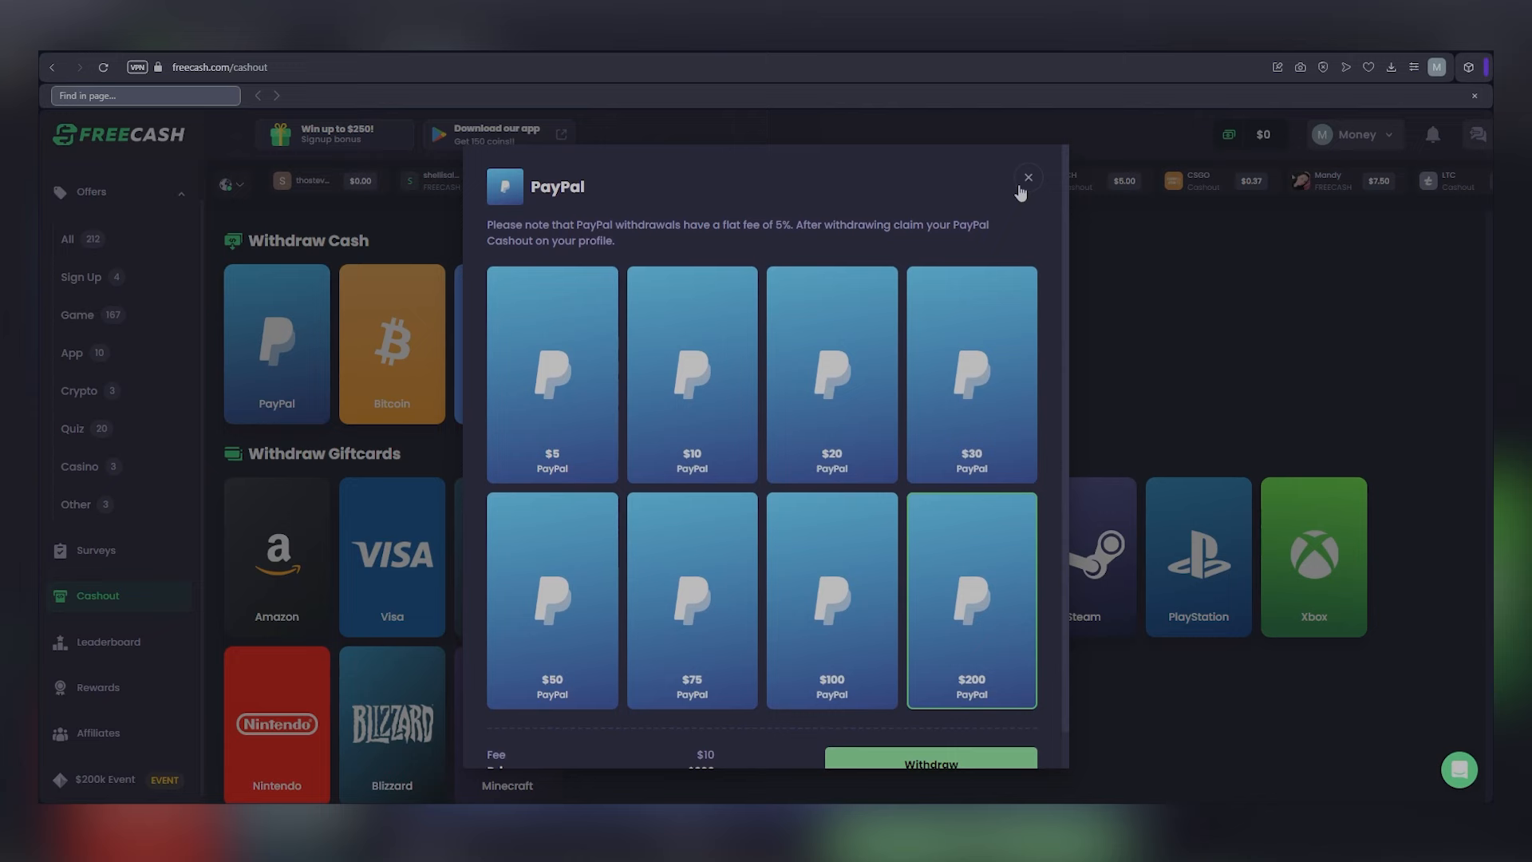
pyautogui.click(1027, 176)
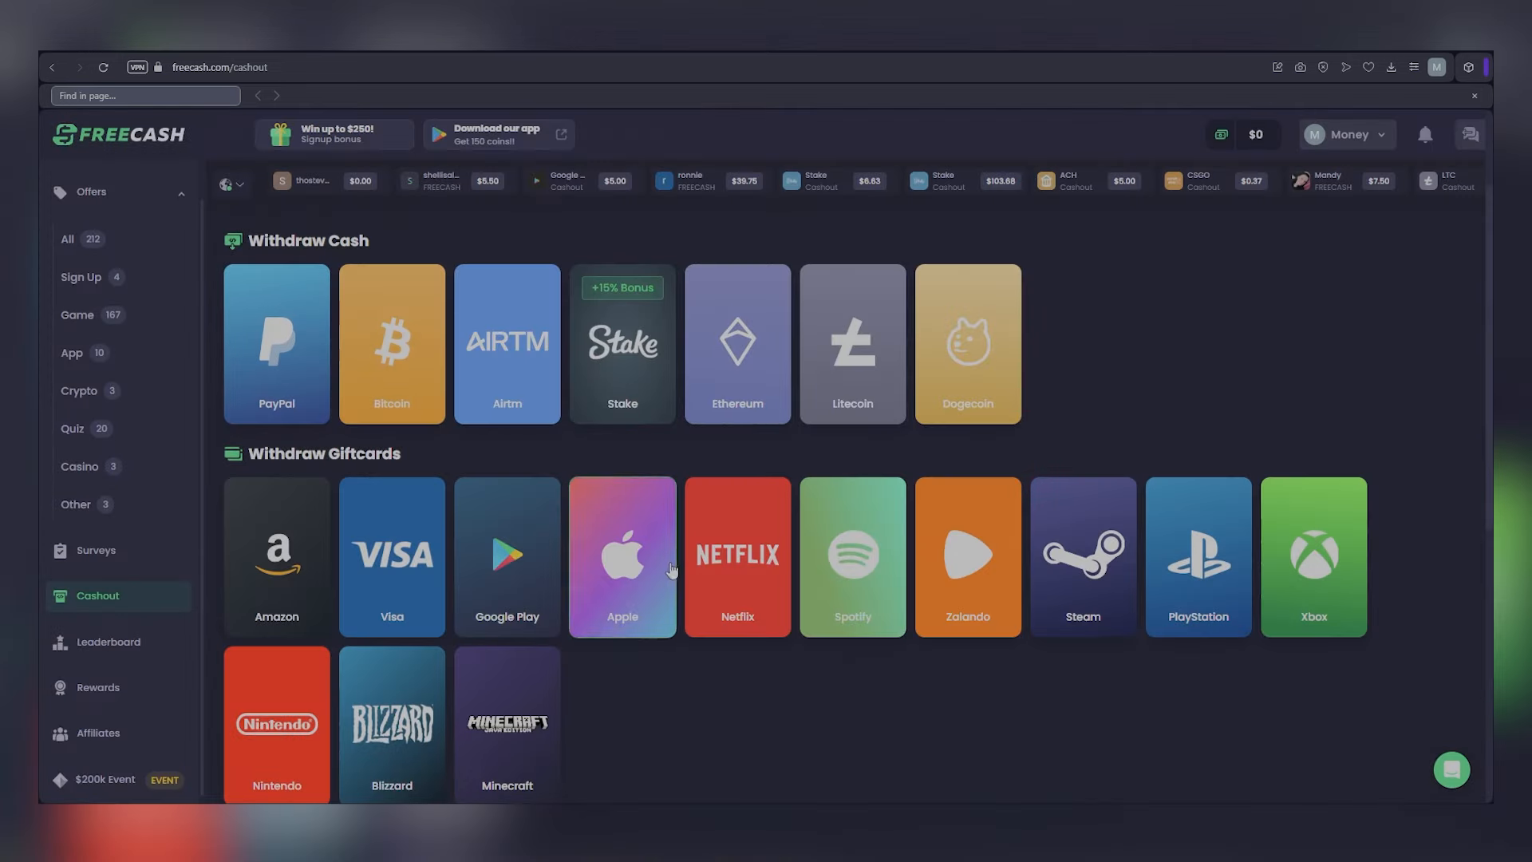
pyautogui.moveTo(756, 541)
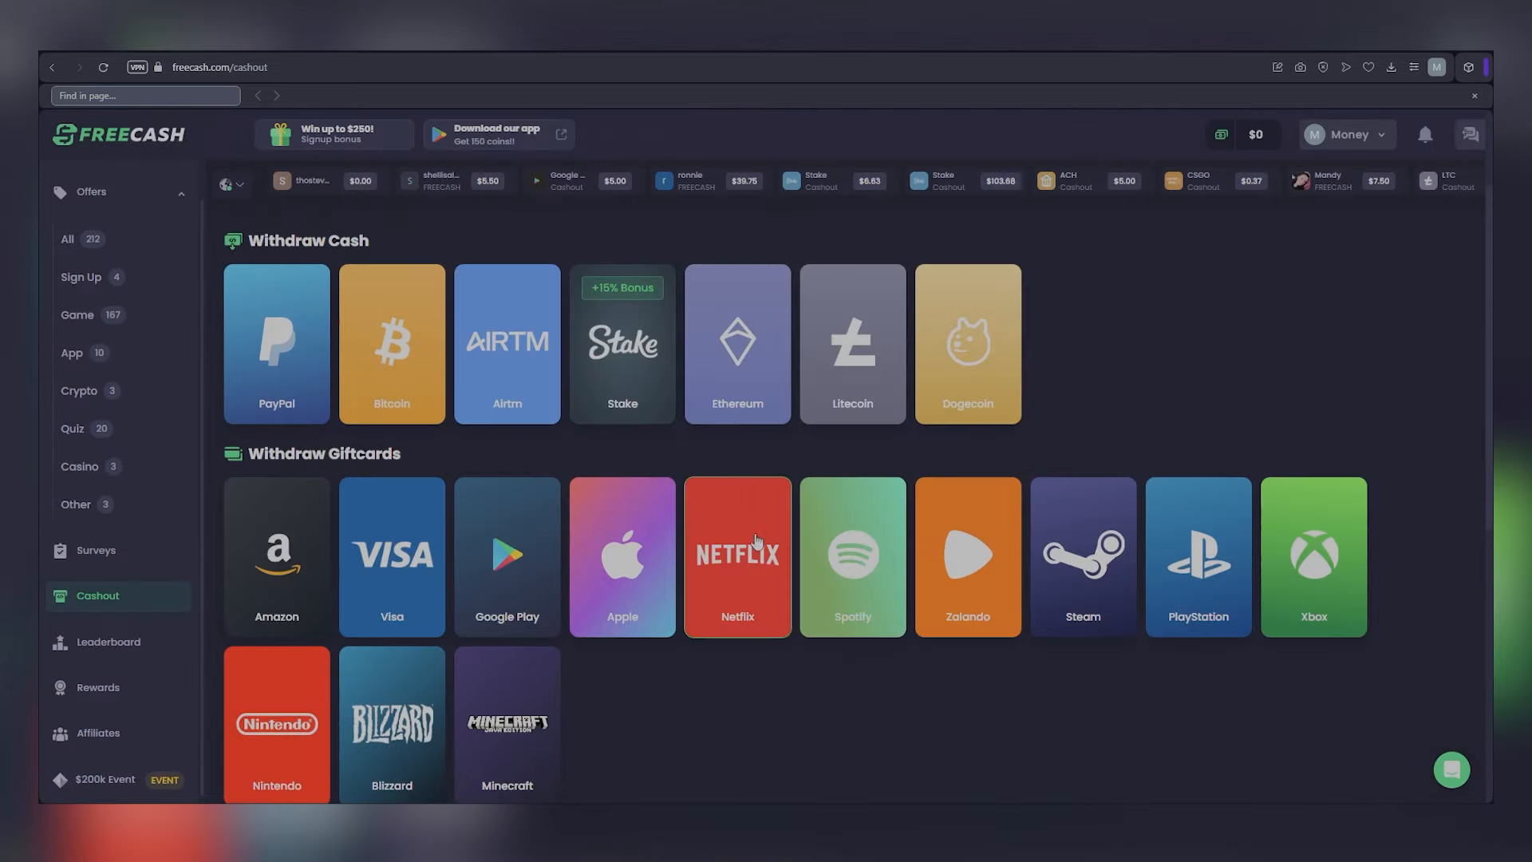